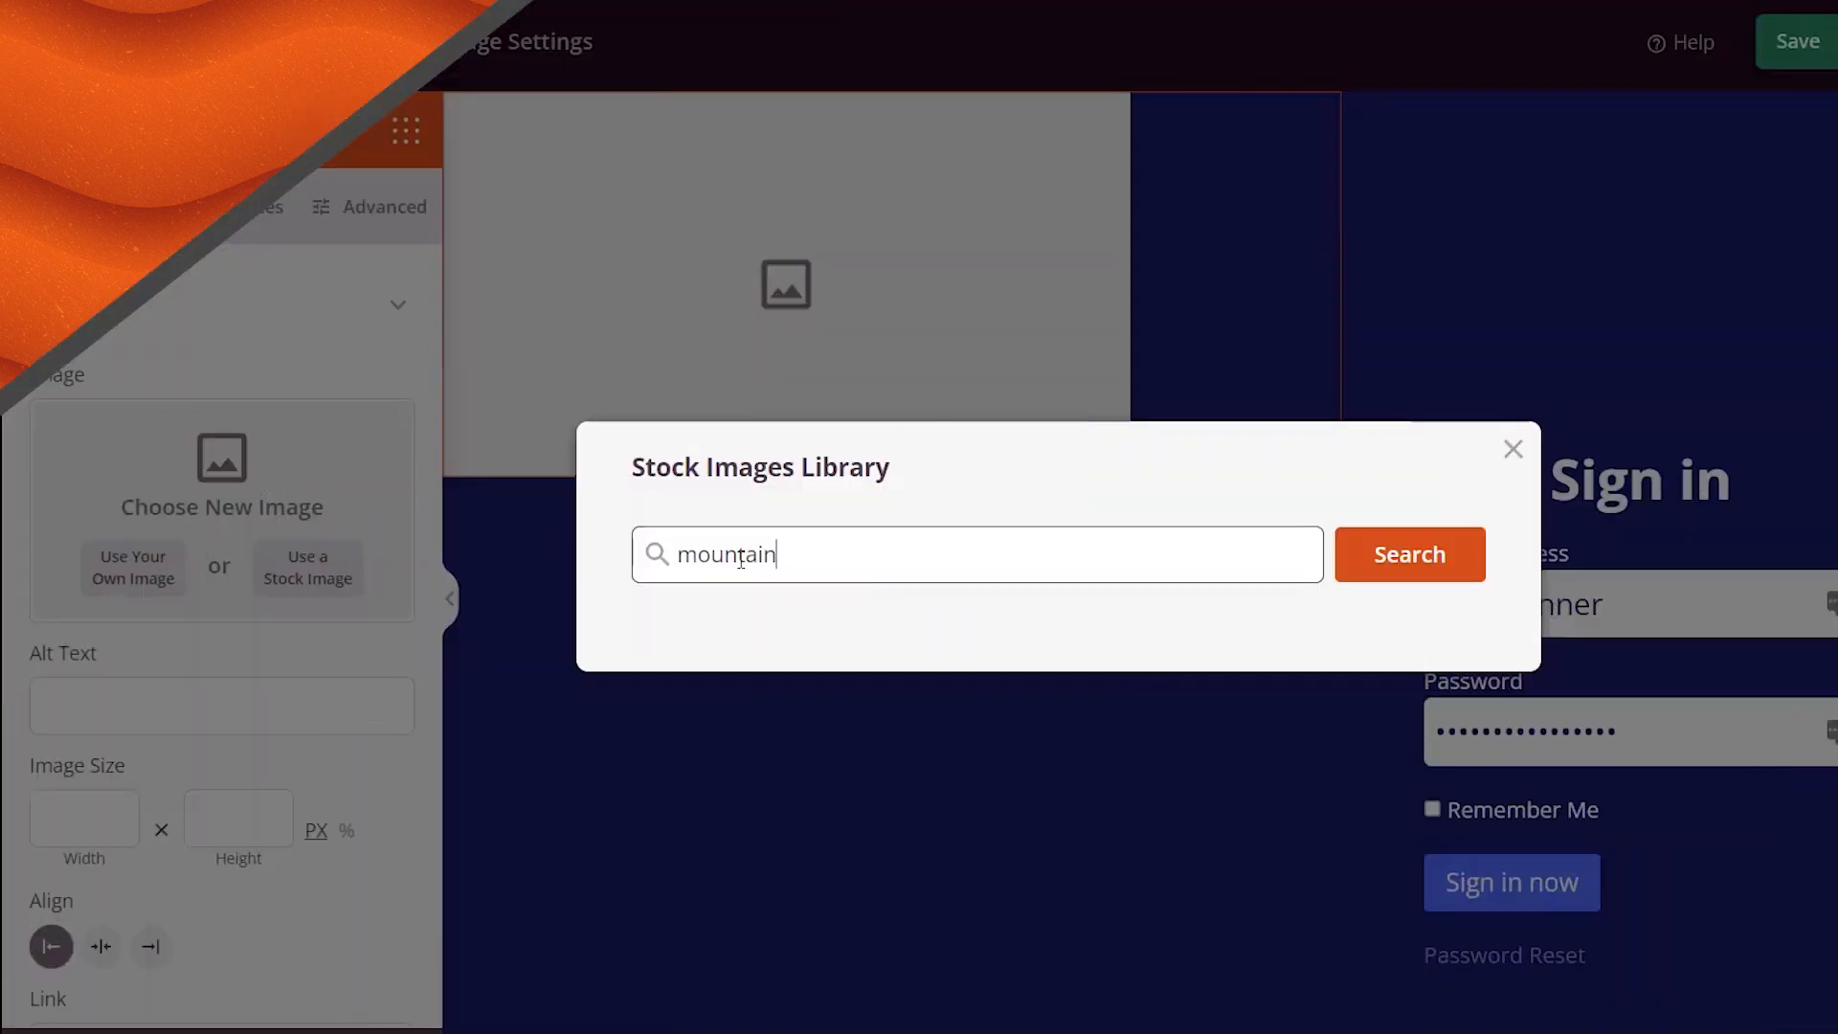
Search the stock image library for 'mountain' and pick one of the mountain photos.
left_click(1408, 553)
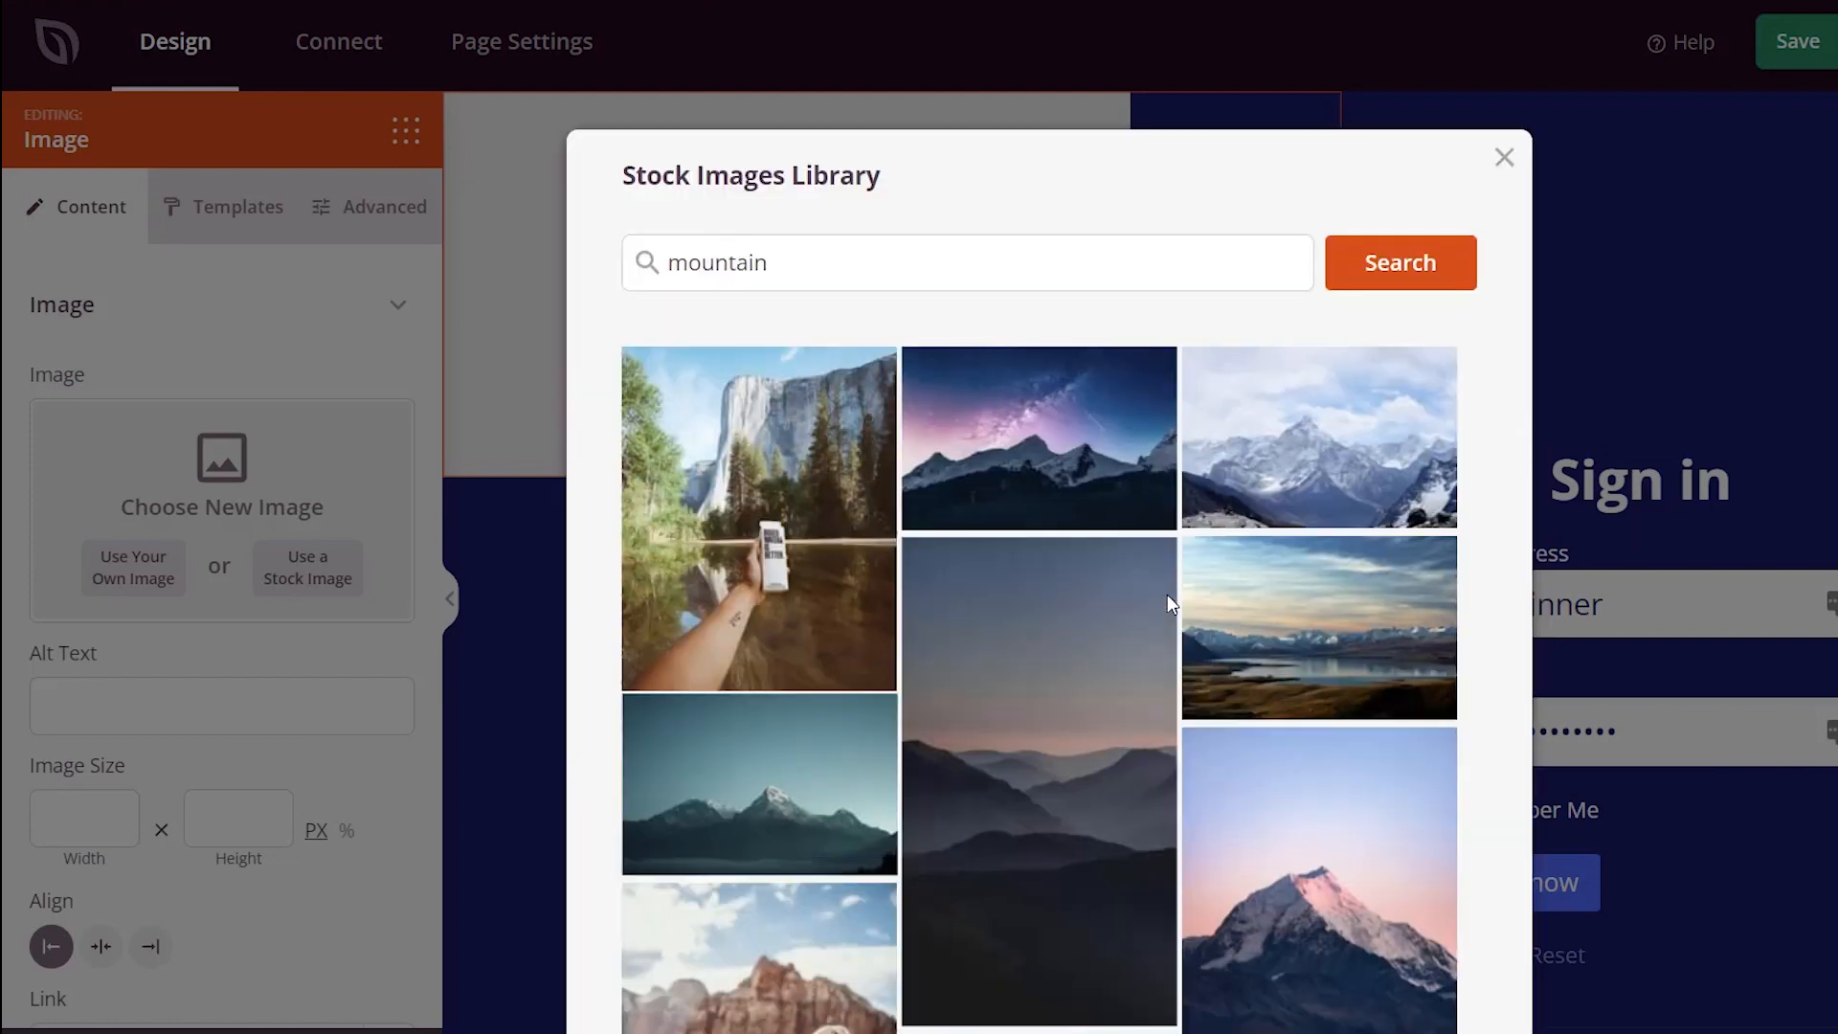
left_click(1036, 783)
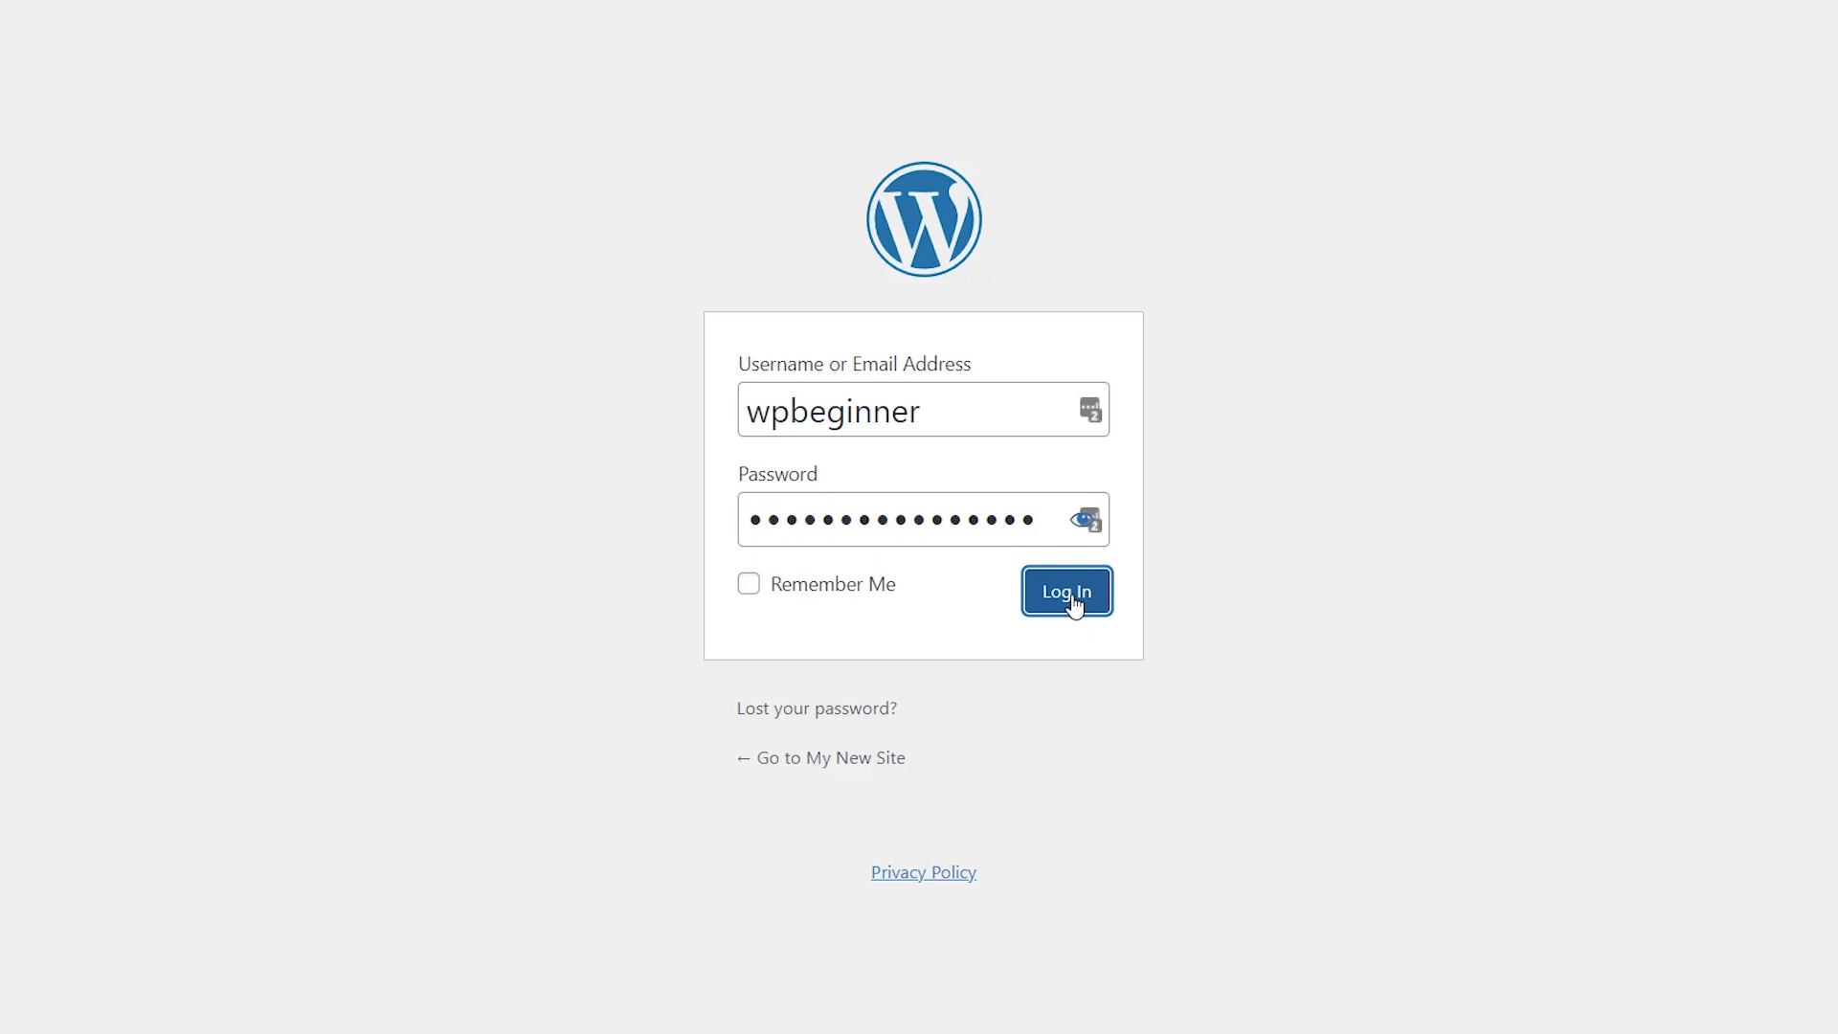
Sign in to WordPress, then save the Landing Page Pro 6.7.4 zip from SeedProd account Downloads.
left_click(1064, 590)
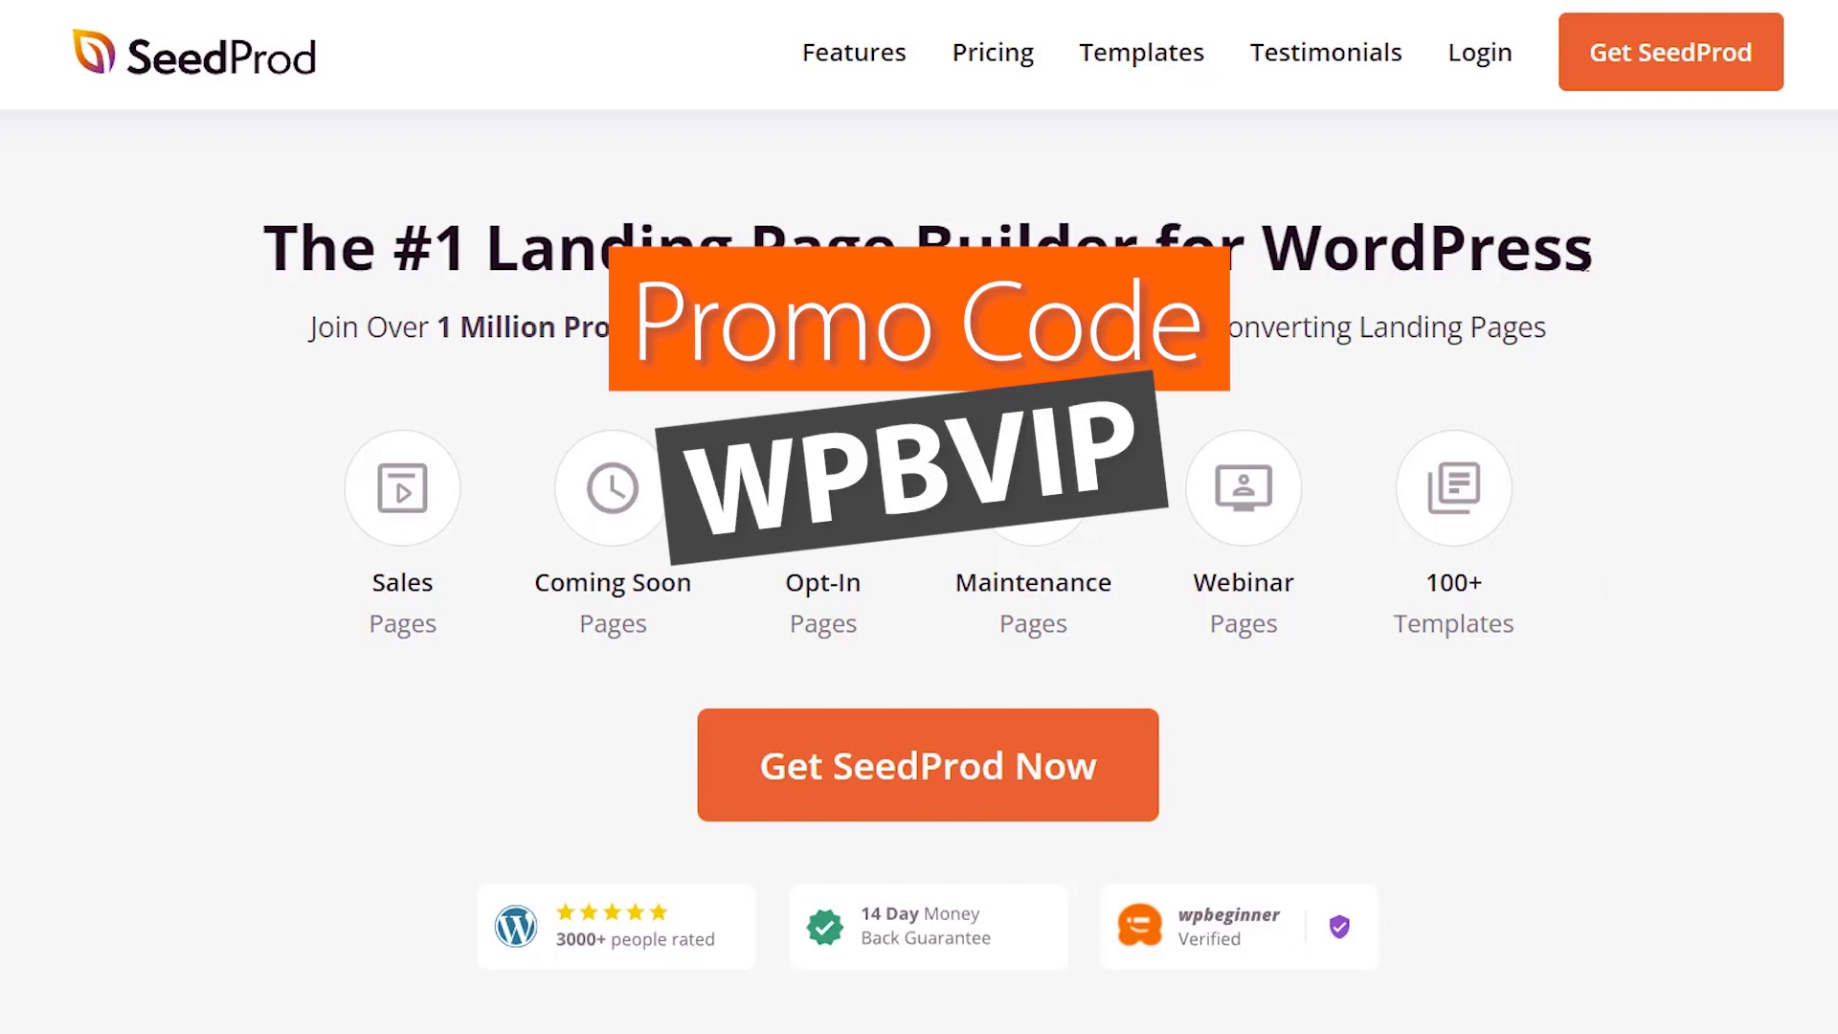
mouse_move(1523, 110)
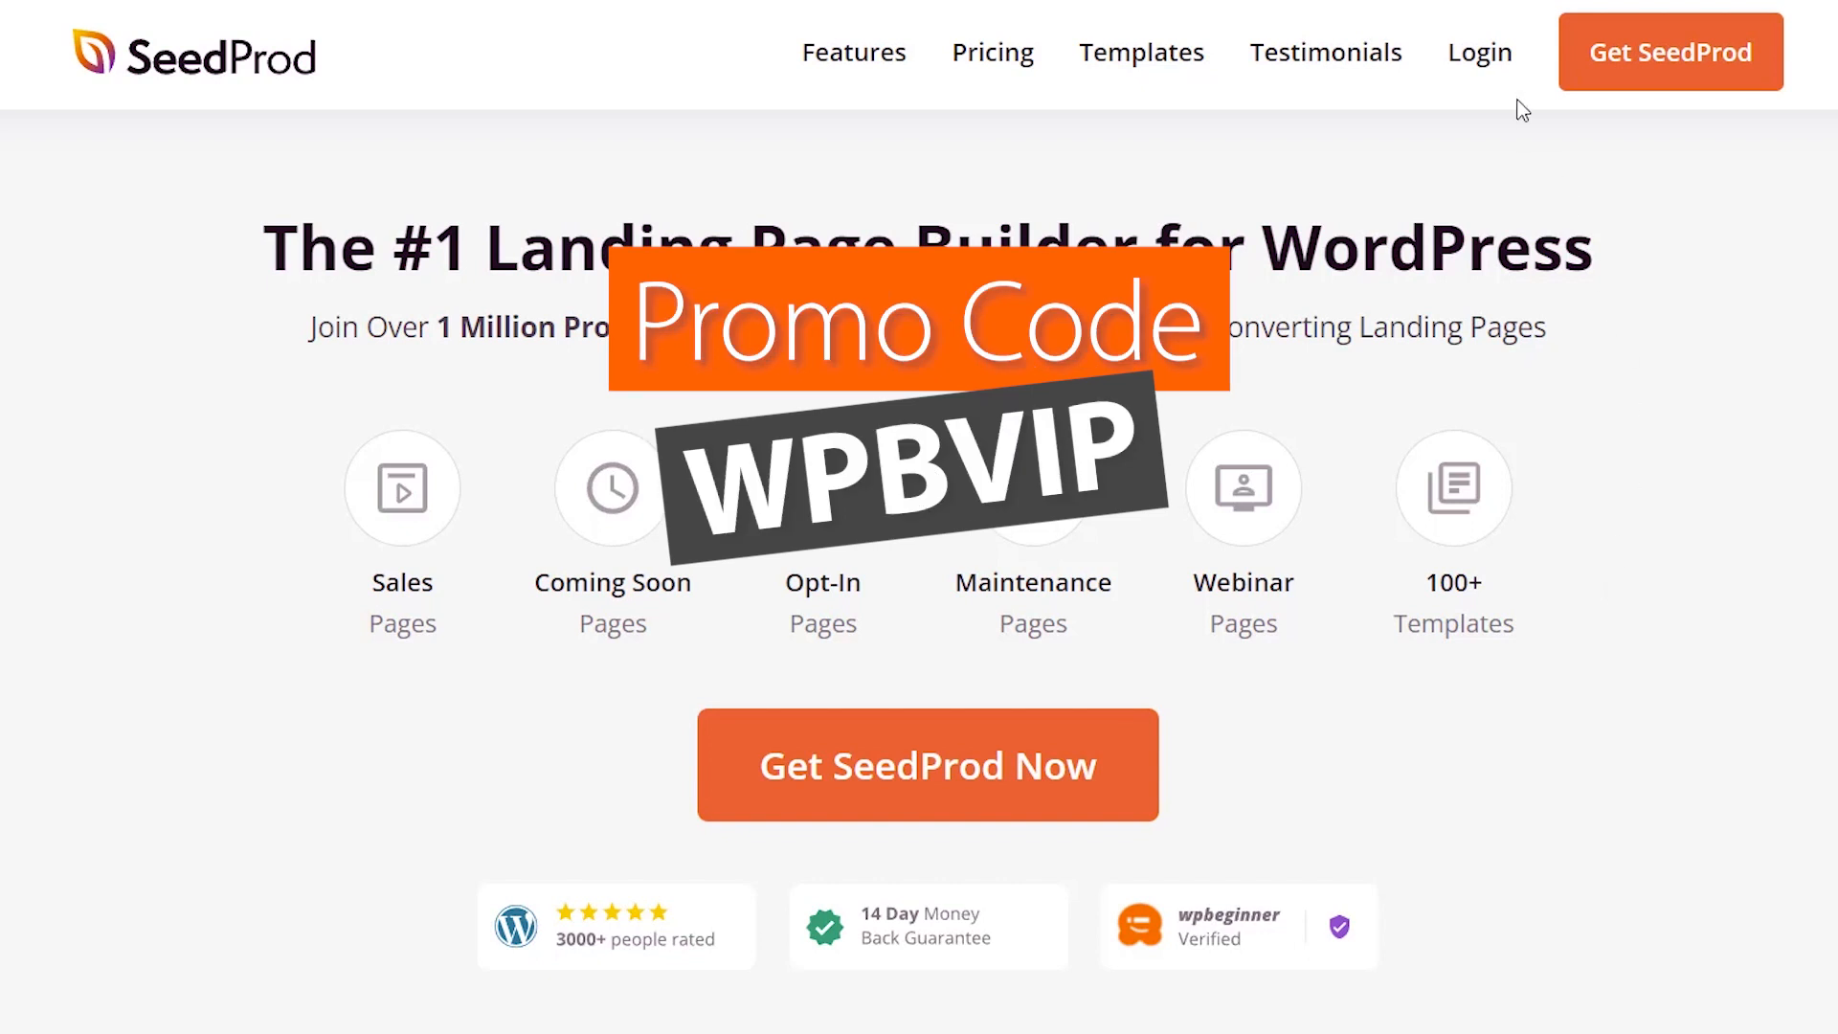
left_click(1479, 52)
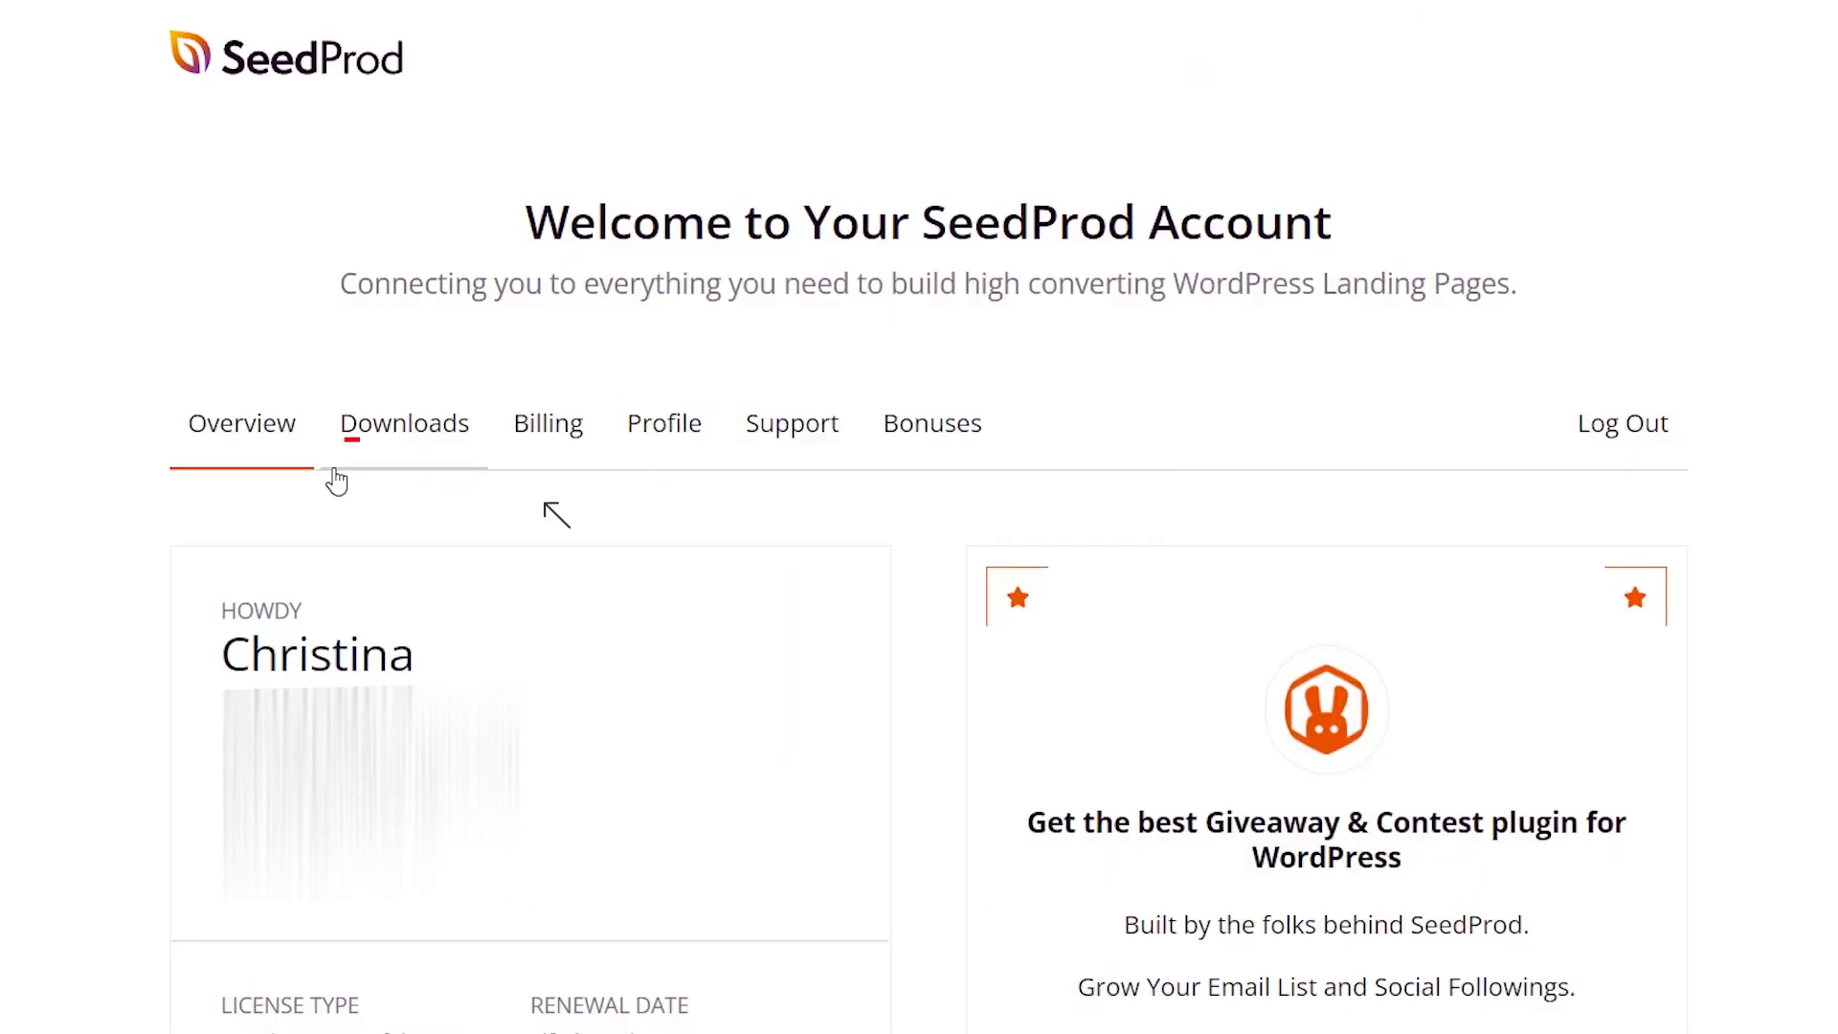
left_click(1305, 549)
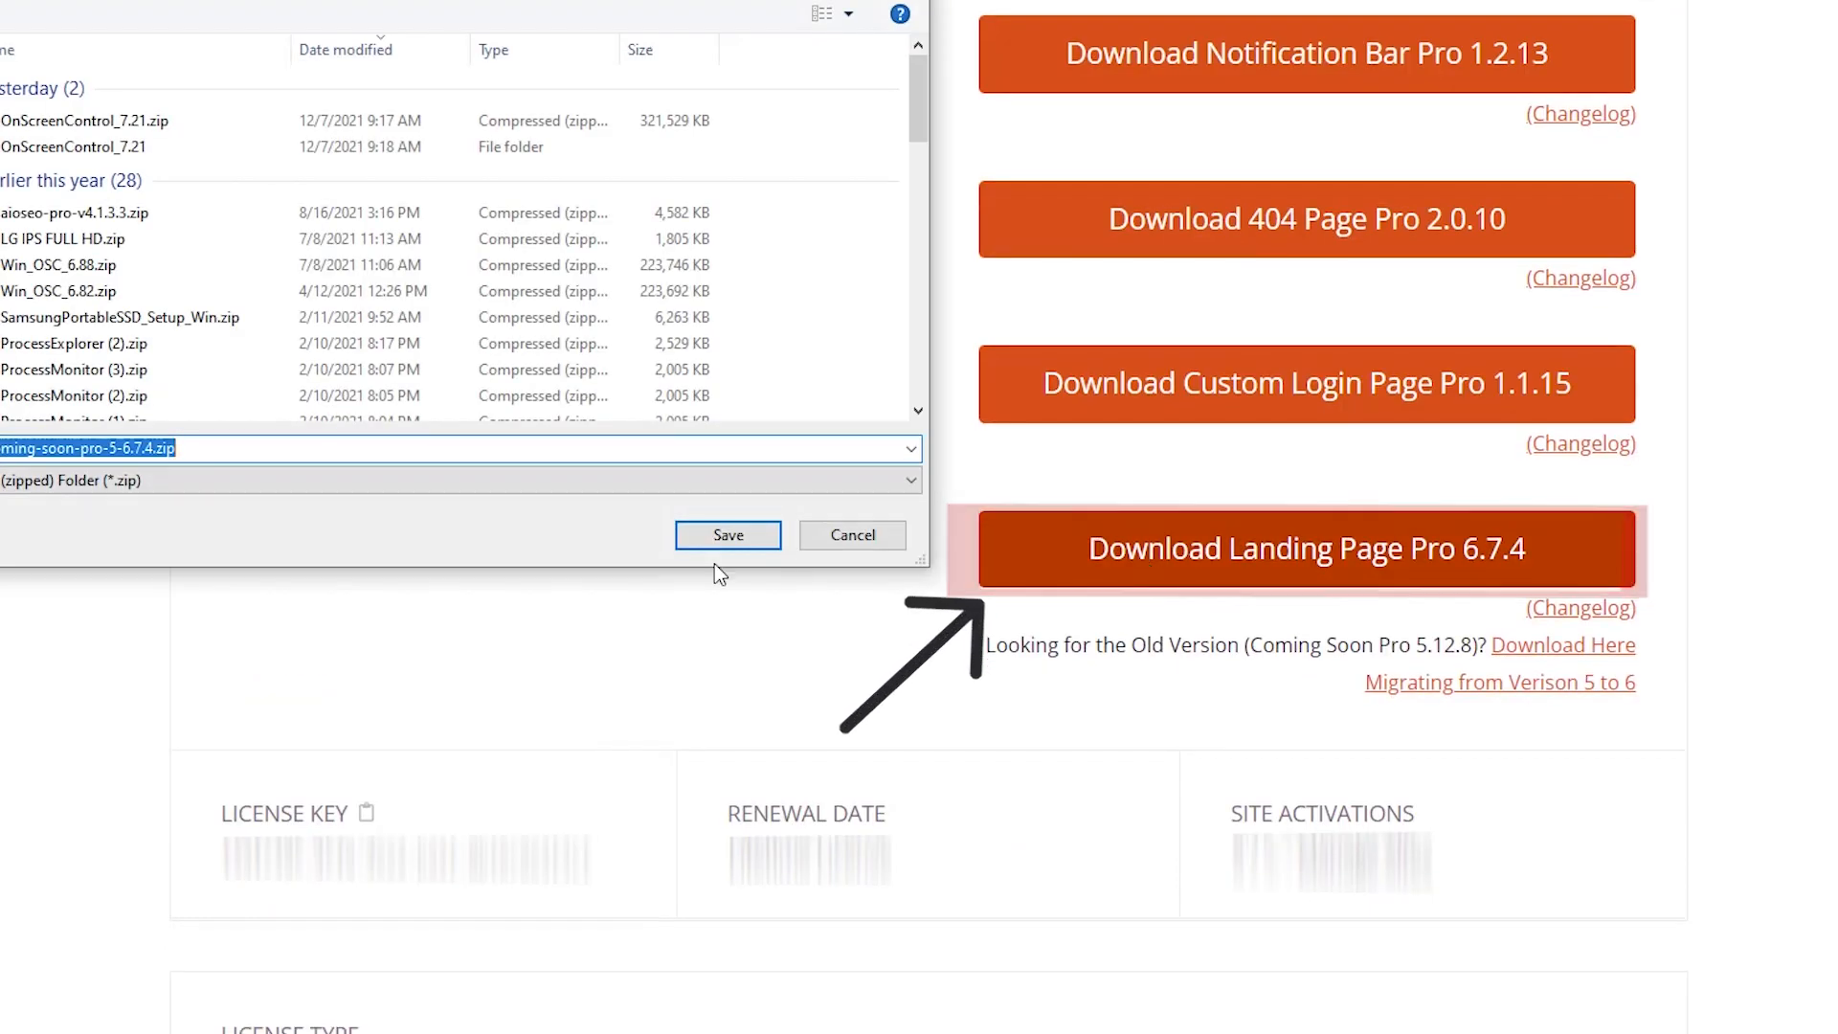
left_click(726, 534)
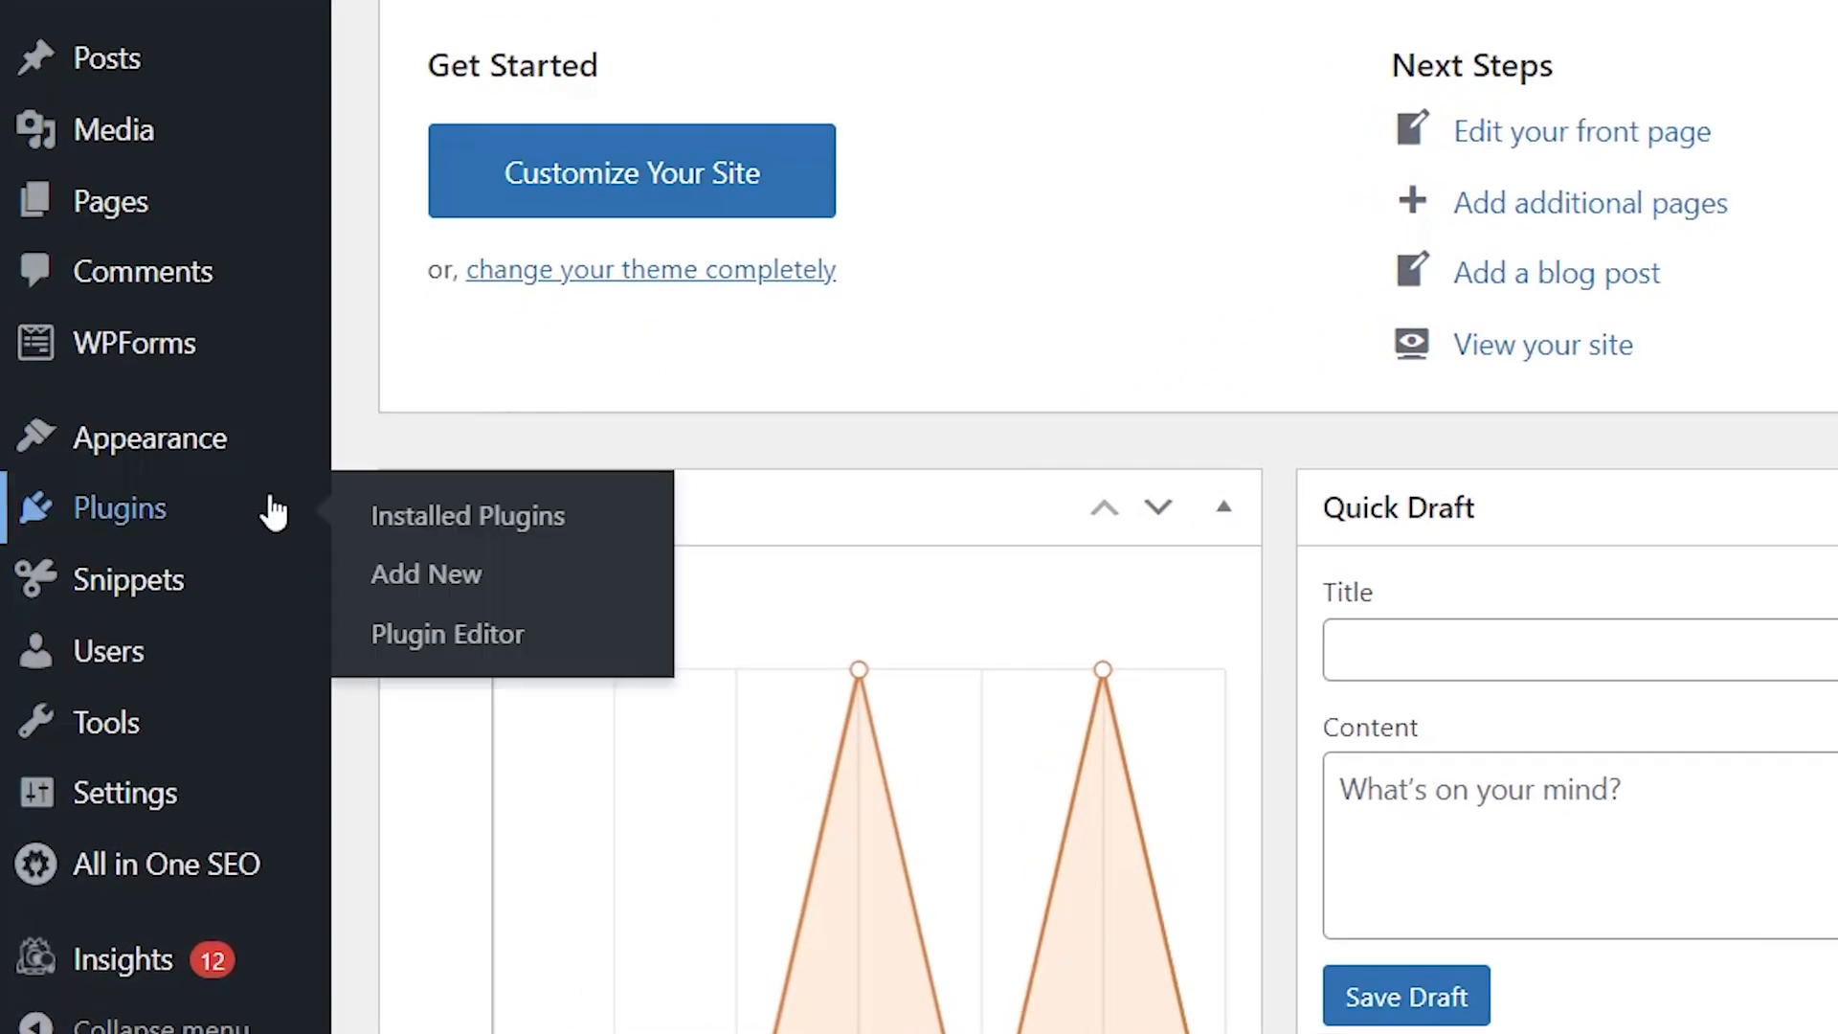
mouse_move(425, 573)
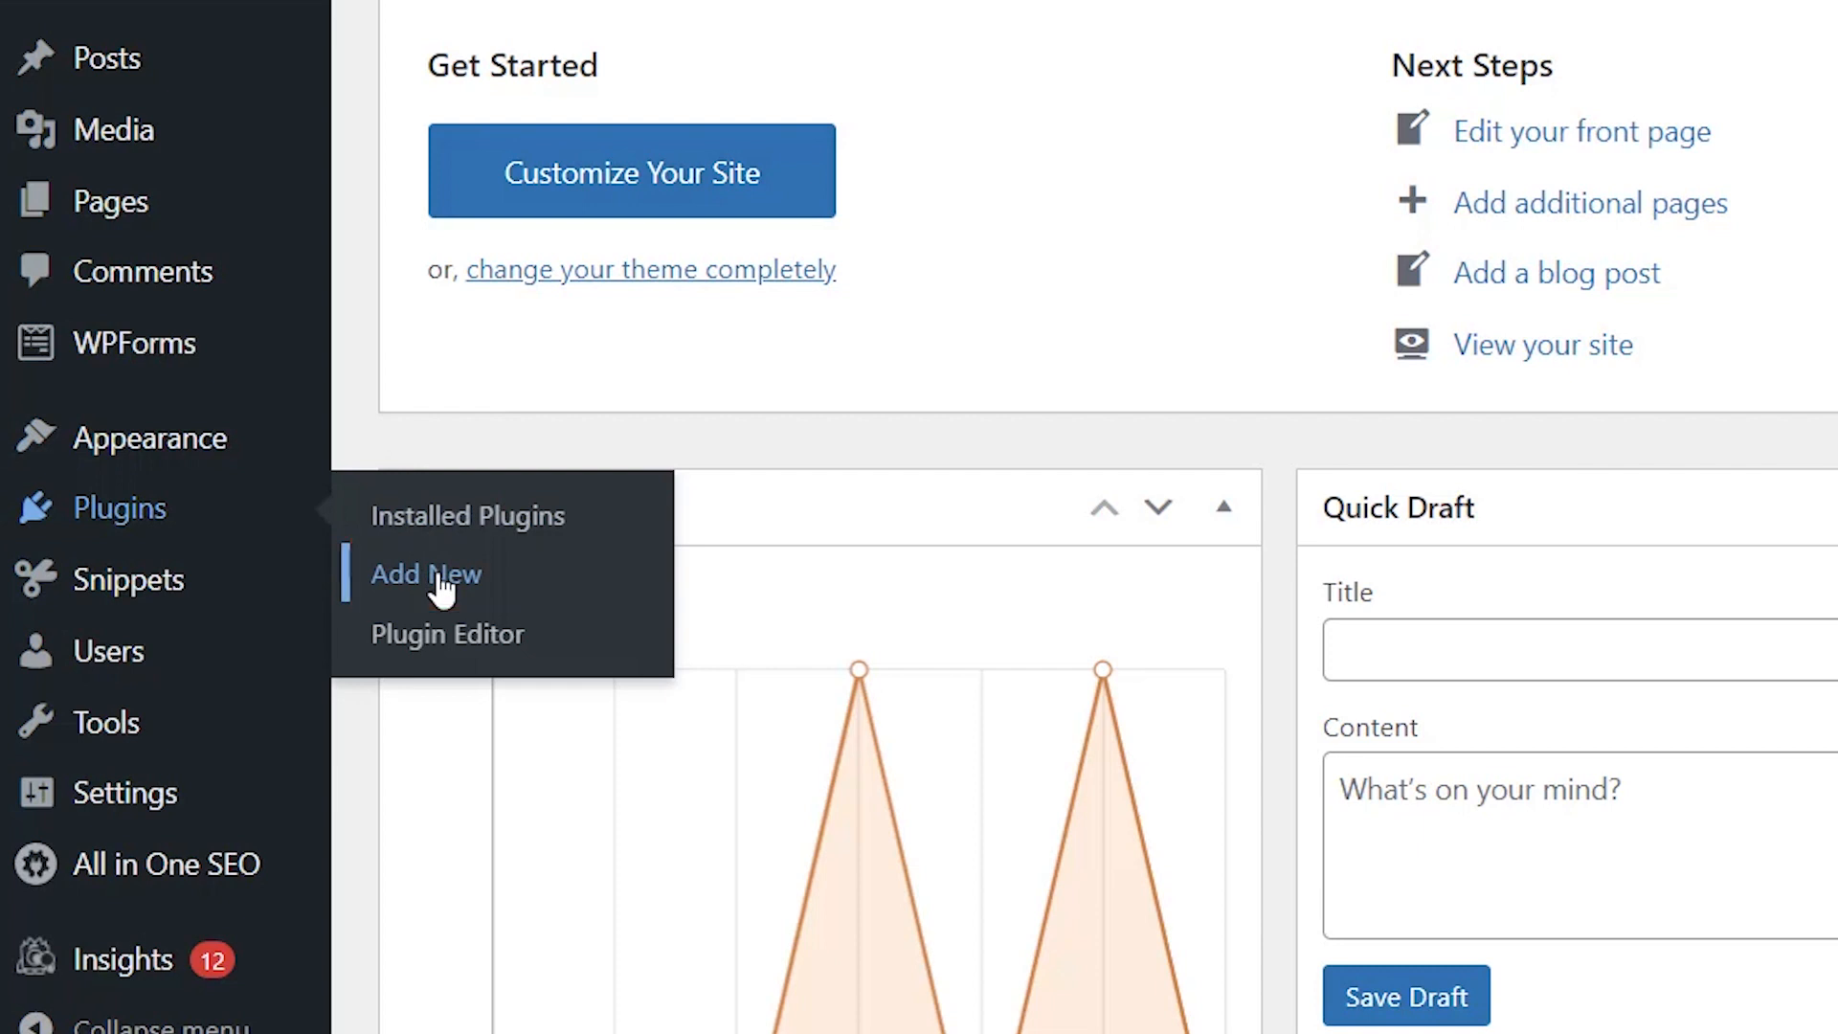
Upload and install the SeedProd plugin zip via Plugins > Add New.
left_click(425, 573)
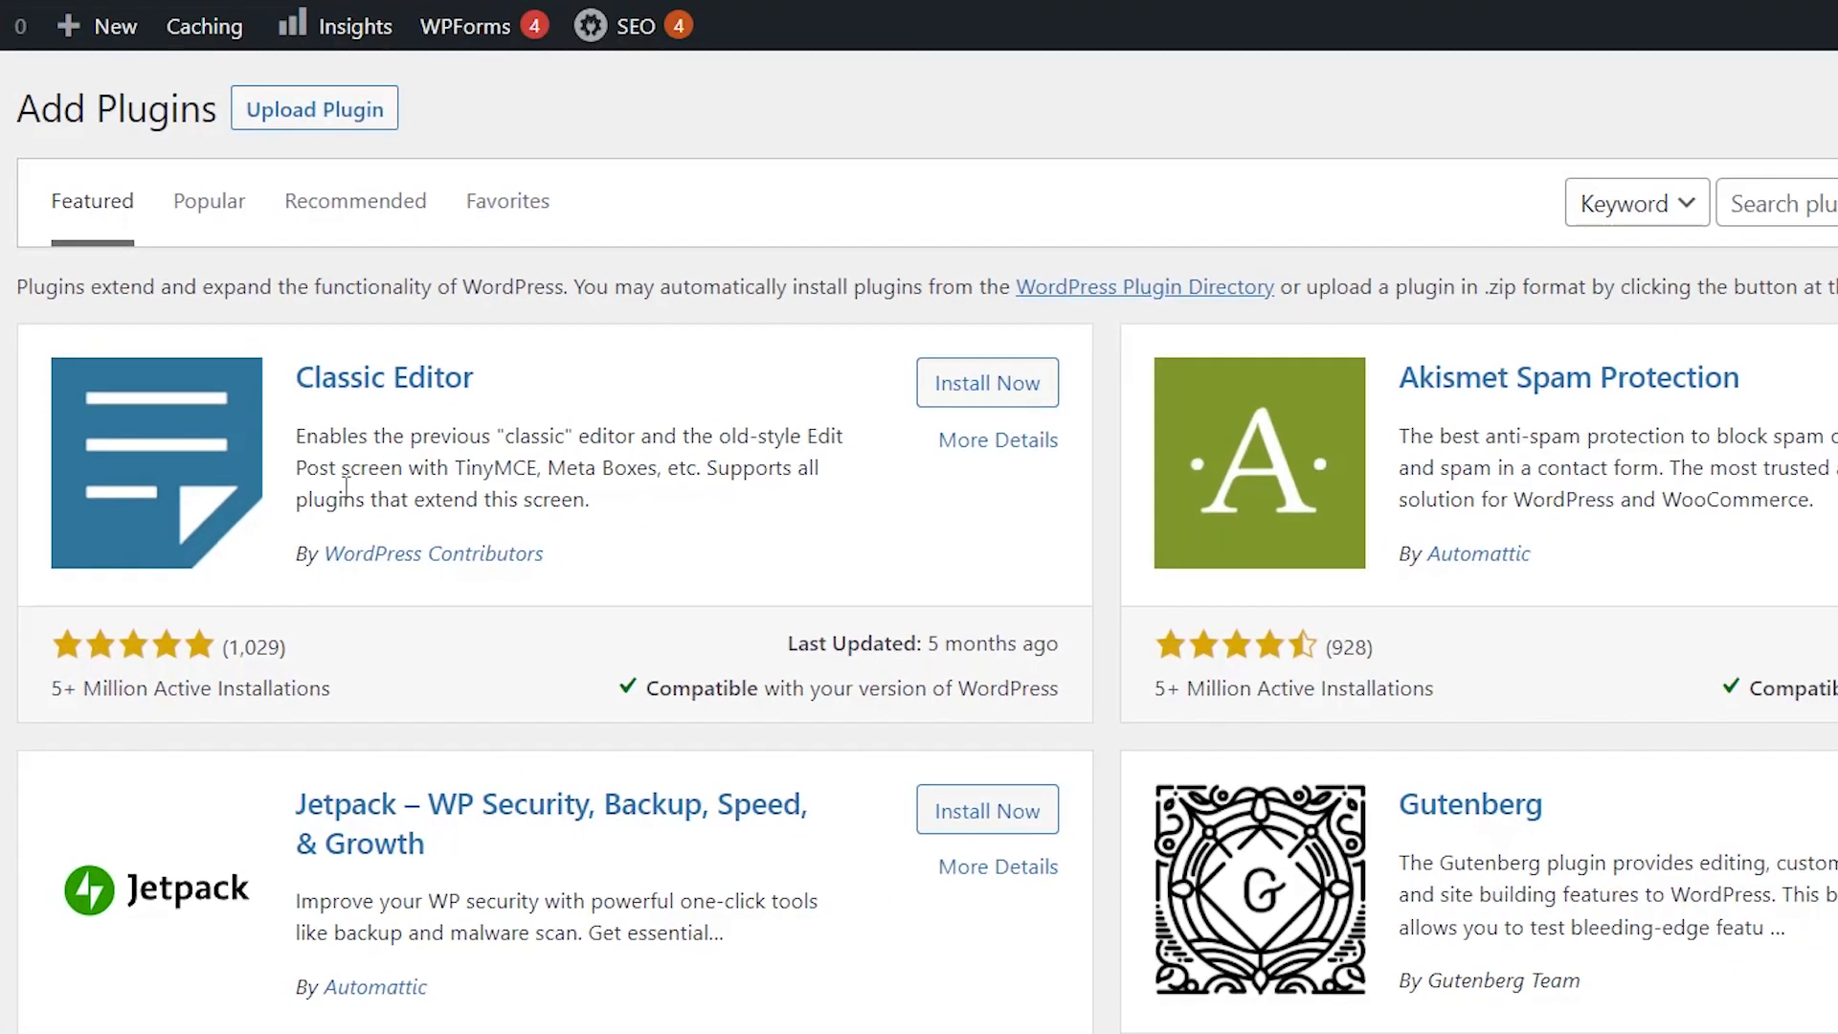
left_click(314, 108)
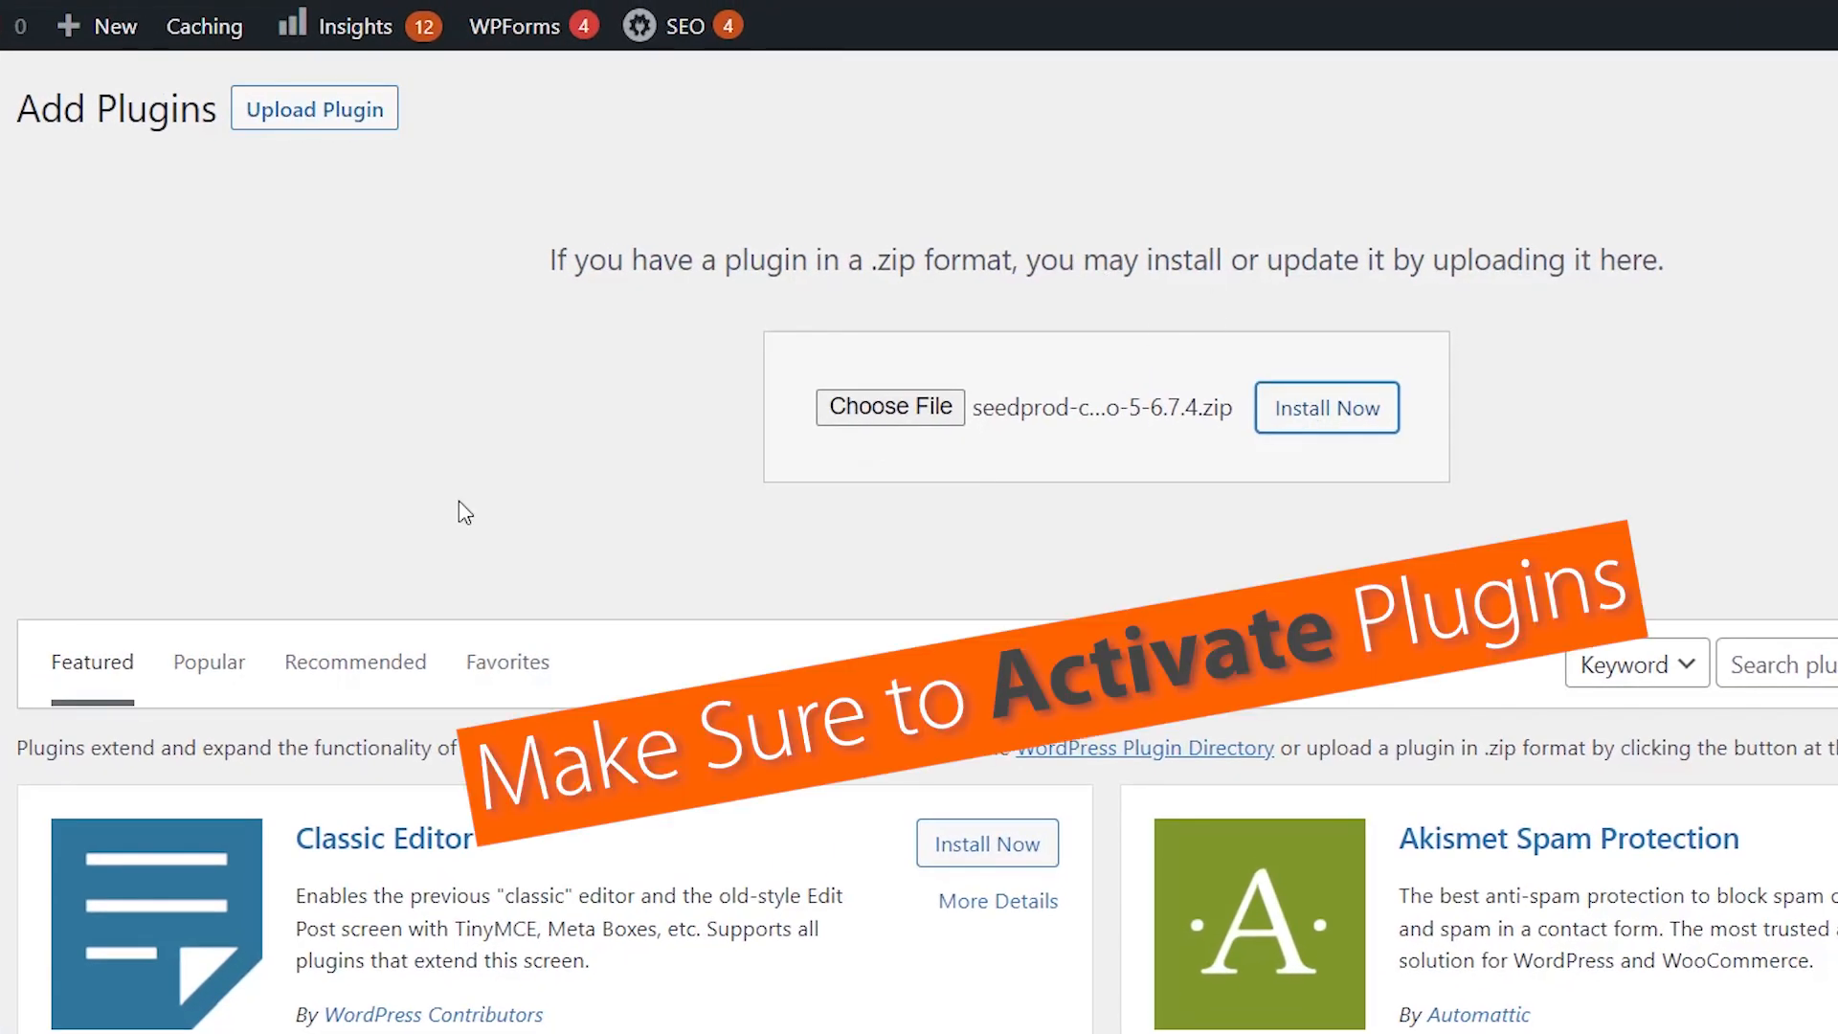
left_click(1325, 407)
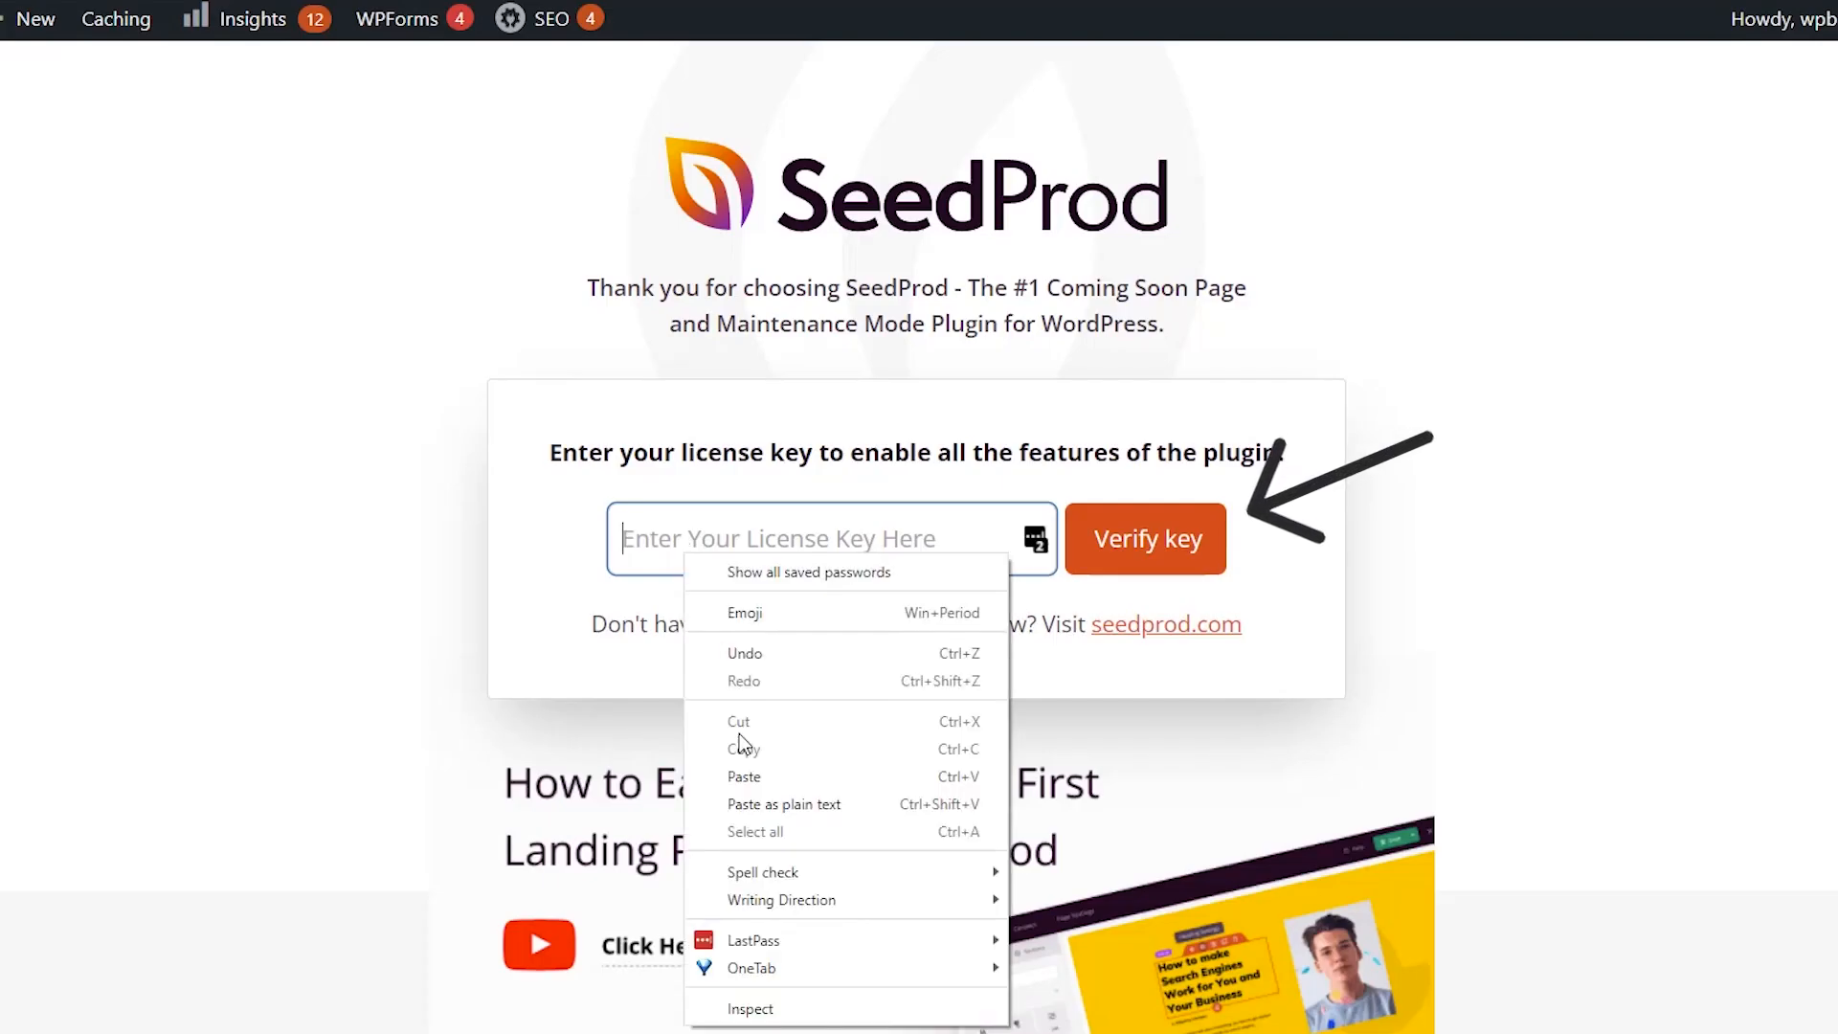
Paste the SeedProd license key and verify it as valid.
left_click(743, 776)
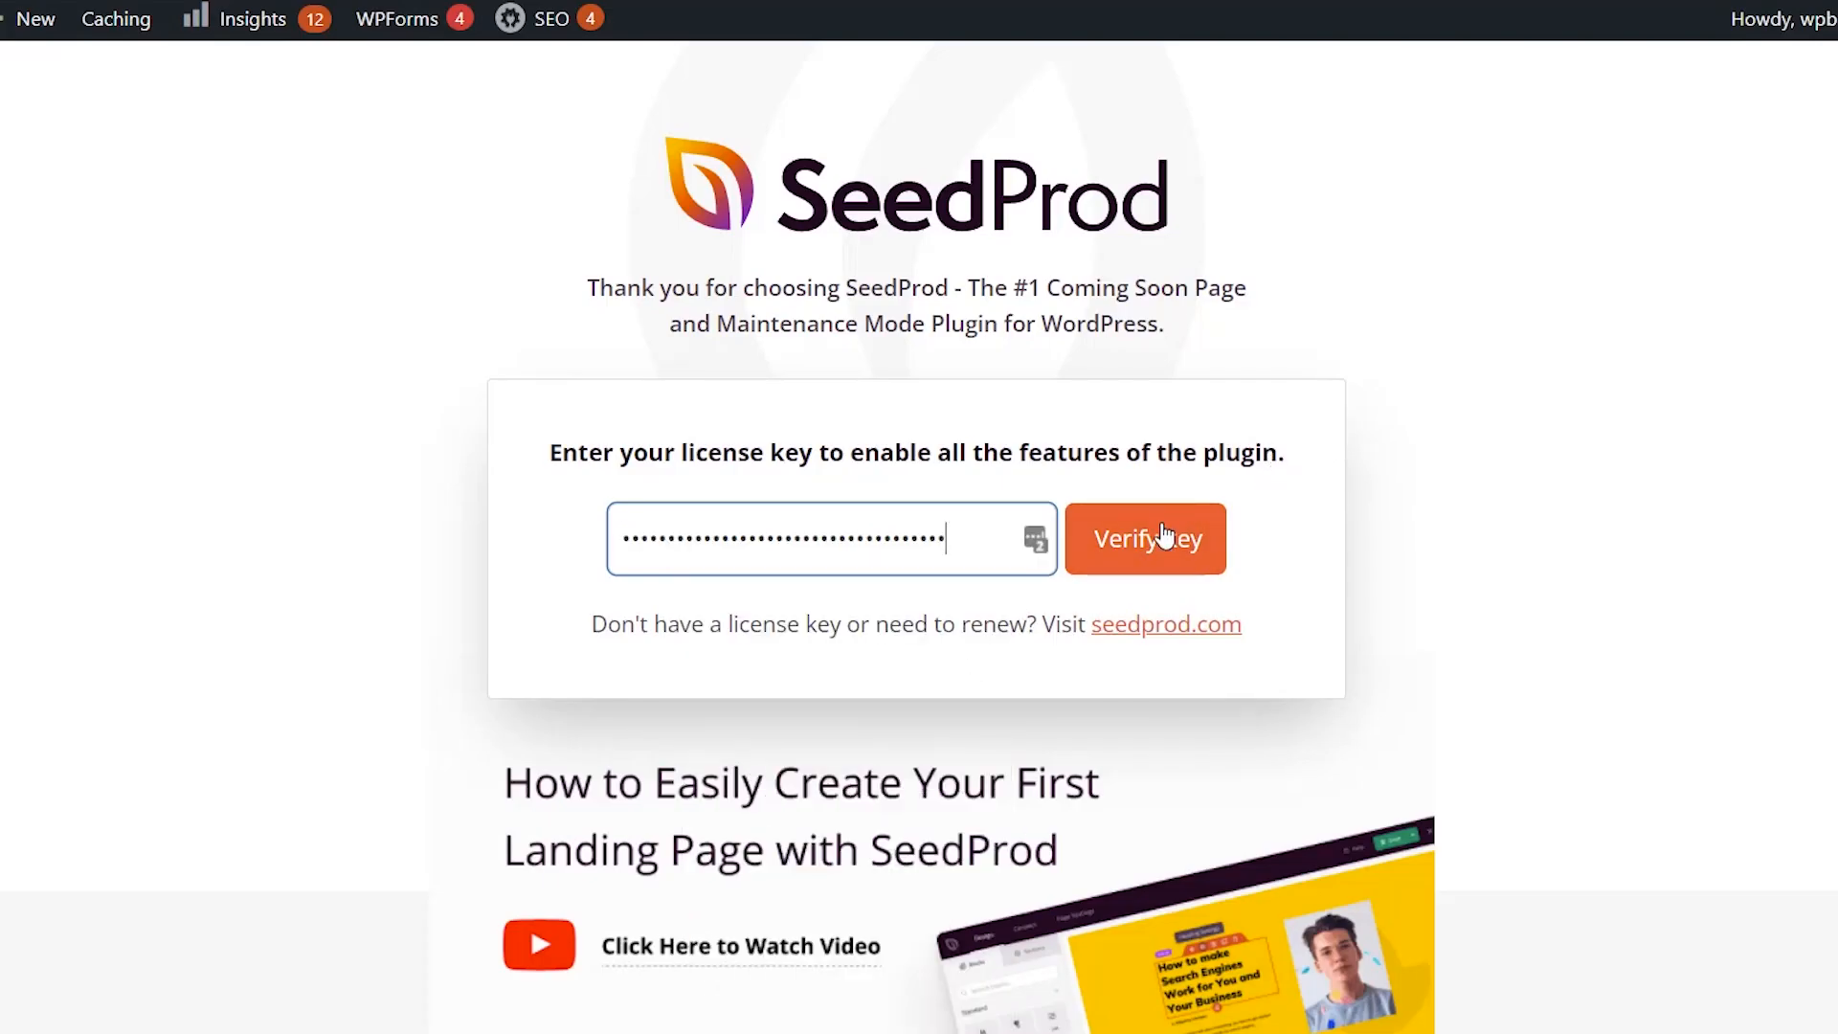
left_click(1144, 538)
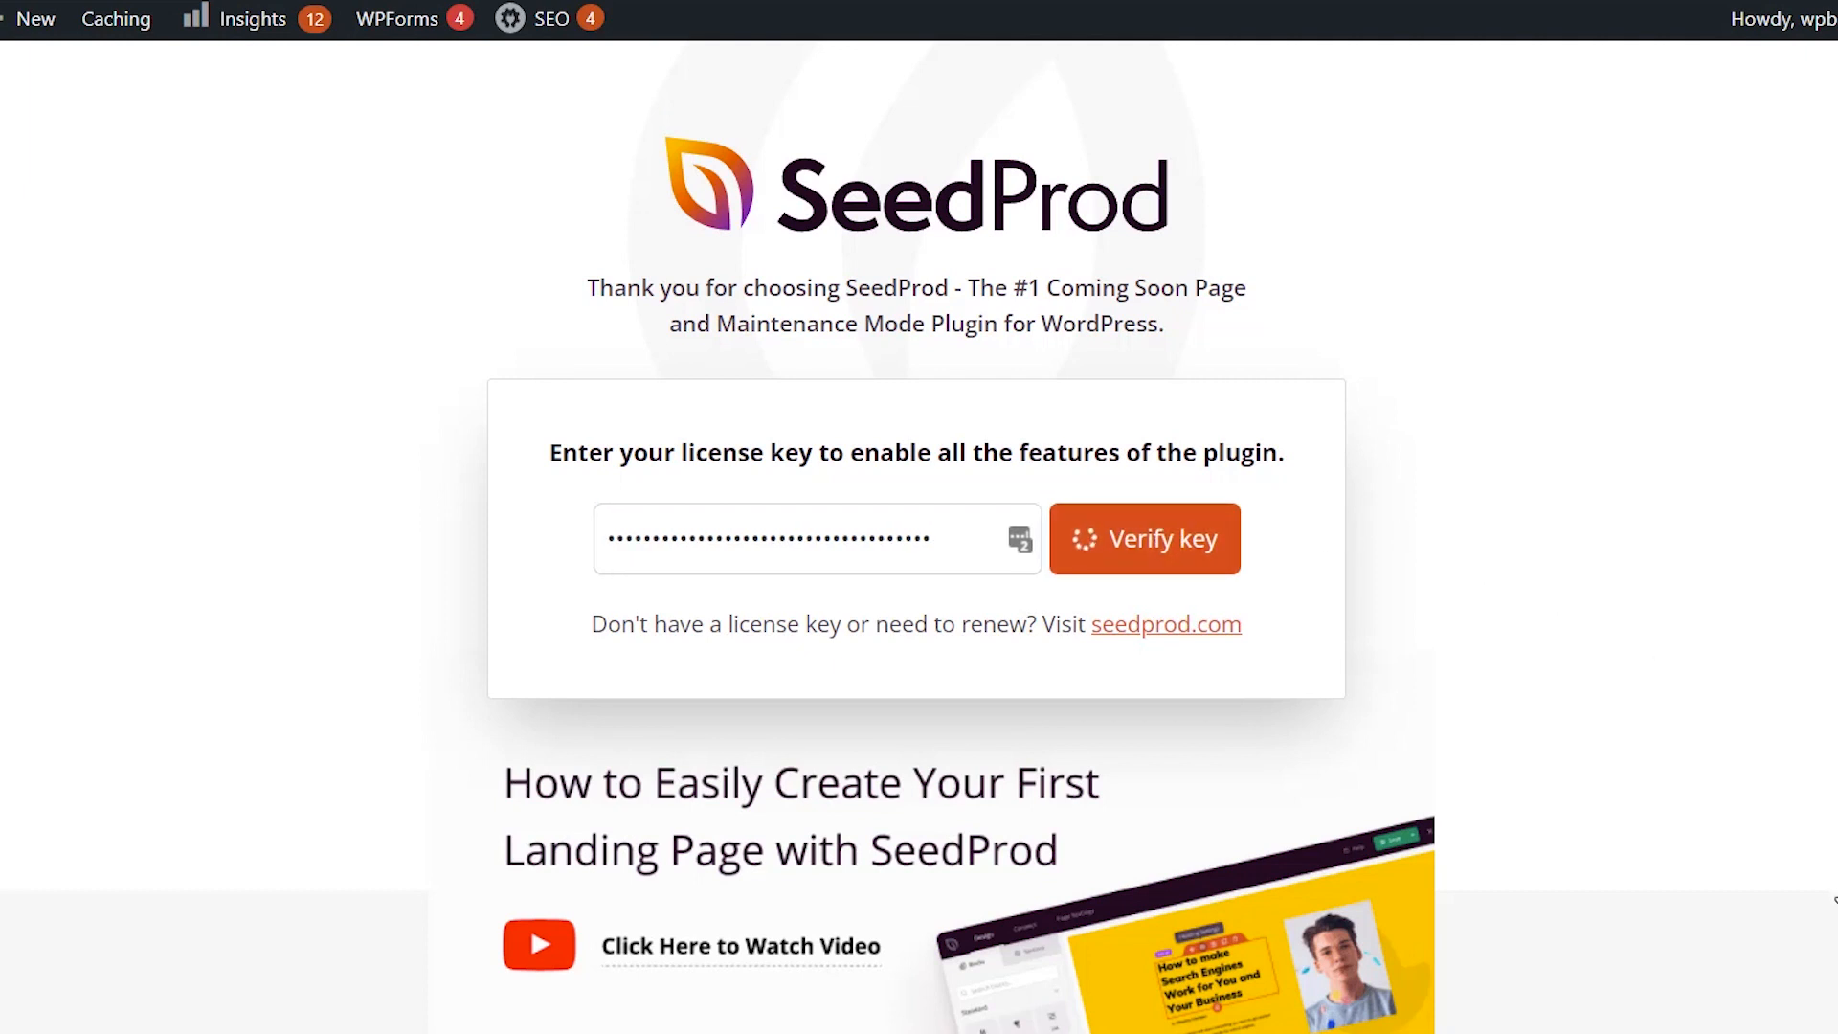
left_click(1144, 538)
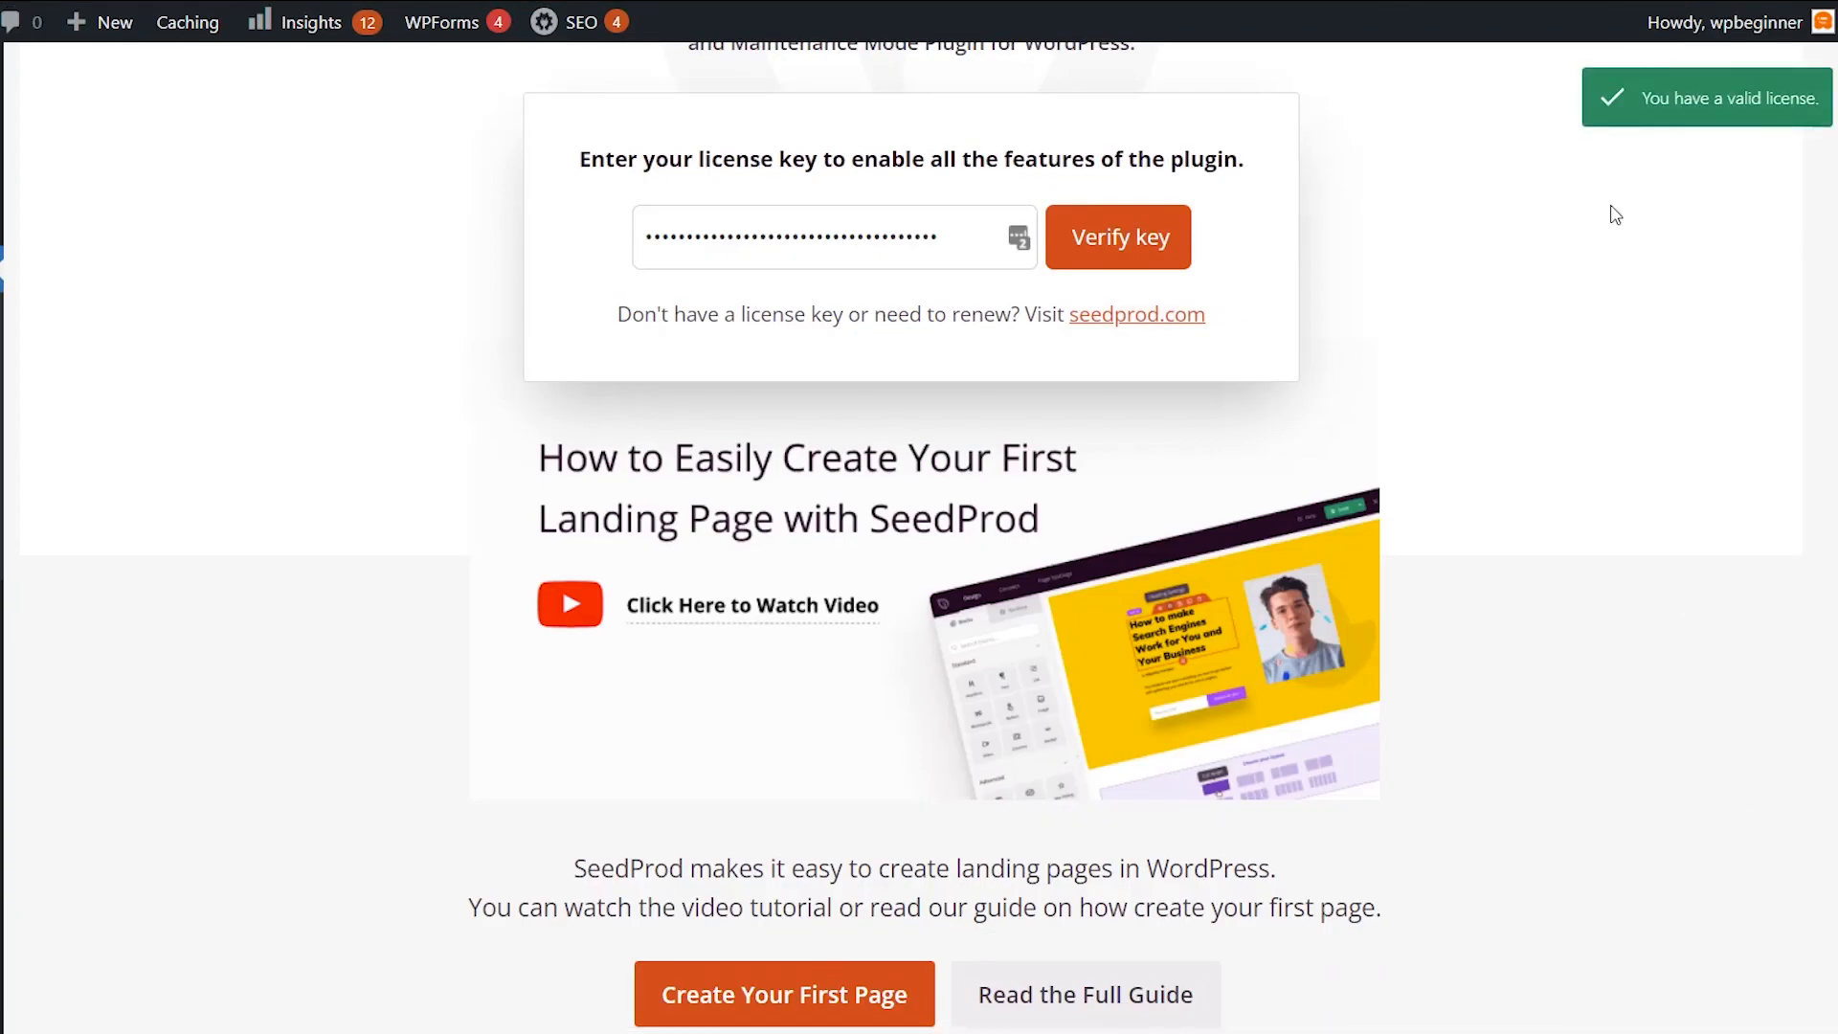
mouse_move(1688, 117)
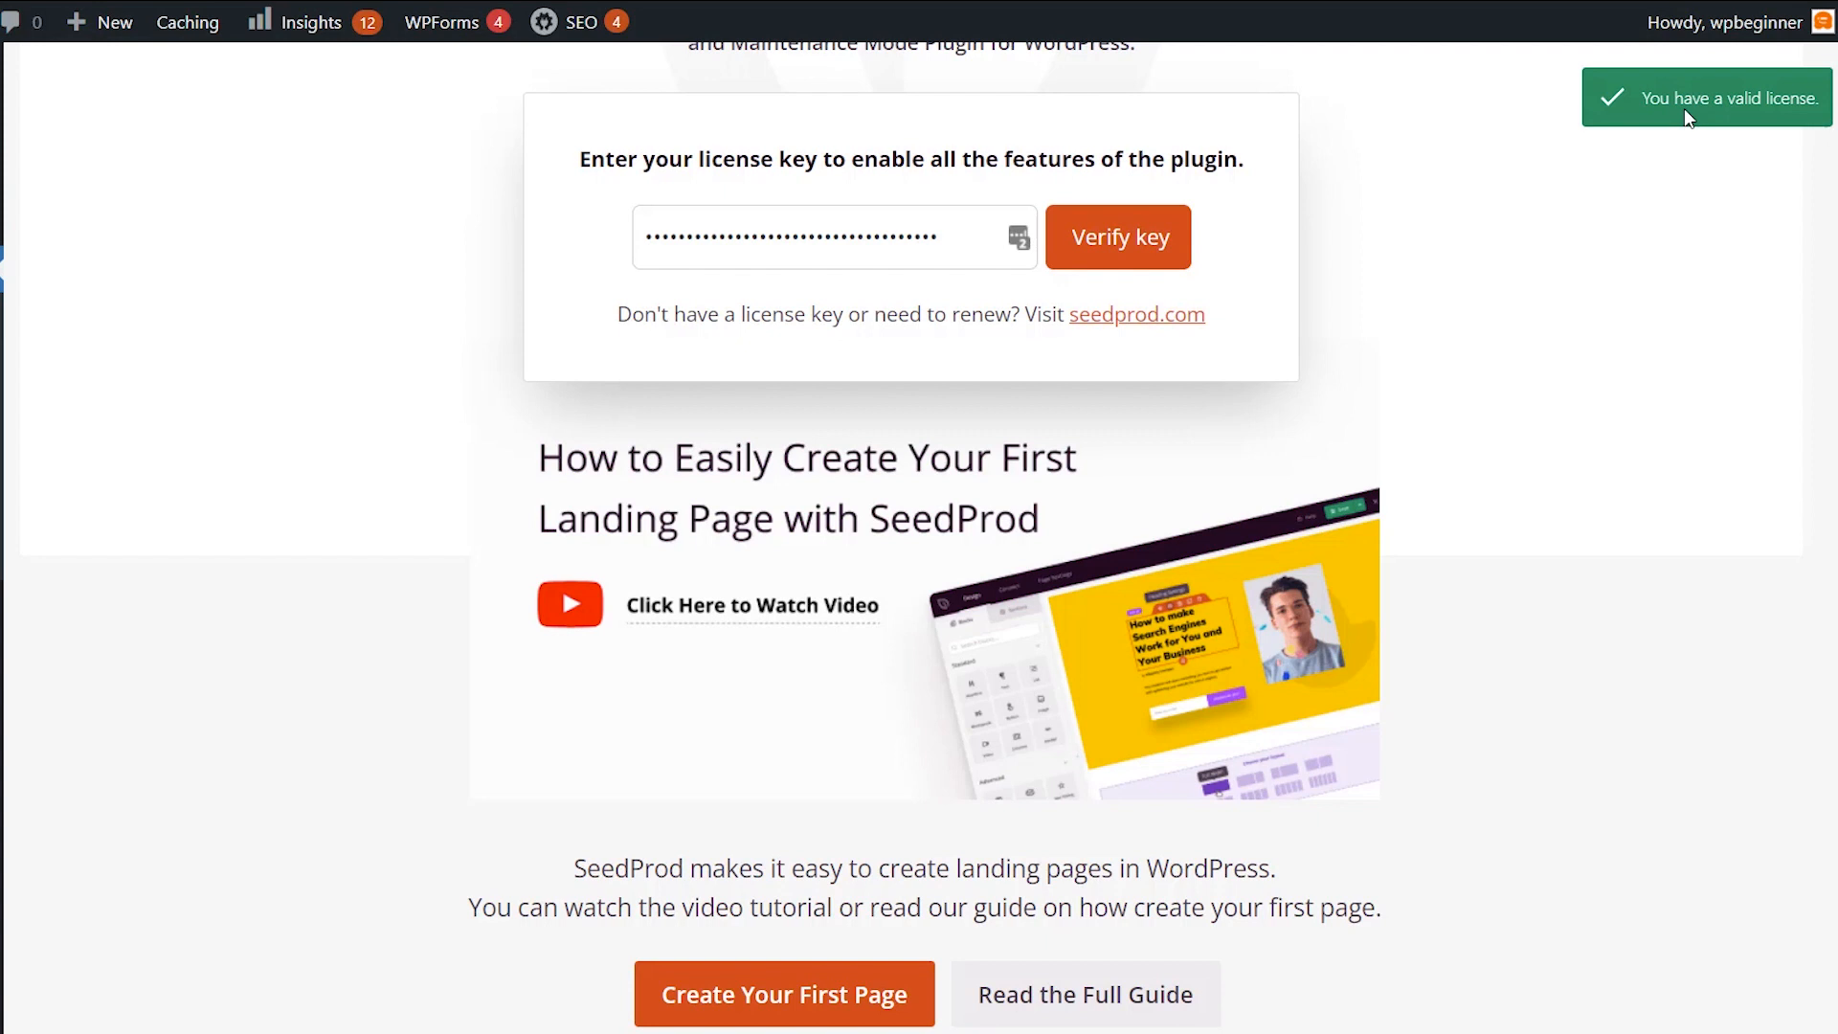
mouse_move(356, 512)
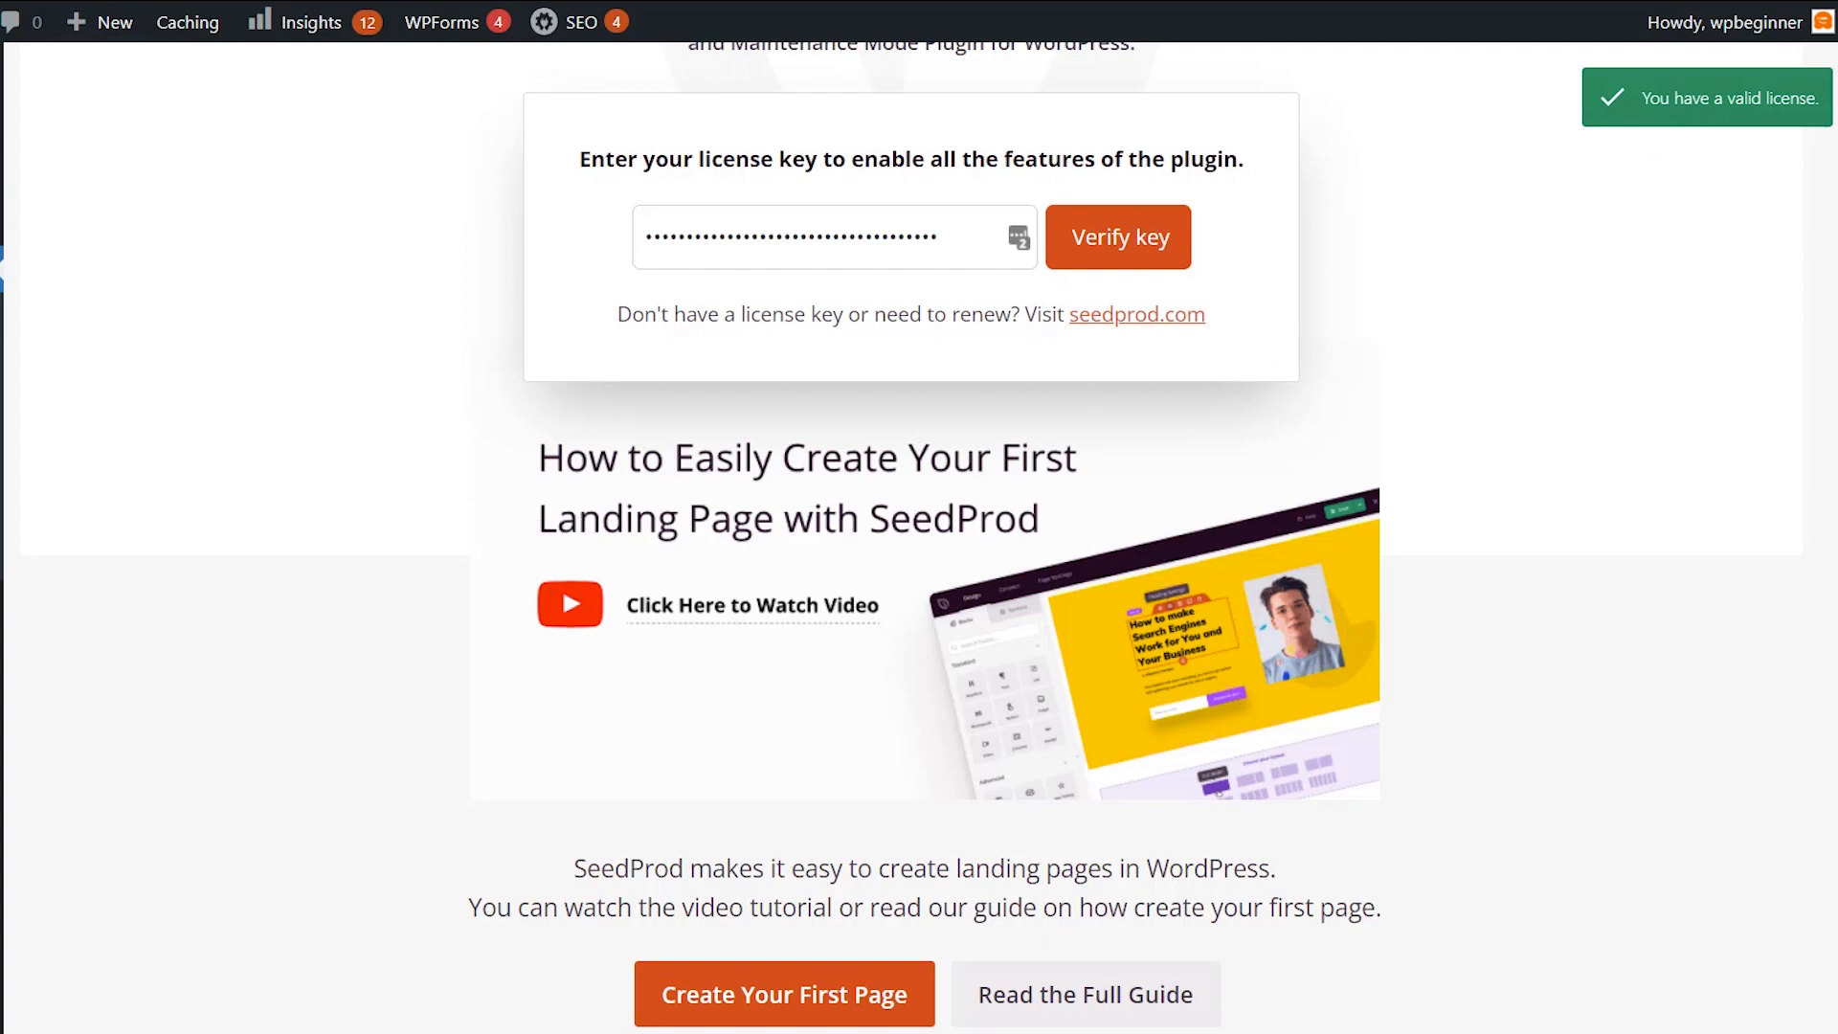
Open SeedProd Pages and look over the Login Page card and landing pages list.
left_click(784, 993)
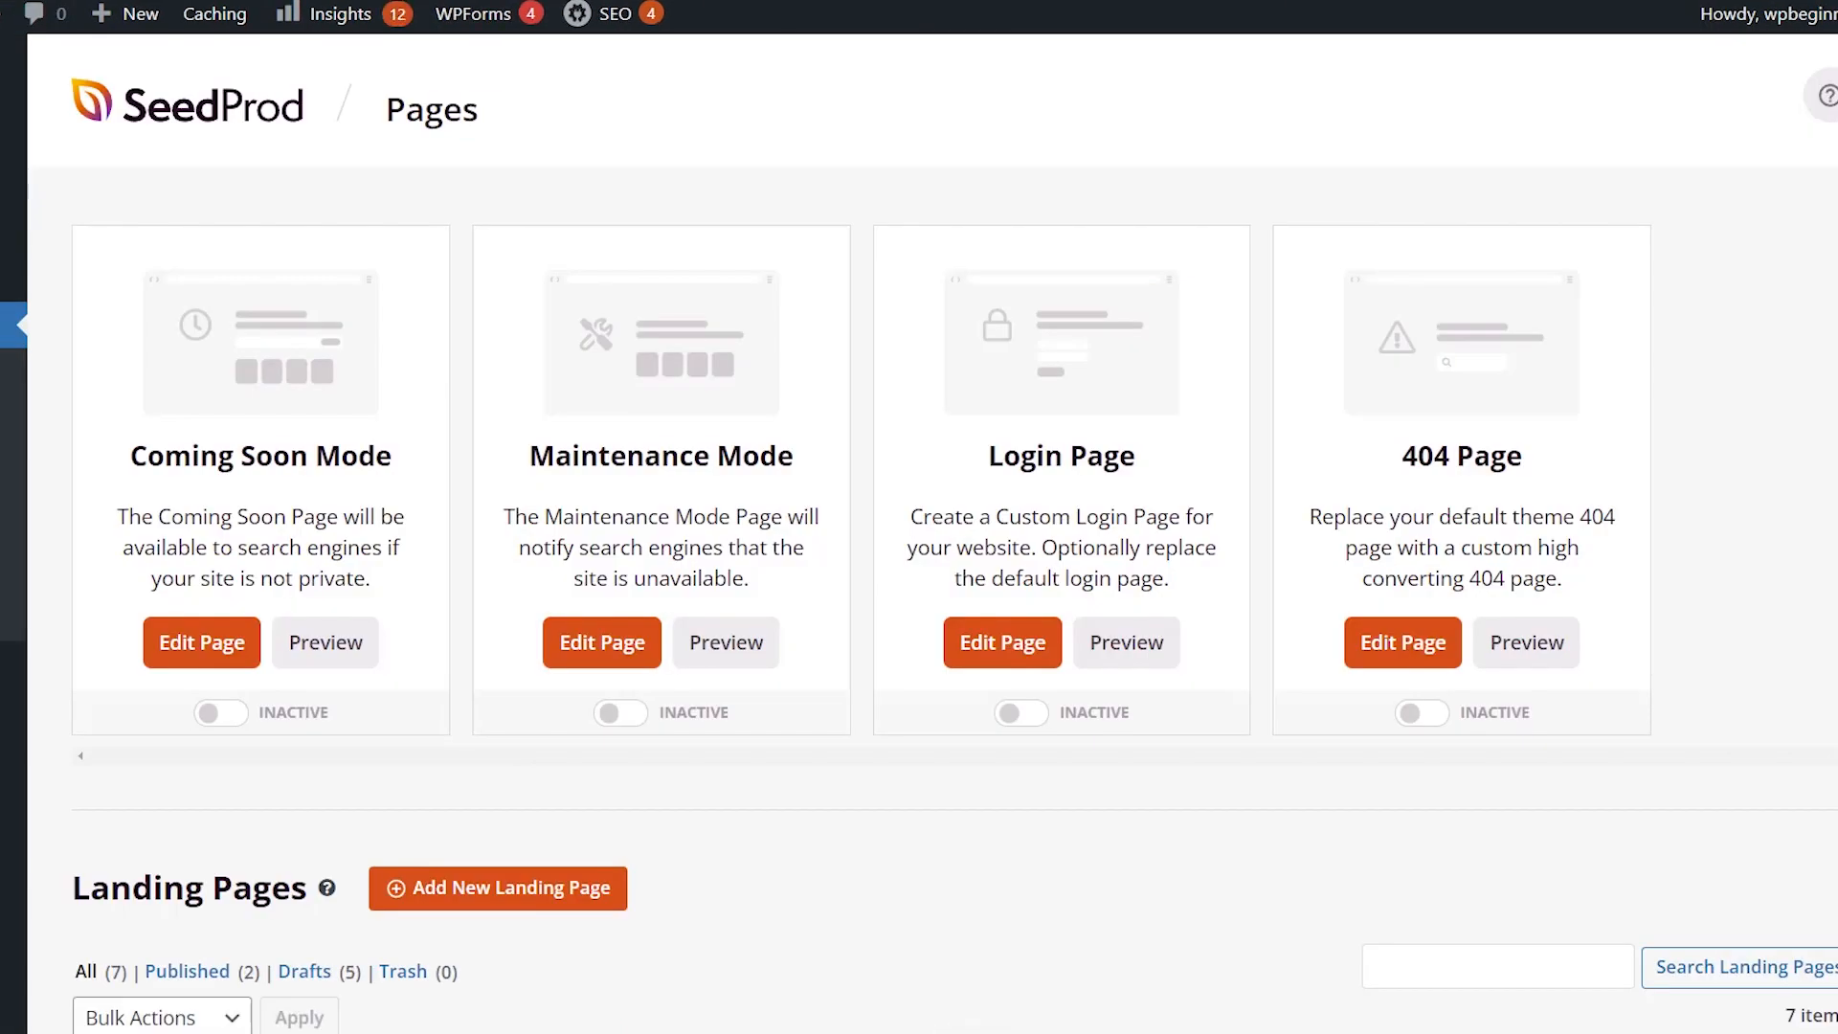
scroll("down", 3)
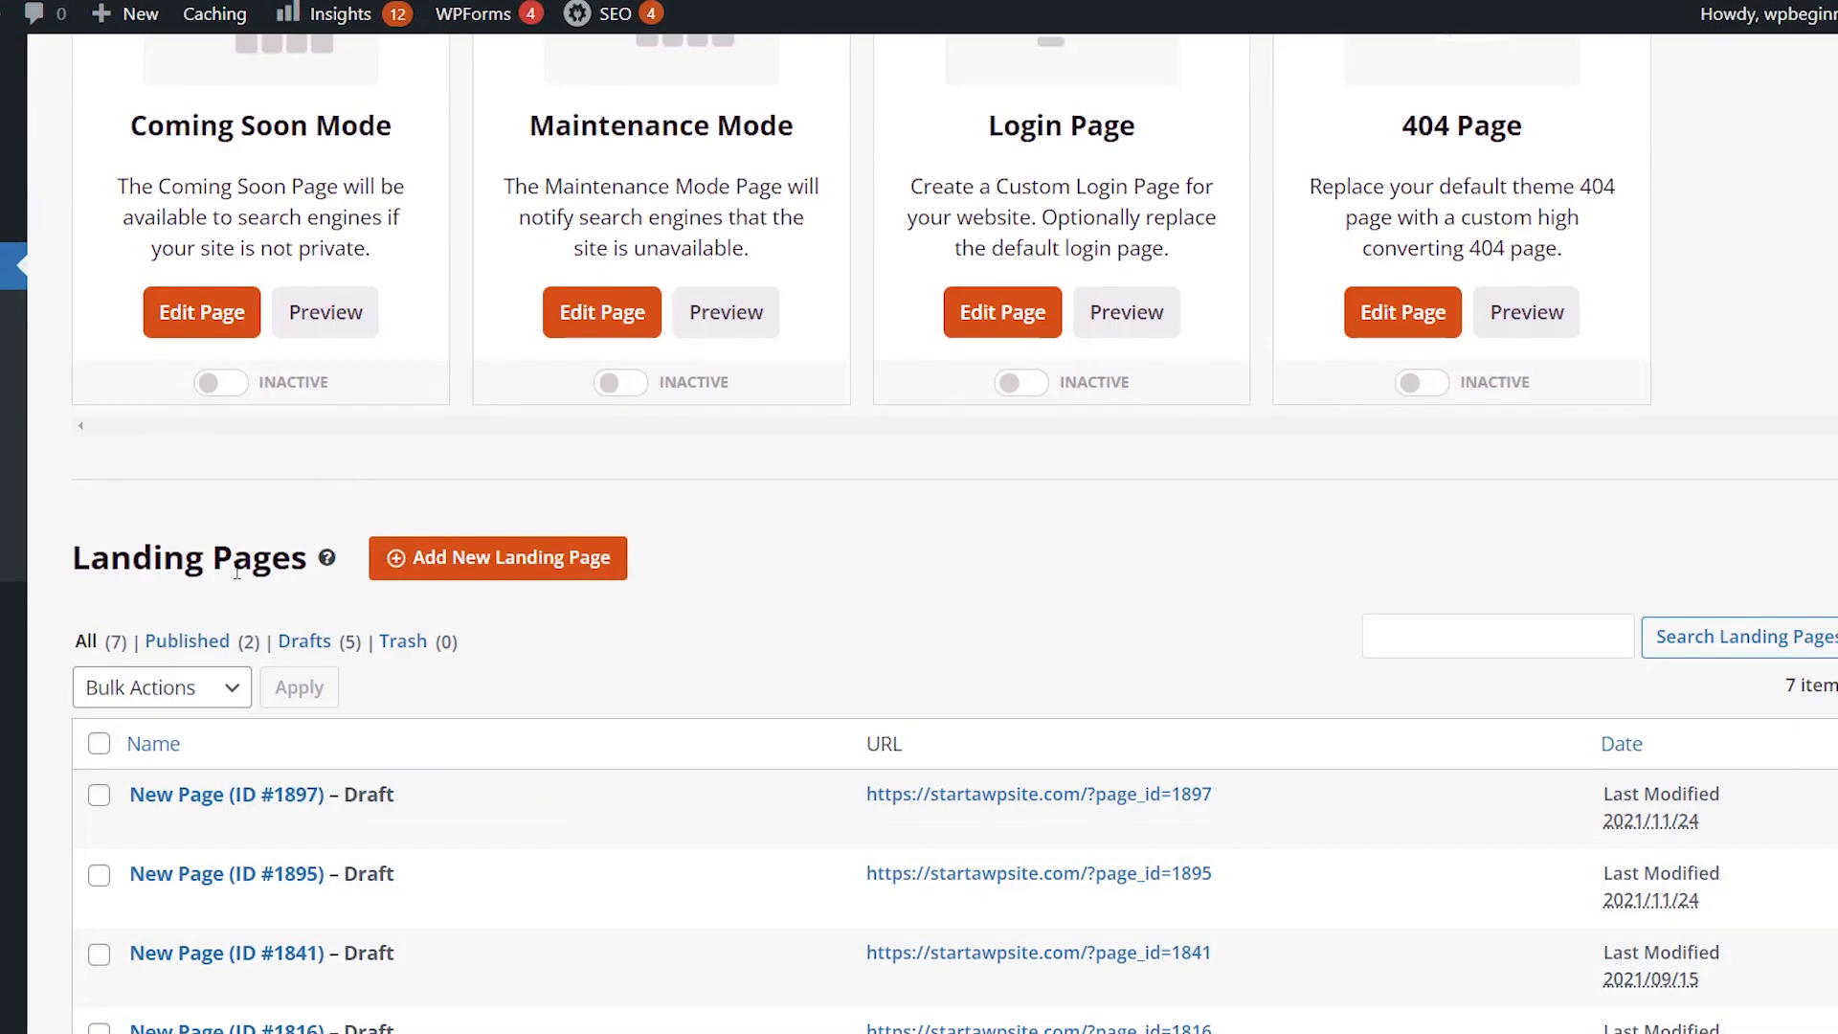
scroll("up", 3)
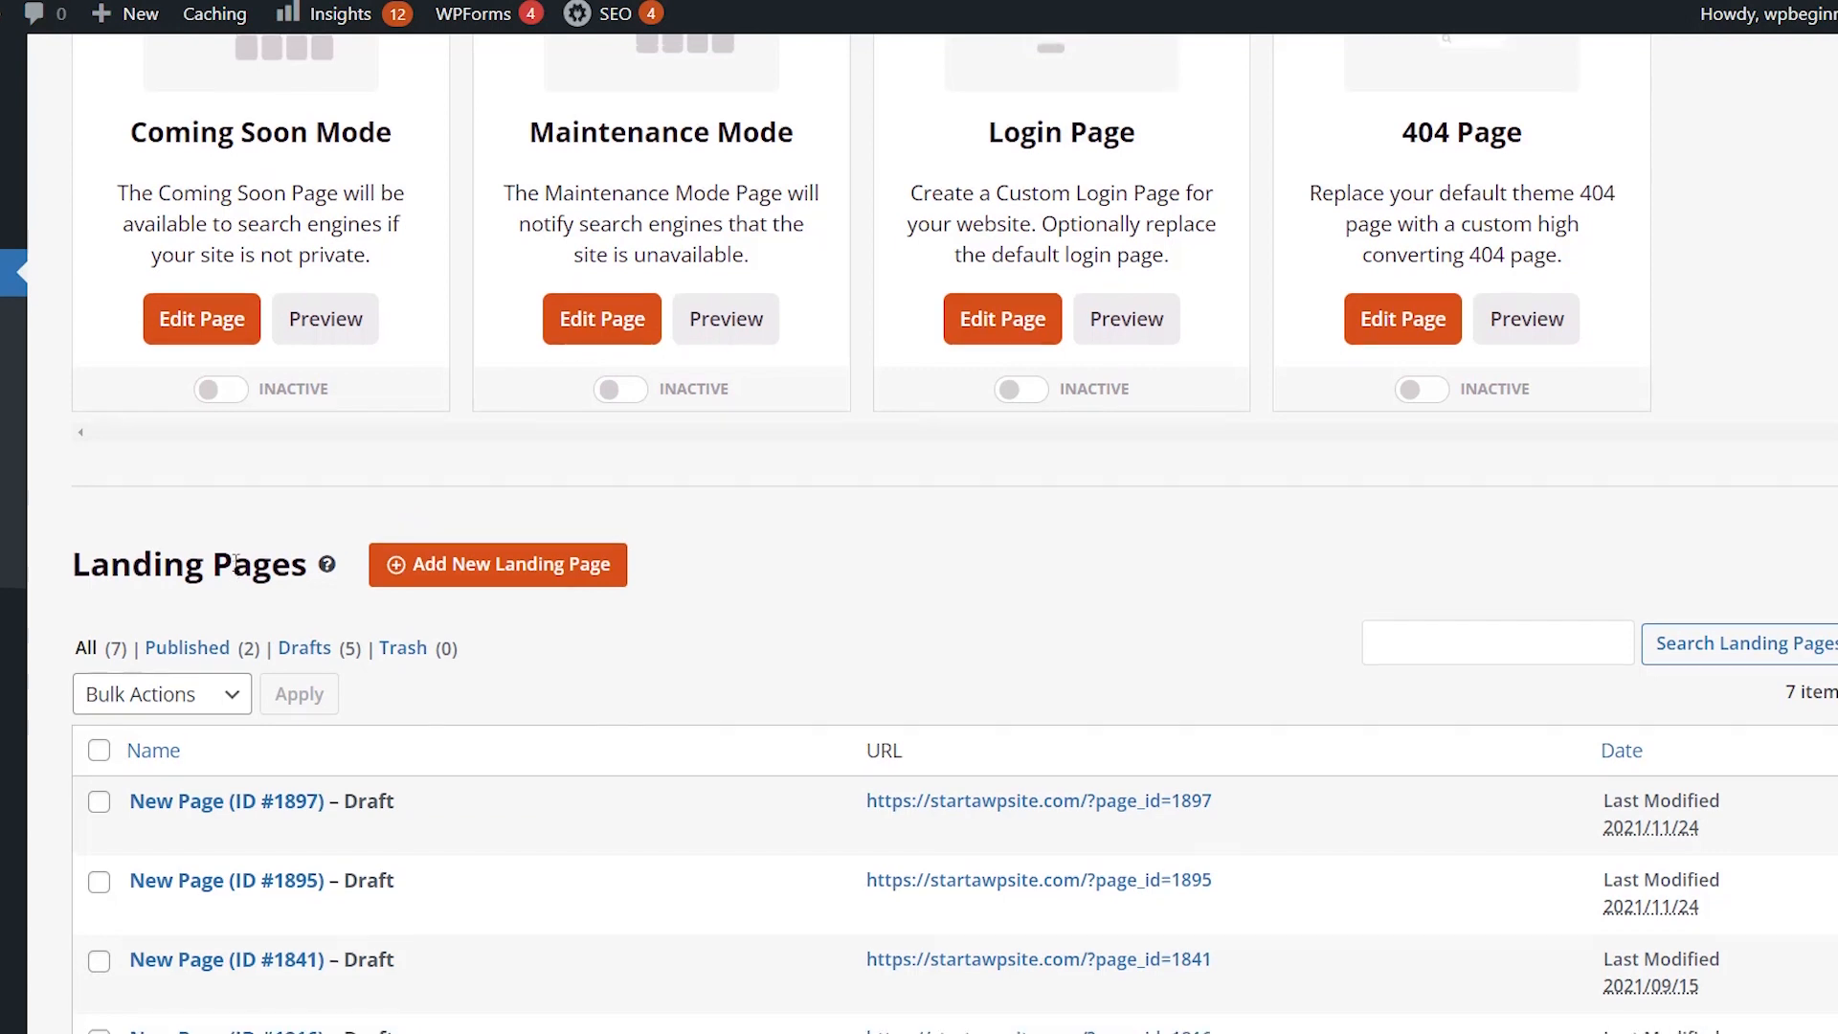
scroll("up", 3)
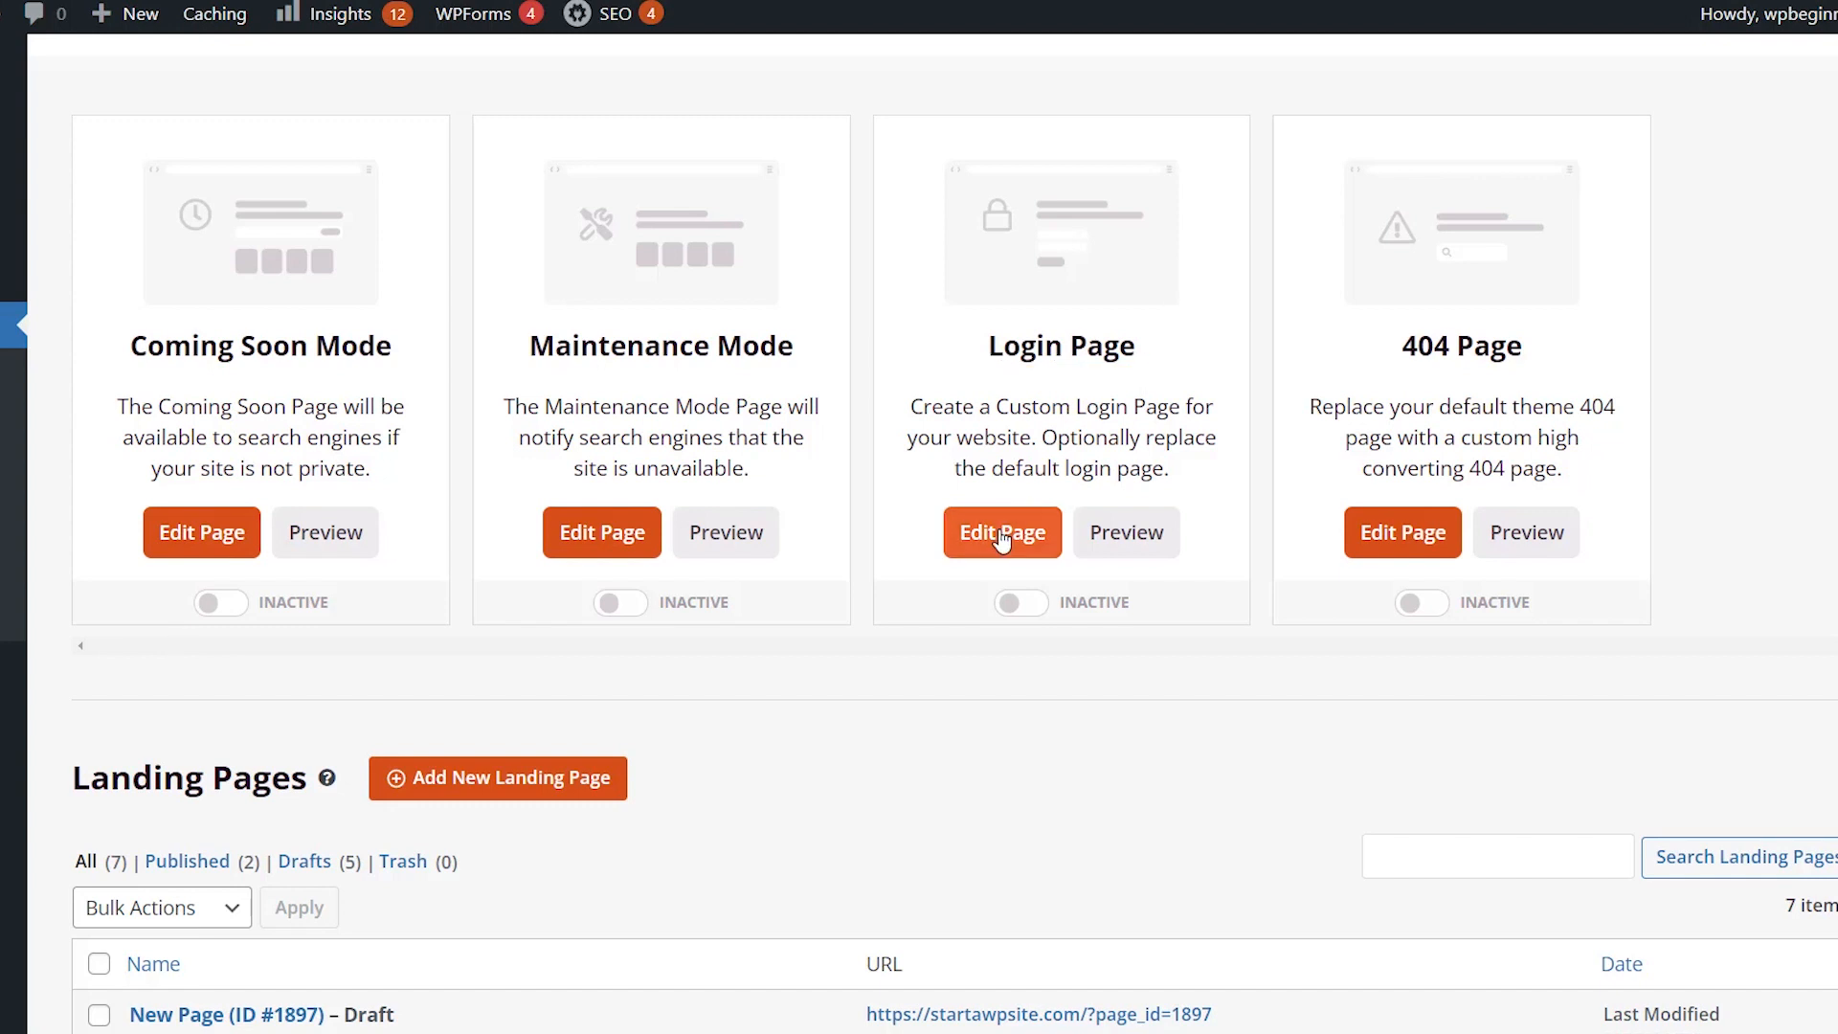
mouse_move(996, 557)
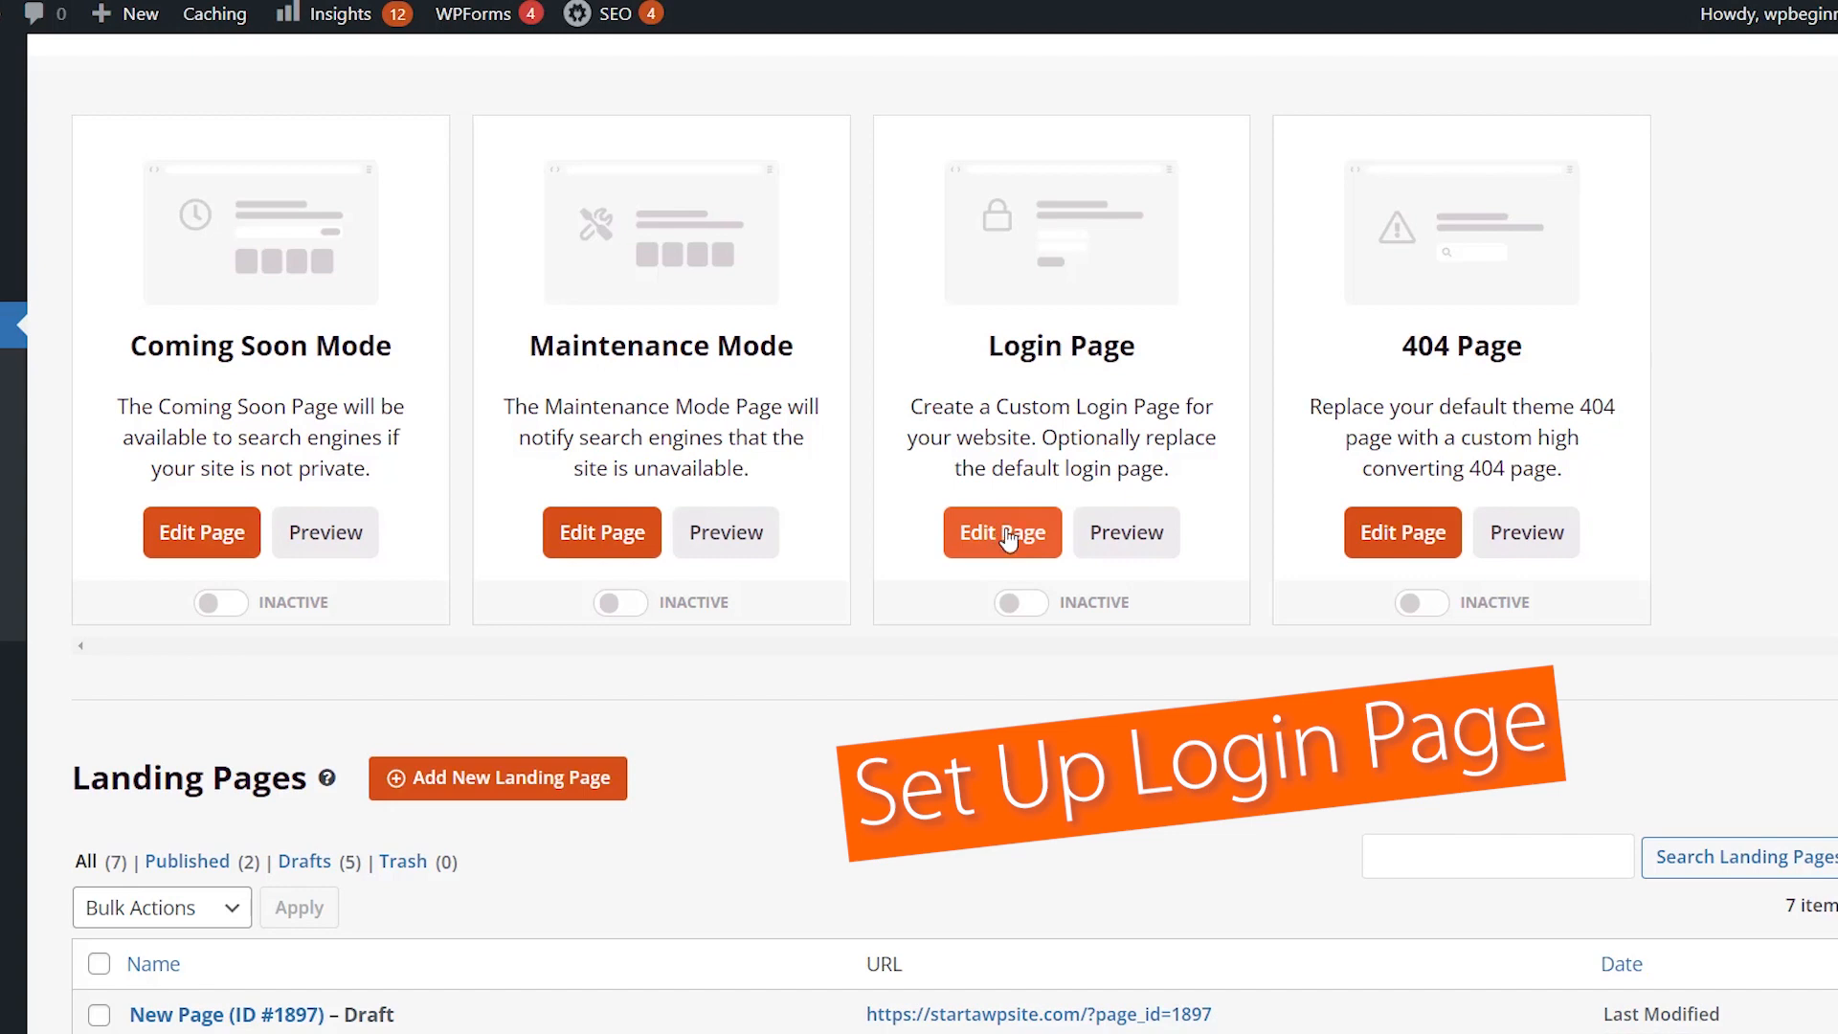
Create a page named 'Login Page' from the Geo Login Page template and start editing.
left_click(1002, 532)
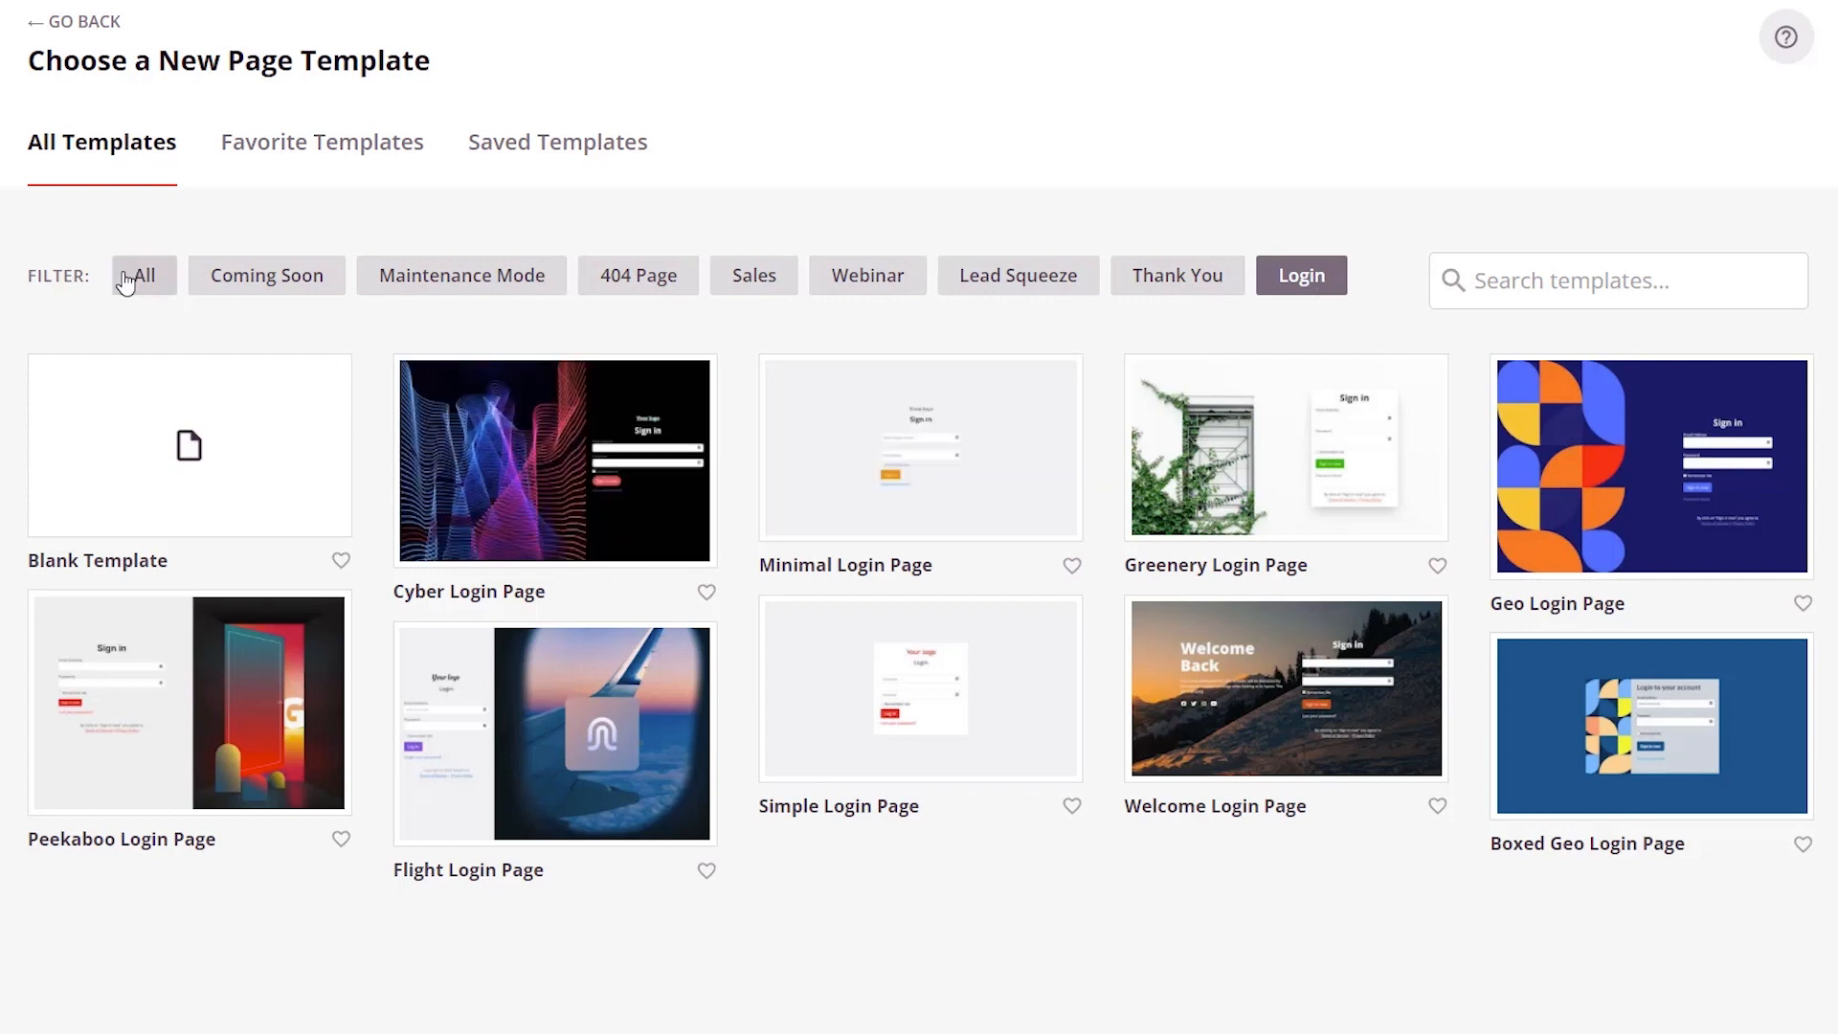
left_click(141, 276)
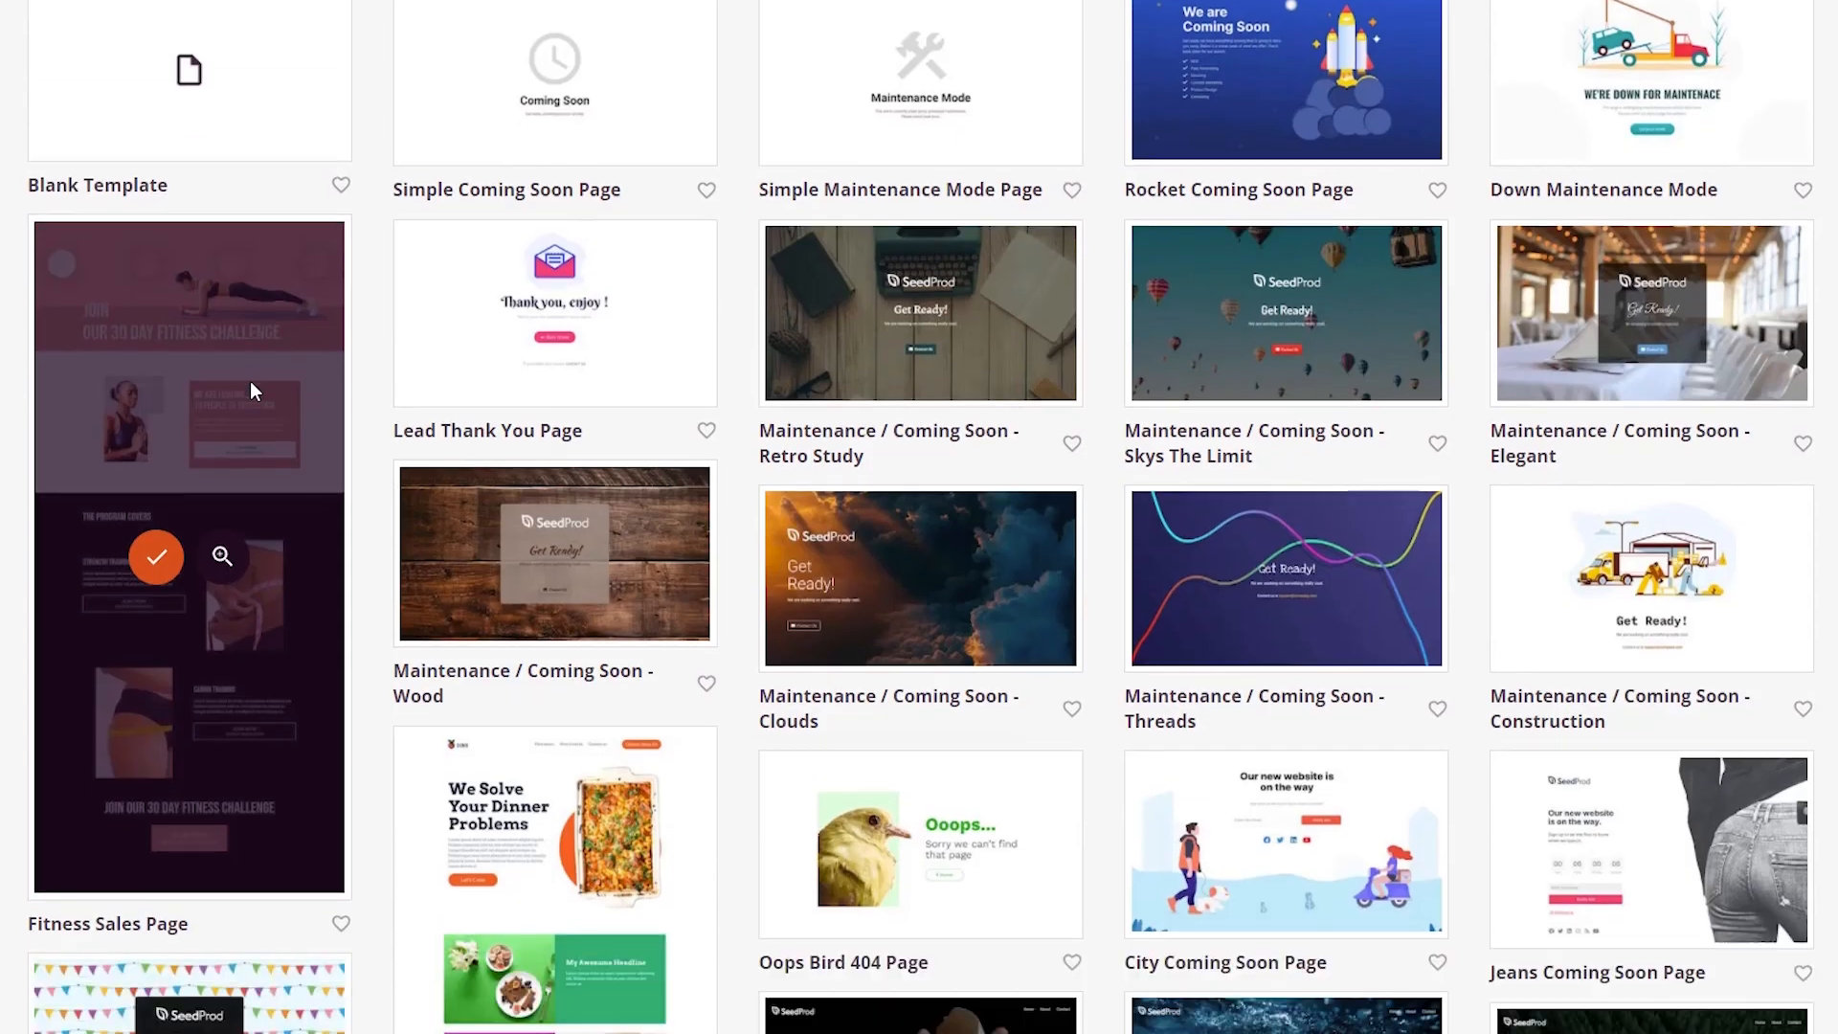
scroll("up", 3)
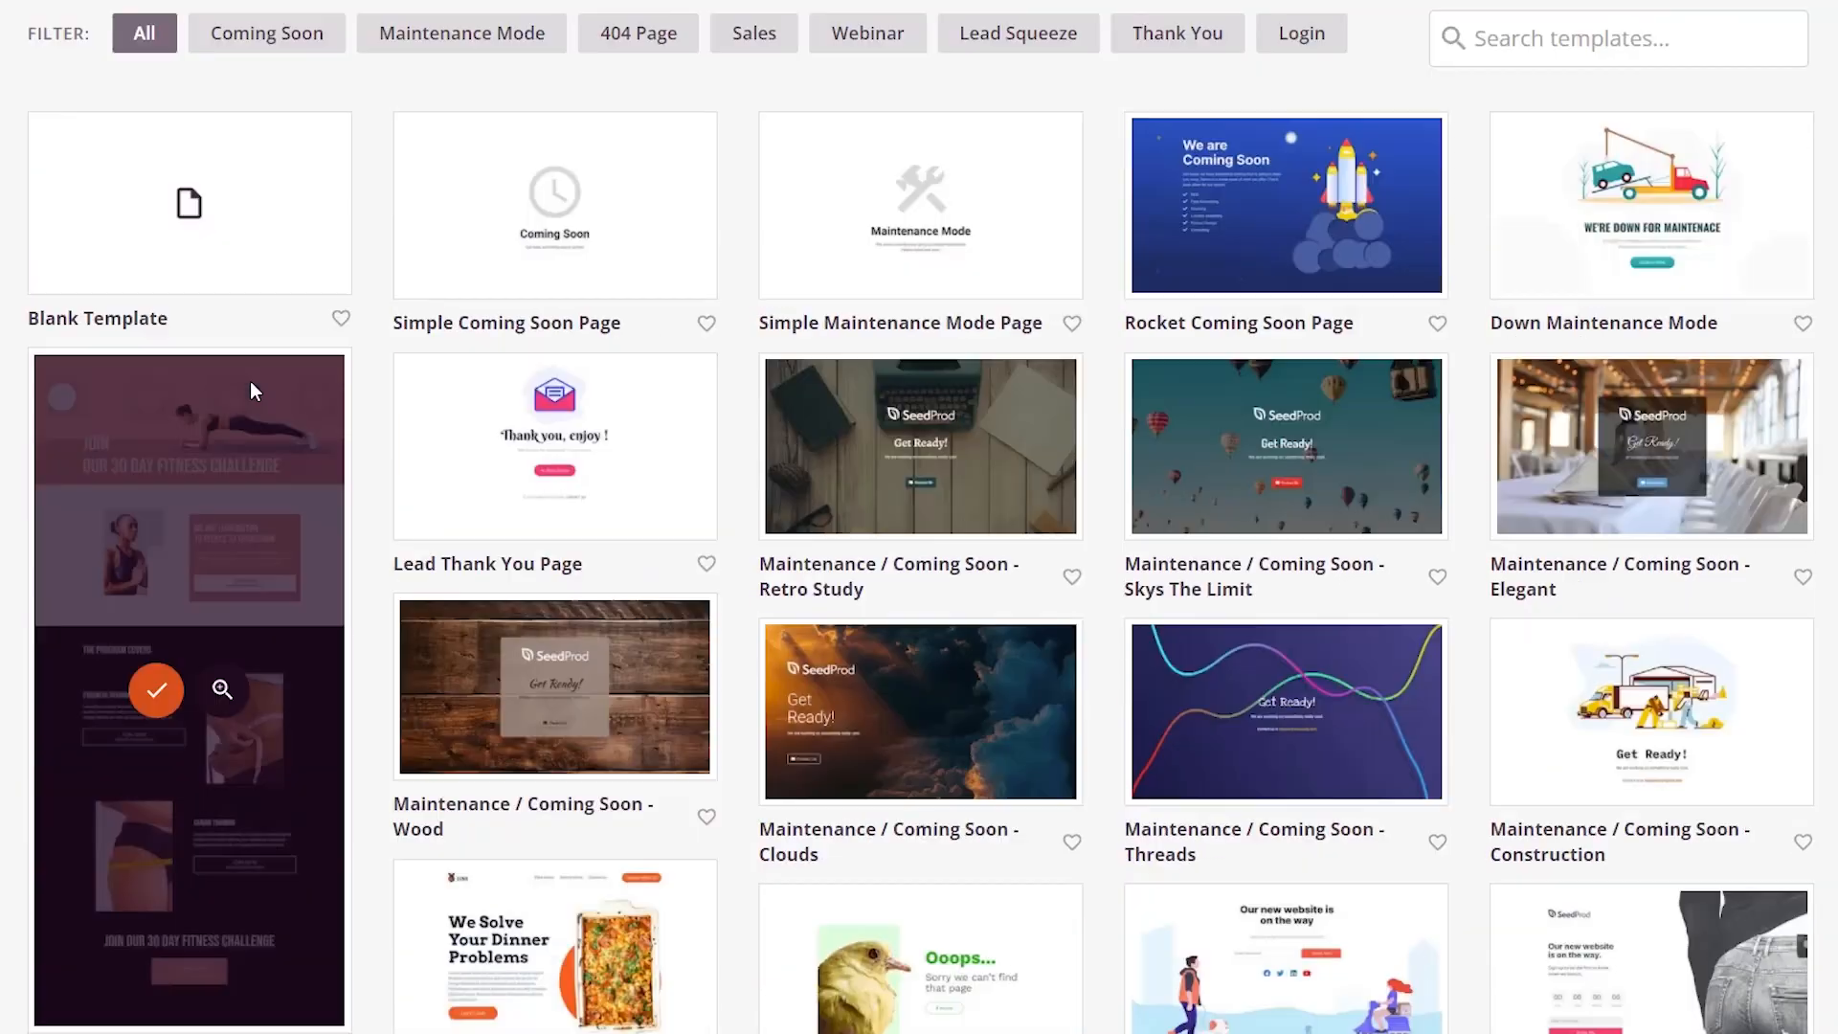
scroll("up", 3)
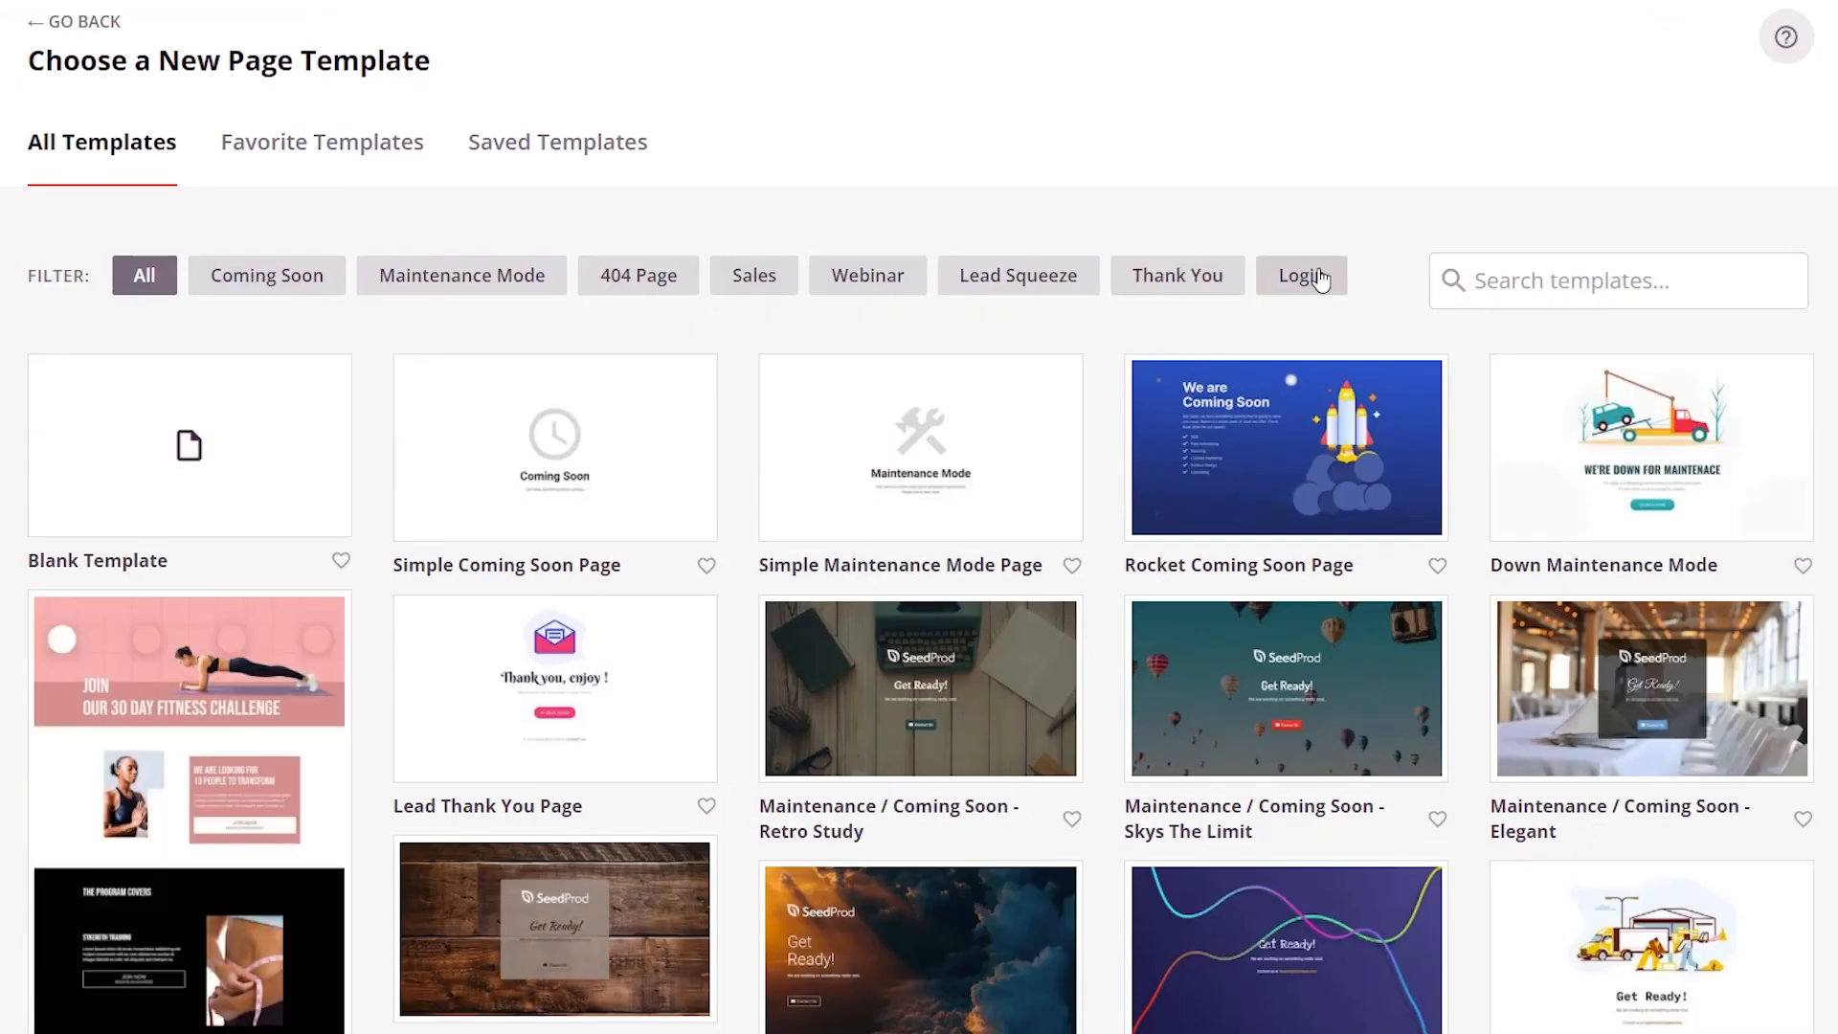
left_click(1299, 276)
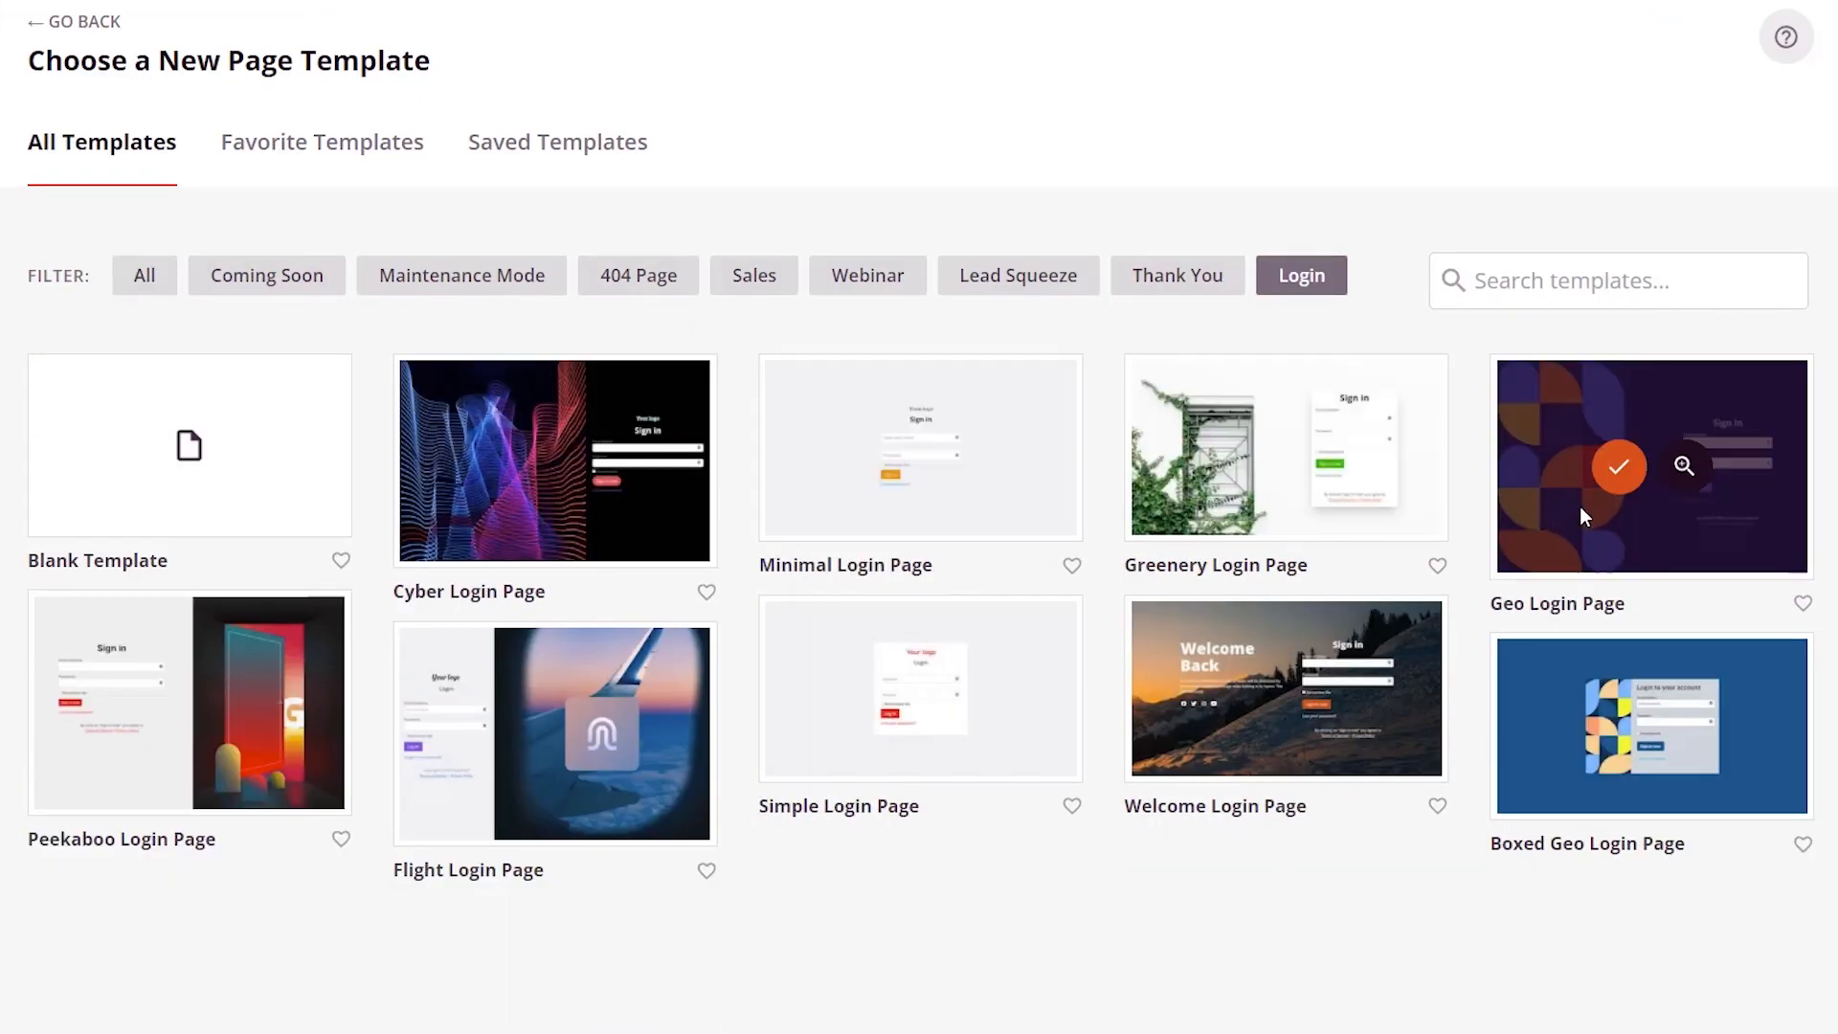
left_click(1620, 465)
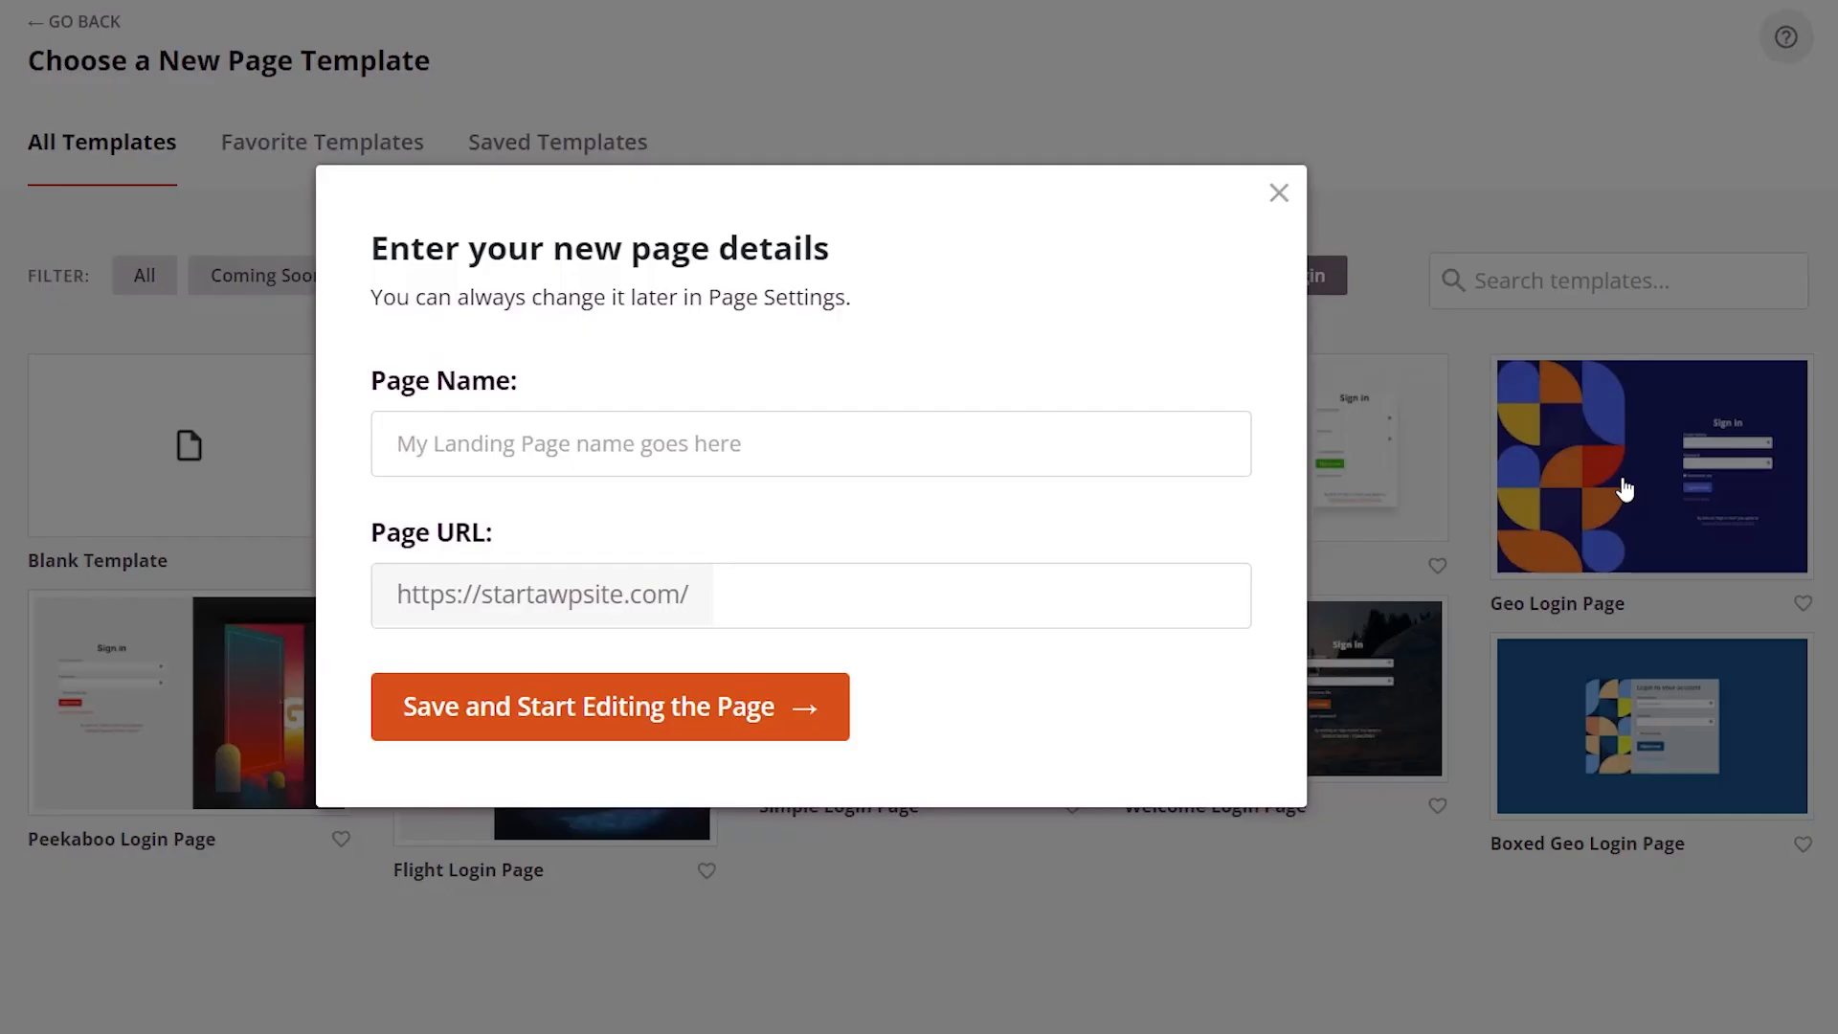
type("Login Pag")
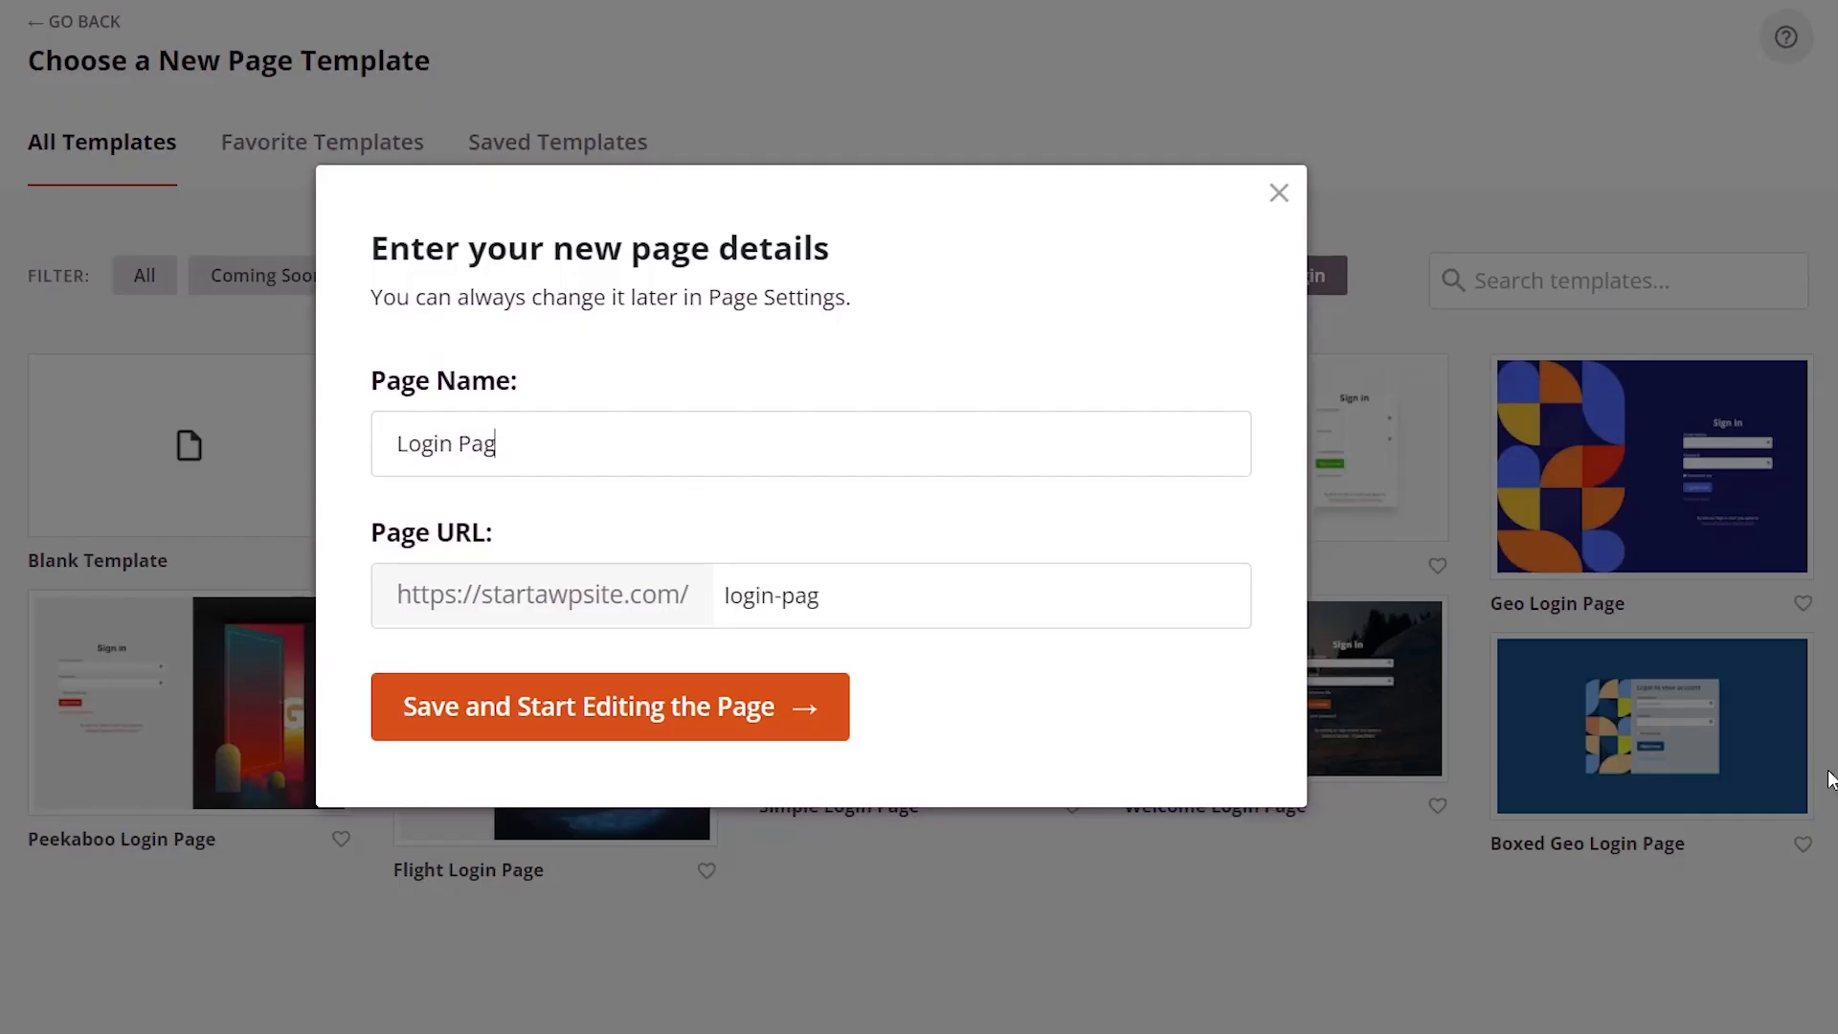
type("e")
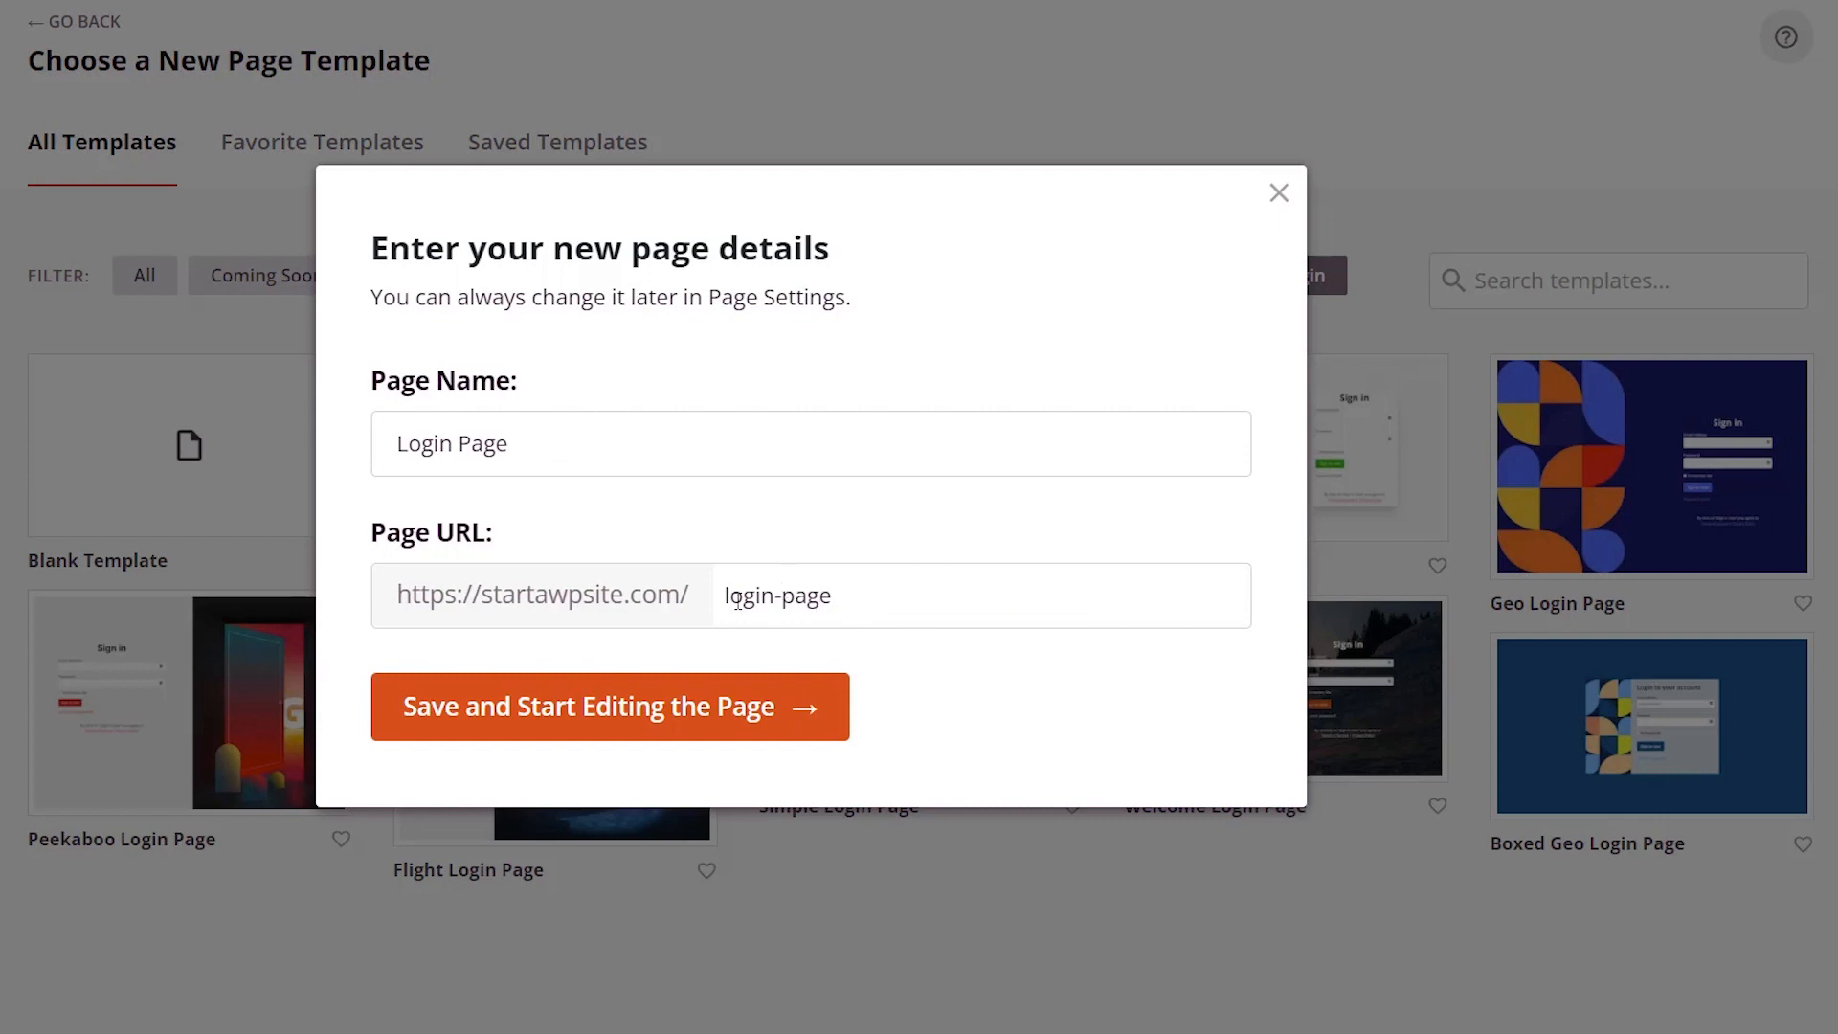
left_click(609, 705)
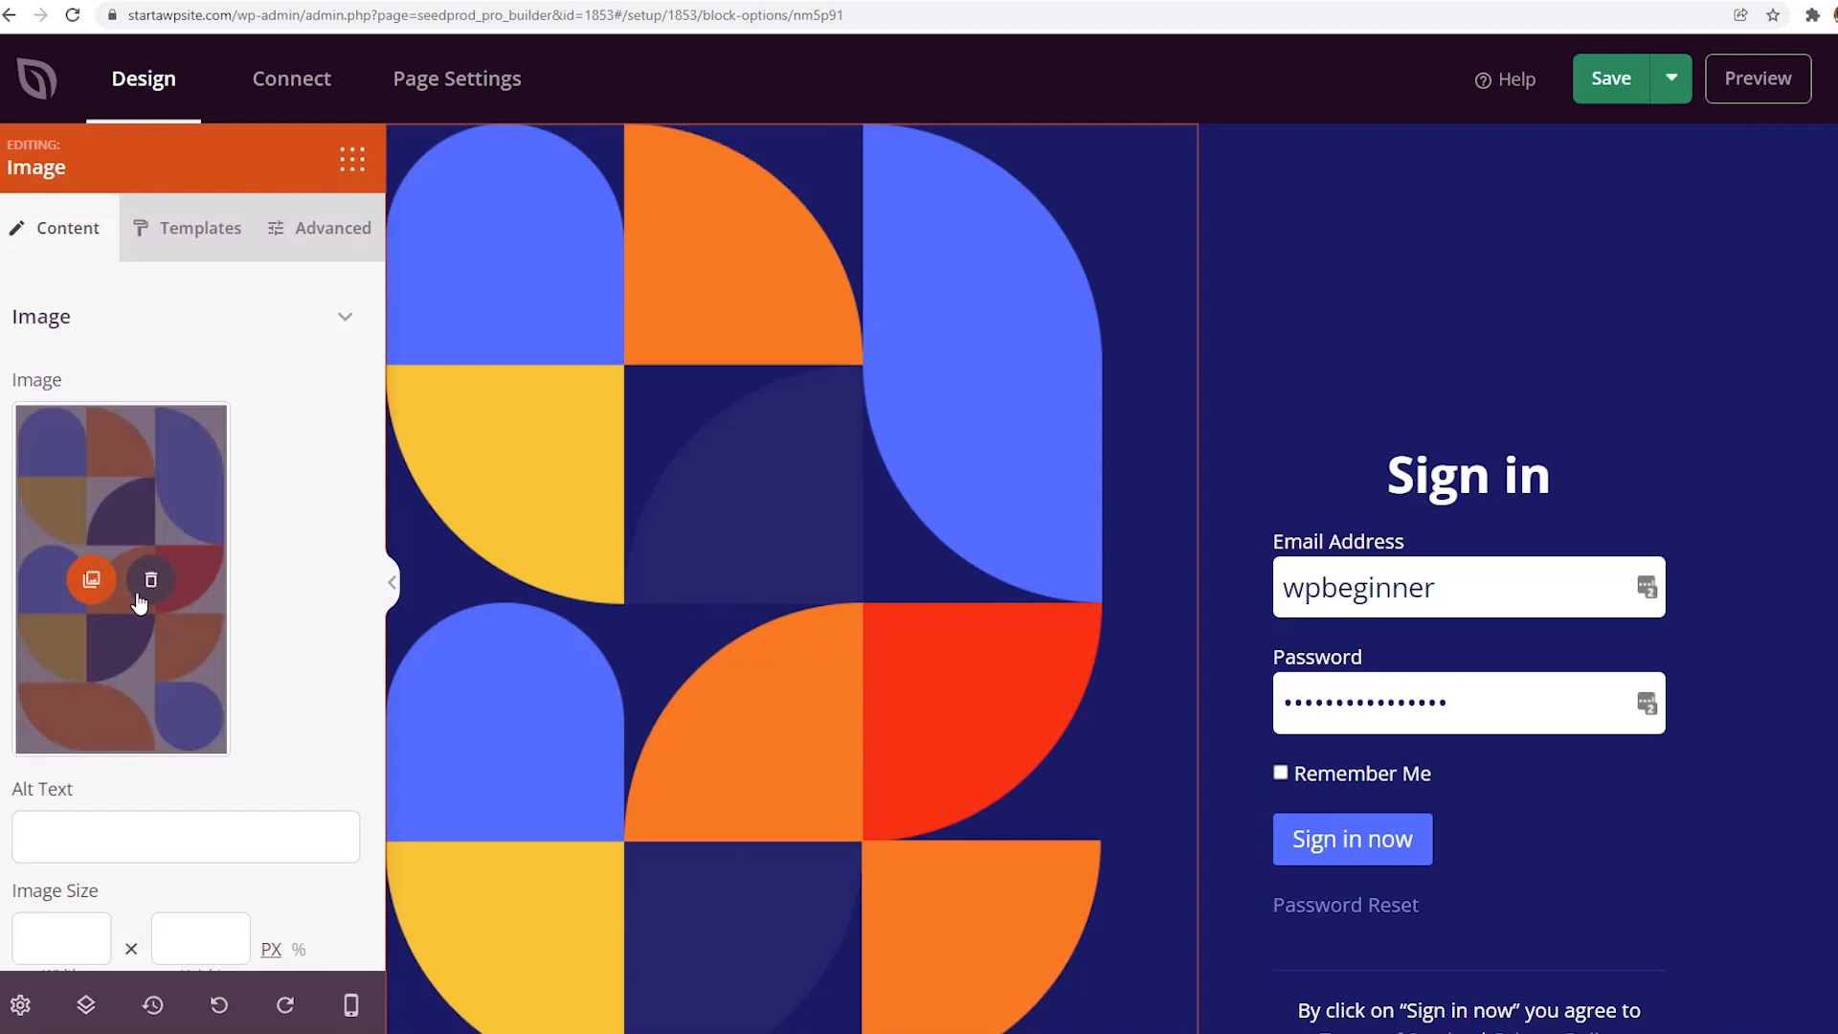
Select the image block, insert a stock mountain photo, then undo it.
left_click(92, 579)
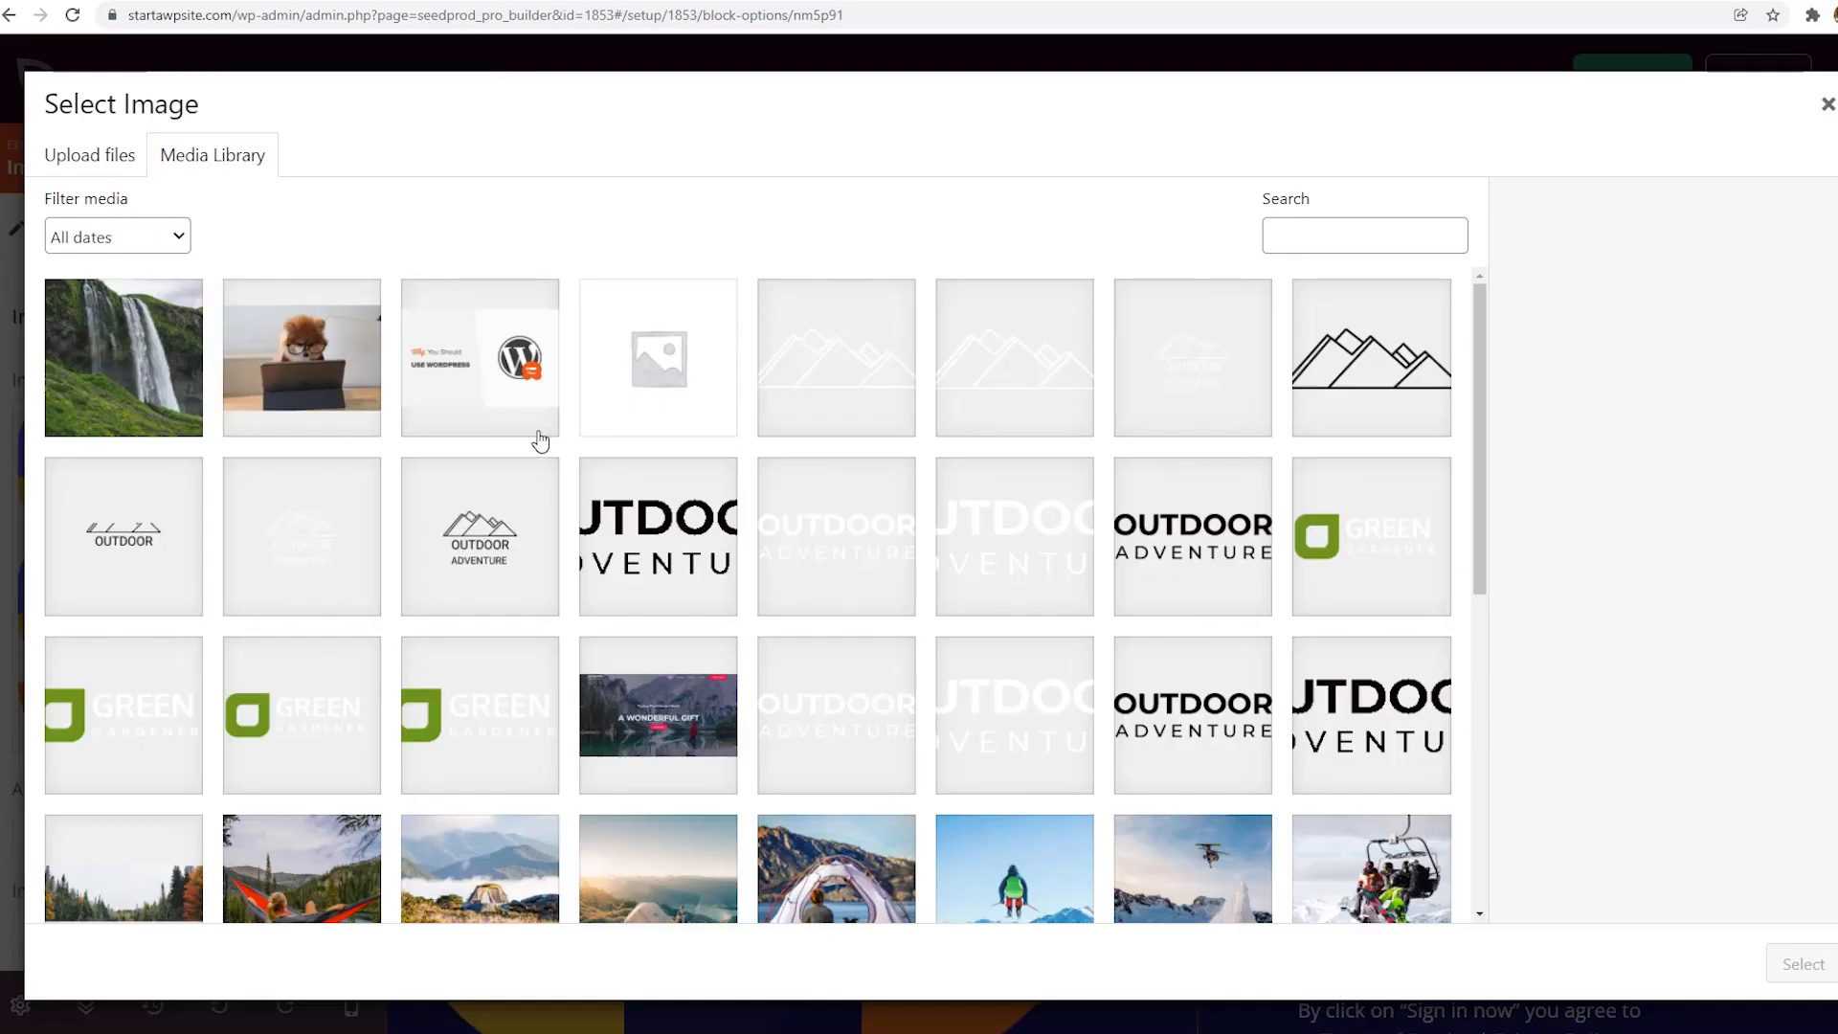
left_click(1825, 103)
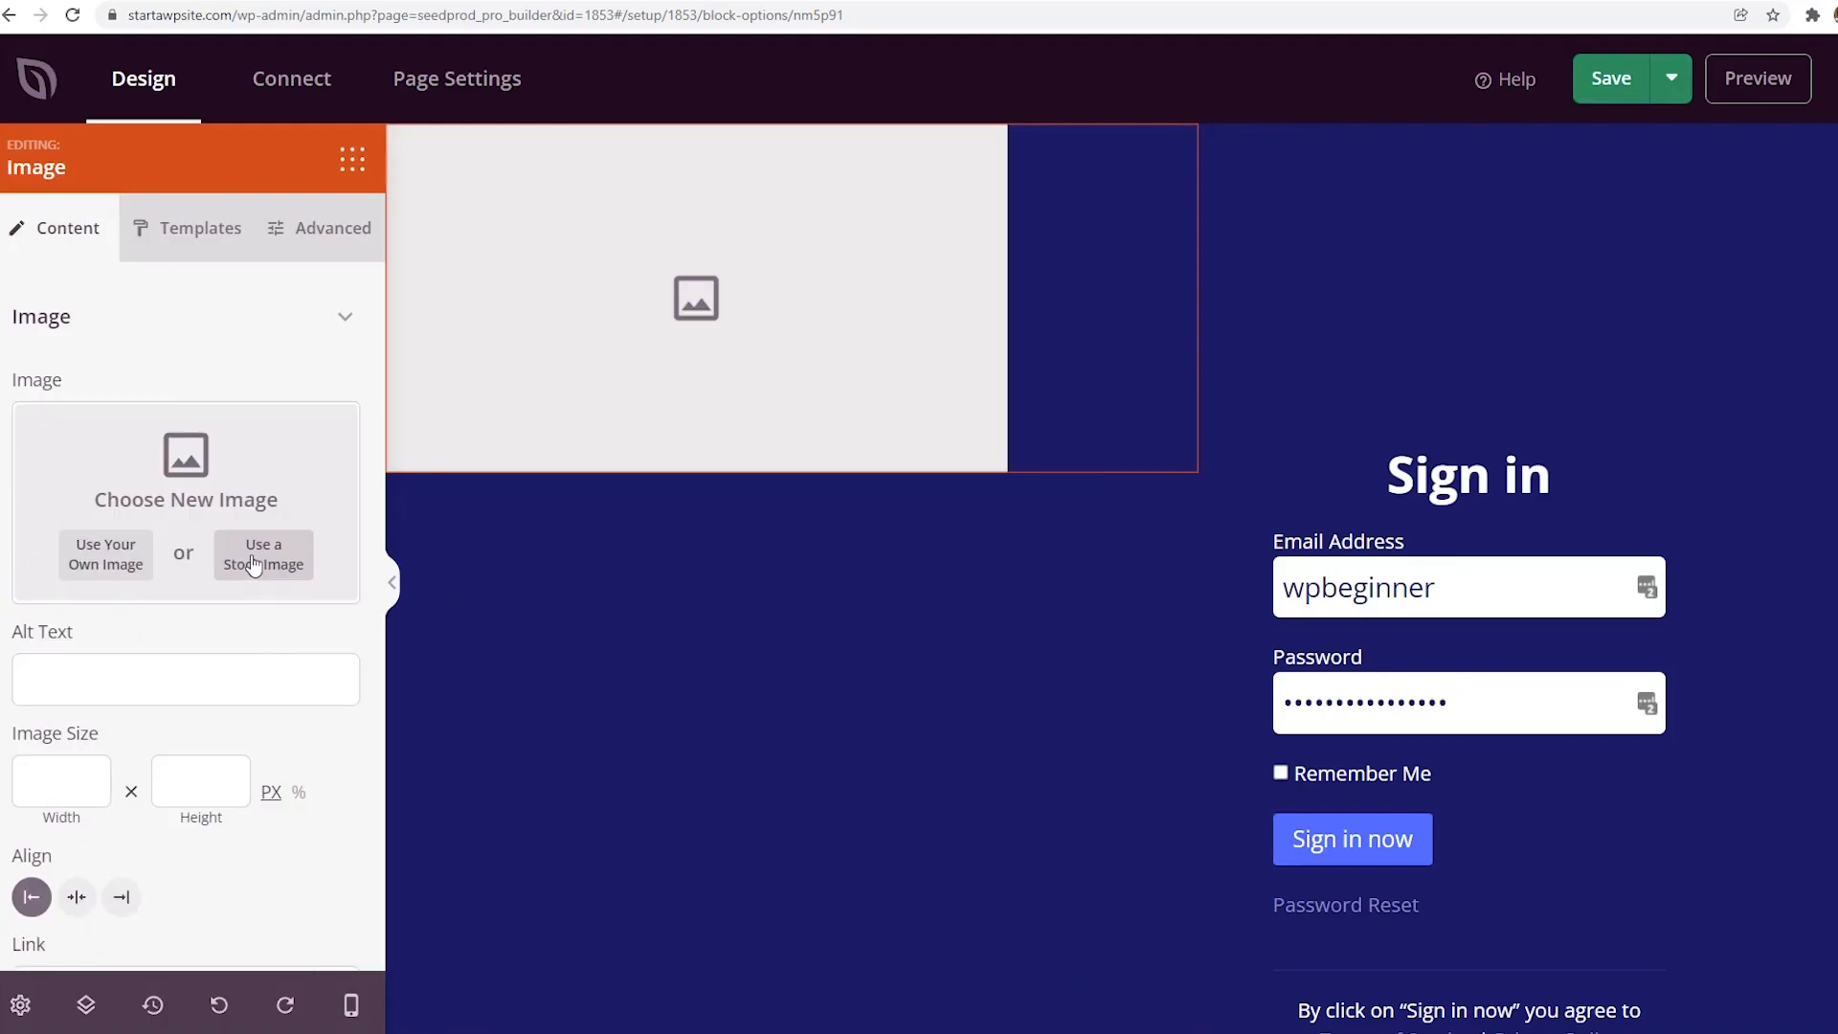
left_click(262, 555)
type("mountain")
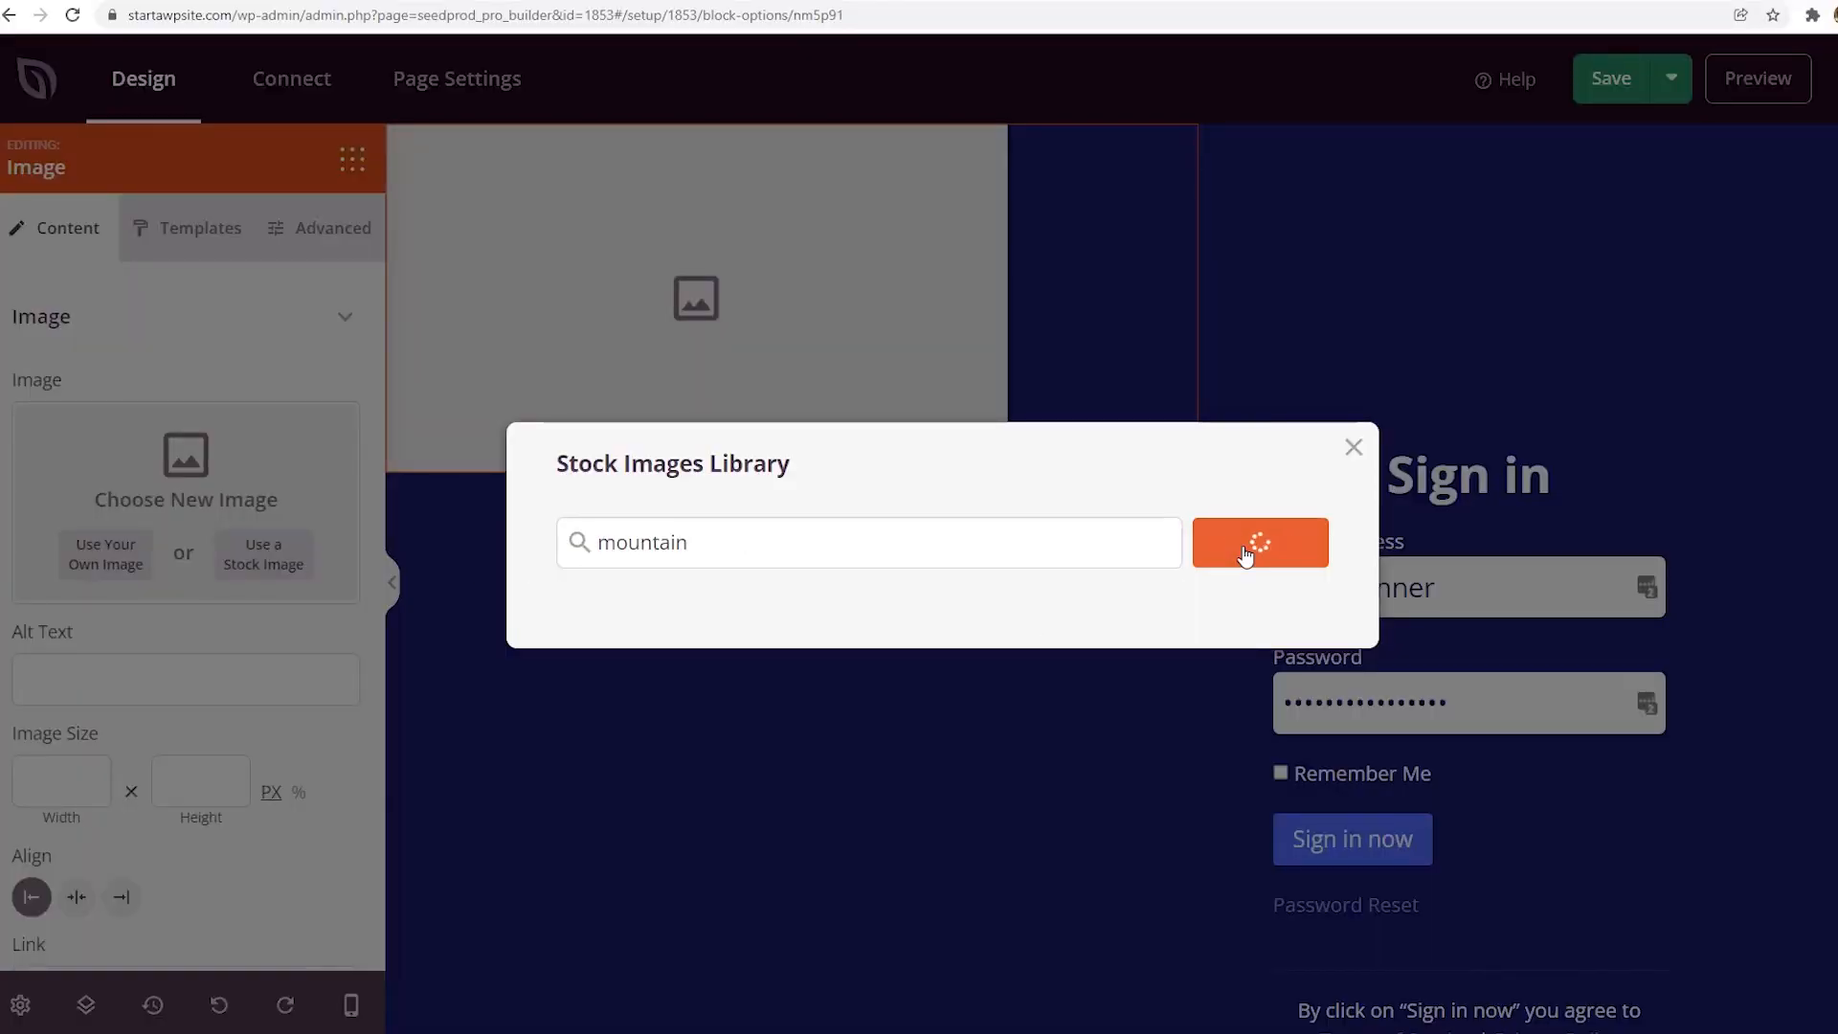
left_click(1259, 542)
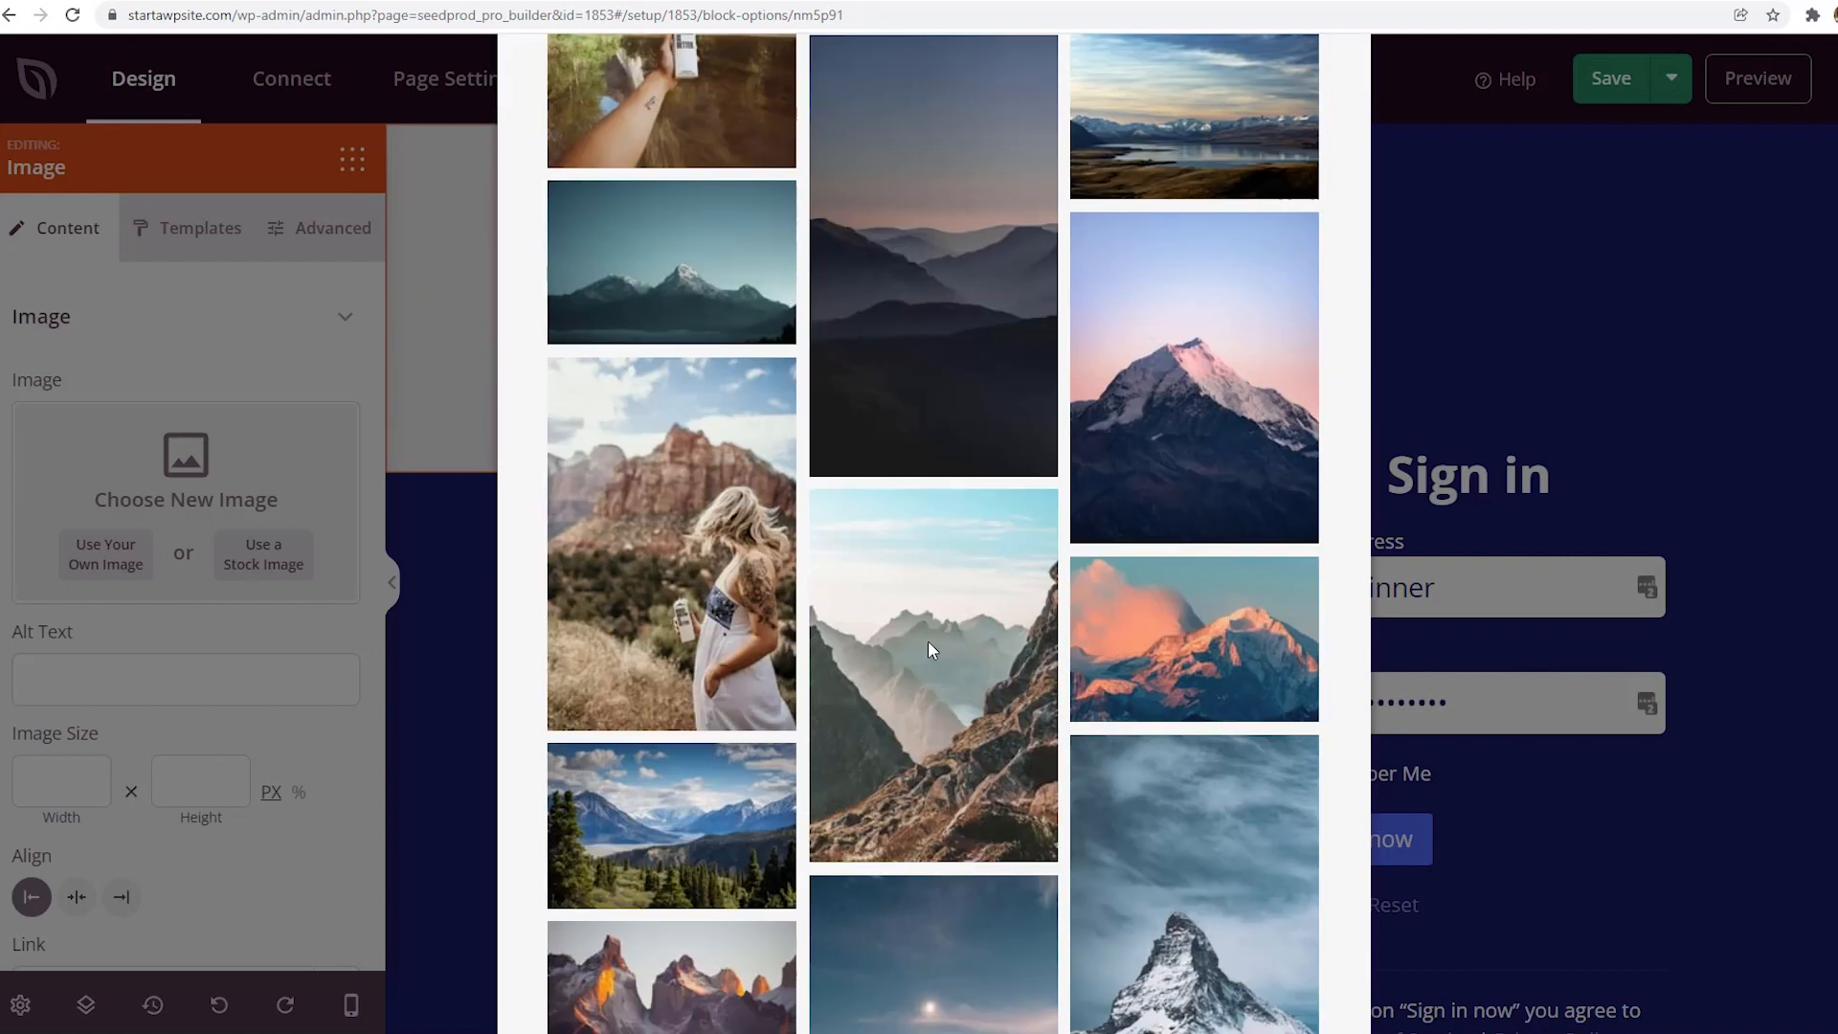
left_click(934, 673)
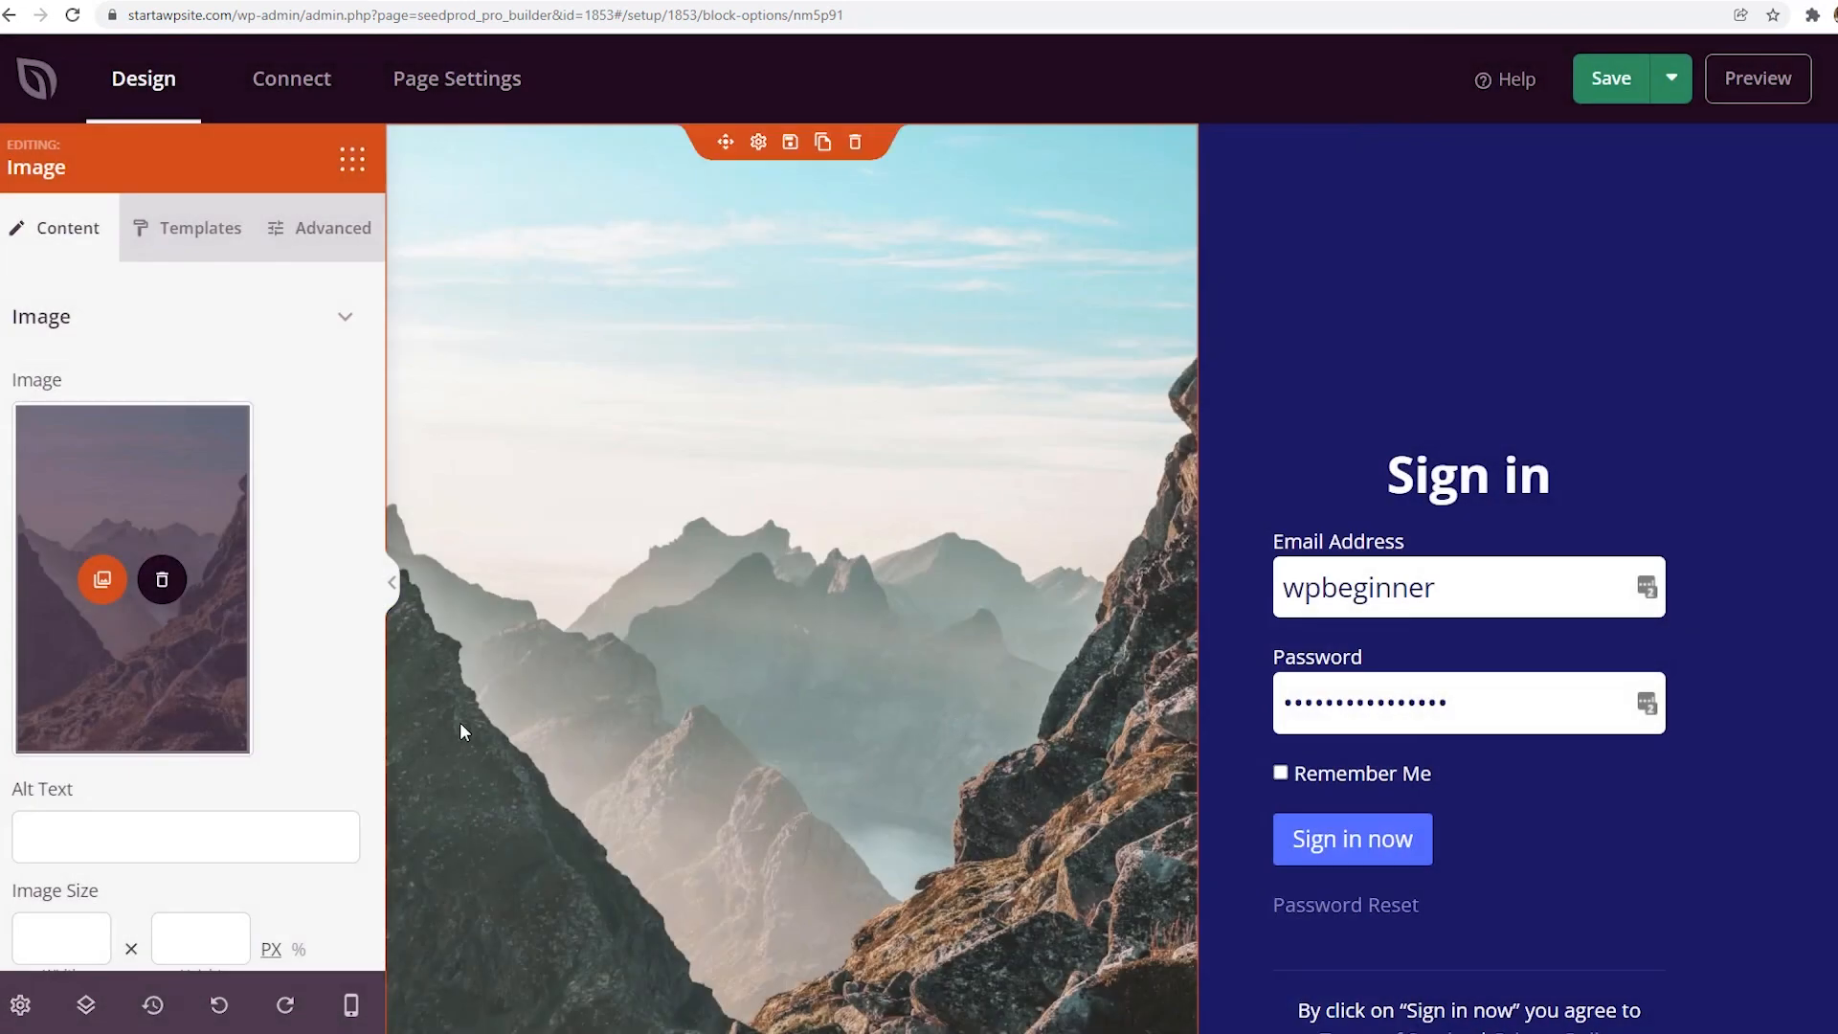
left_click(218, 1004)
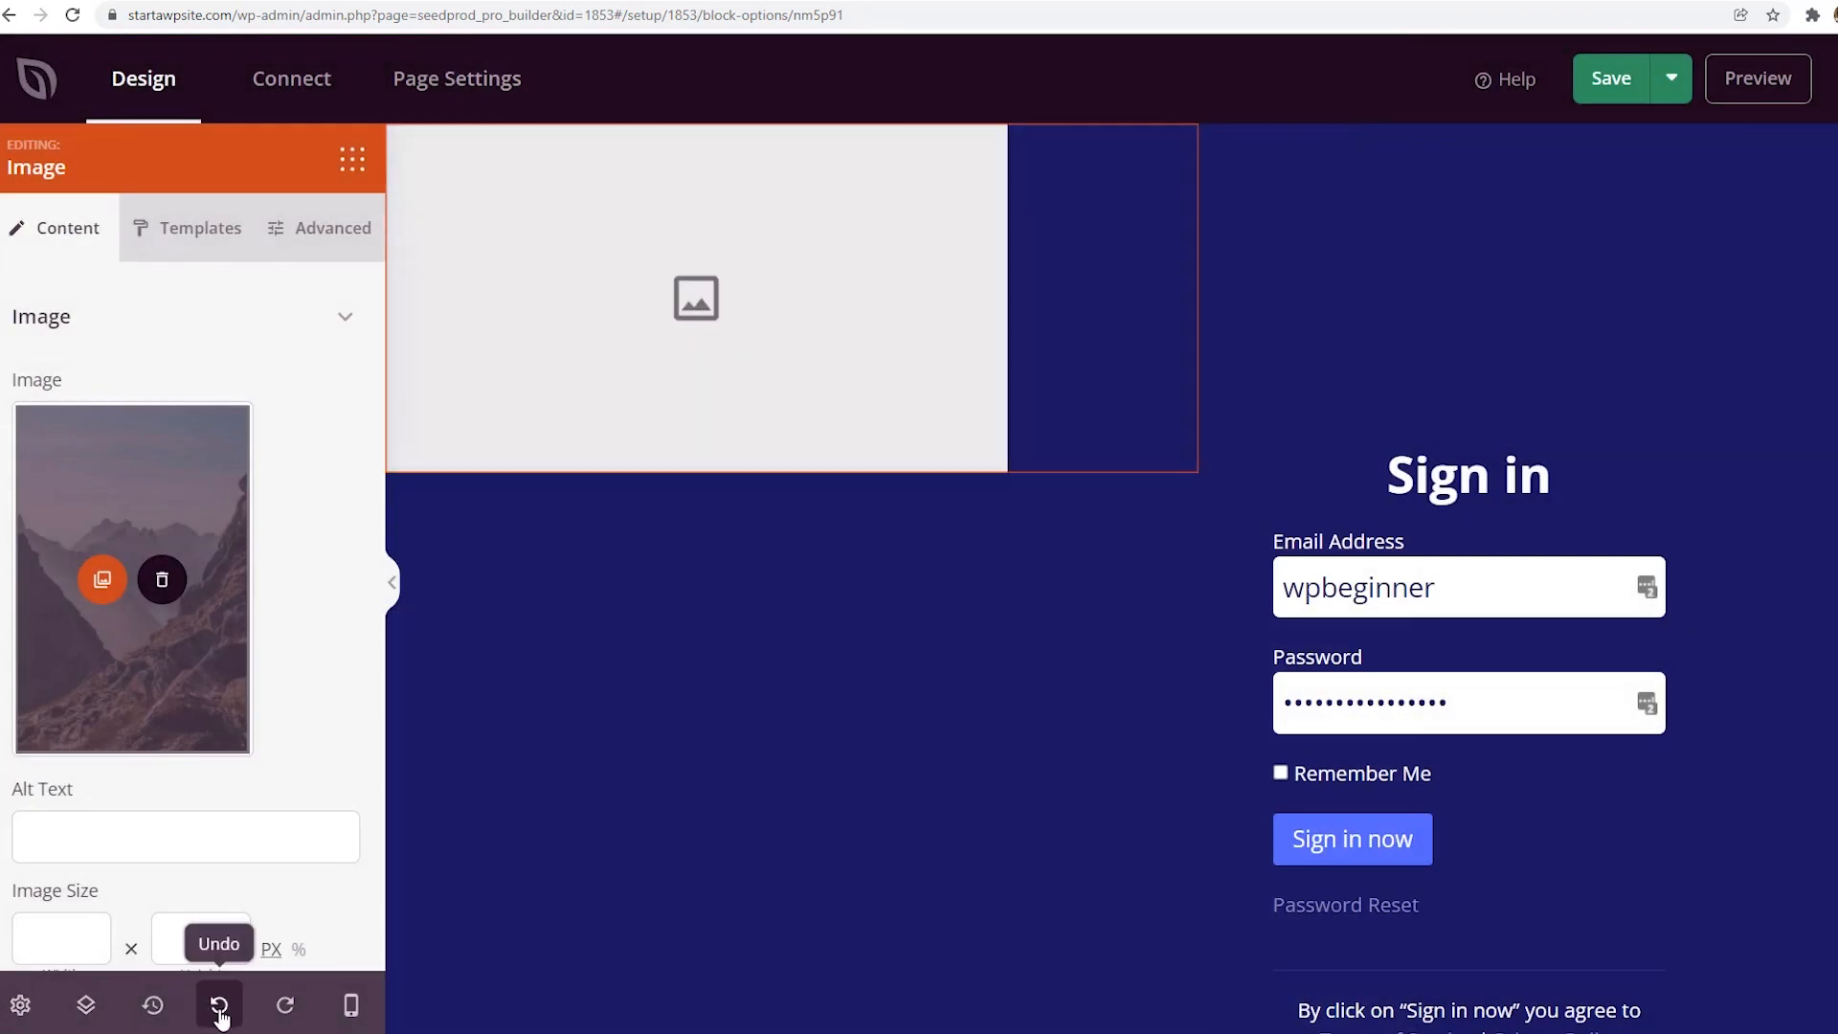
Place the colourful abstract geometric image in the image block beside the sign-in form.
left_click(218, 1004)
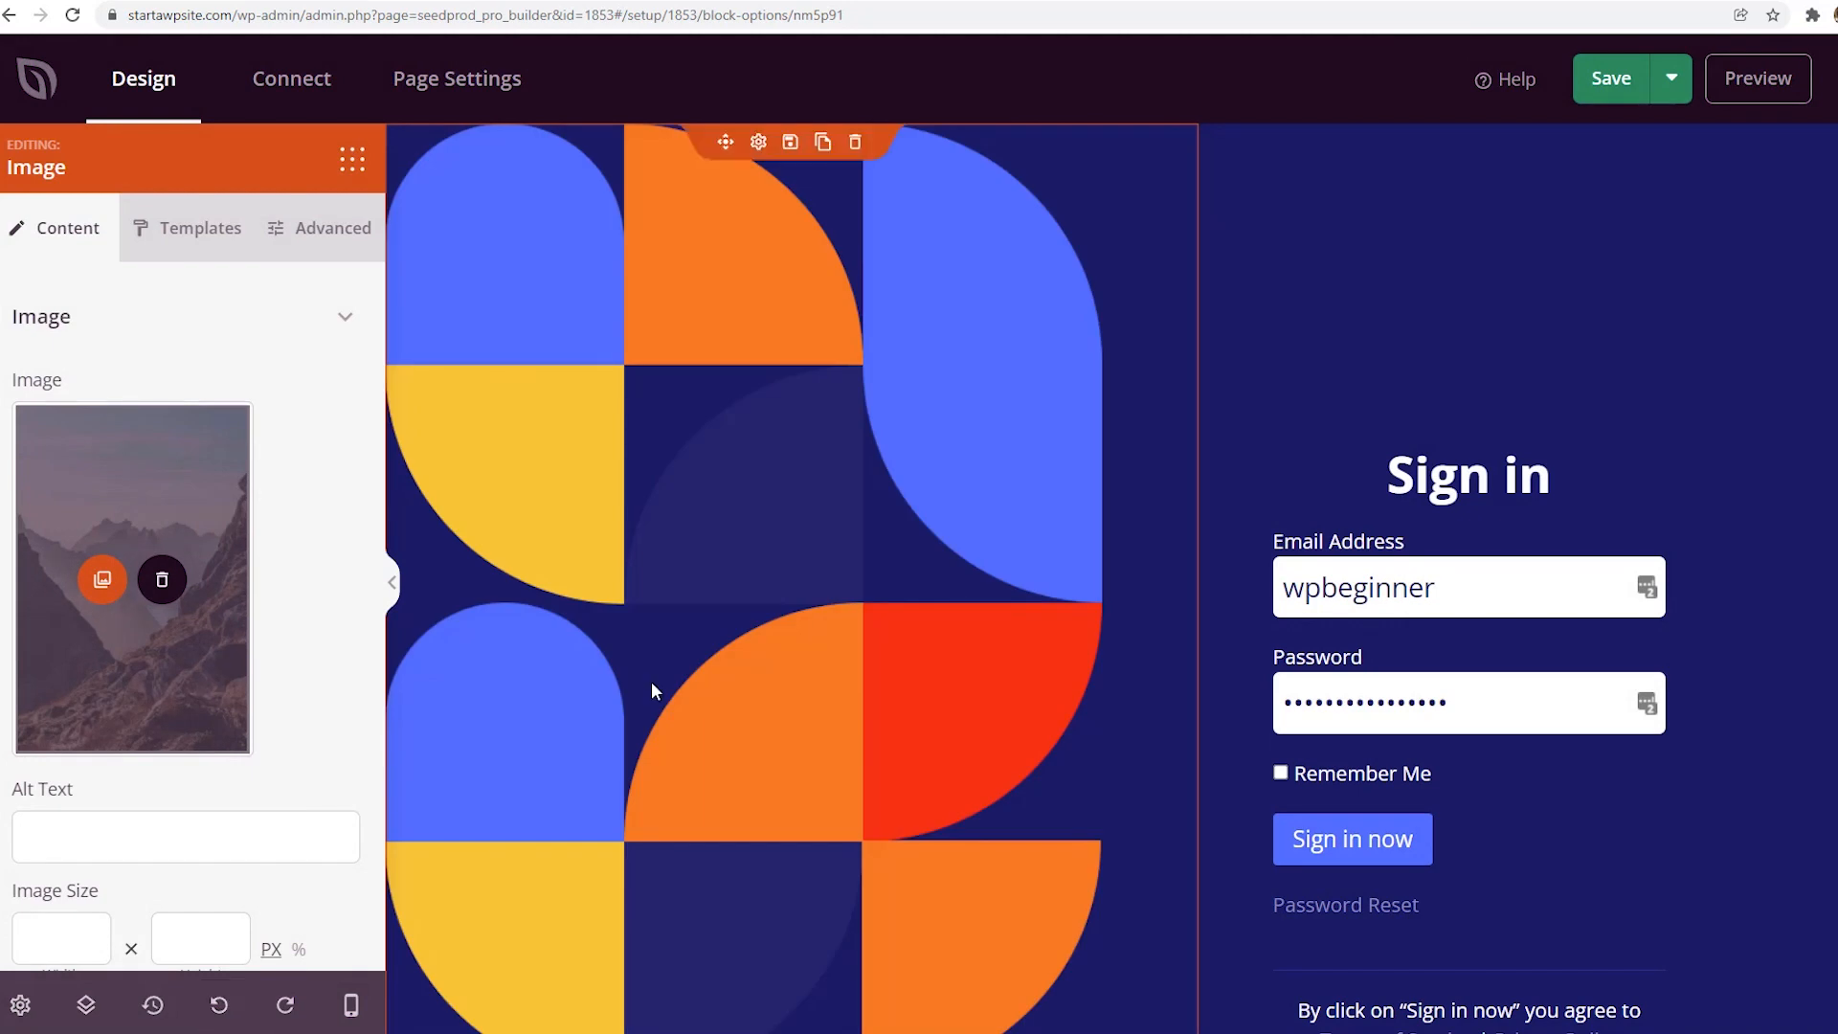
mouse_move(761, 674)
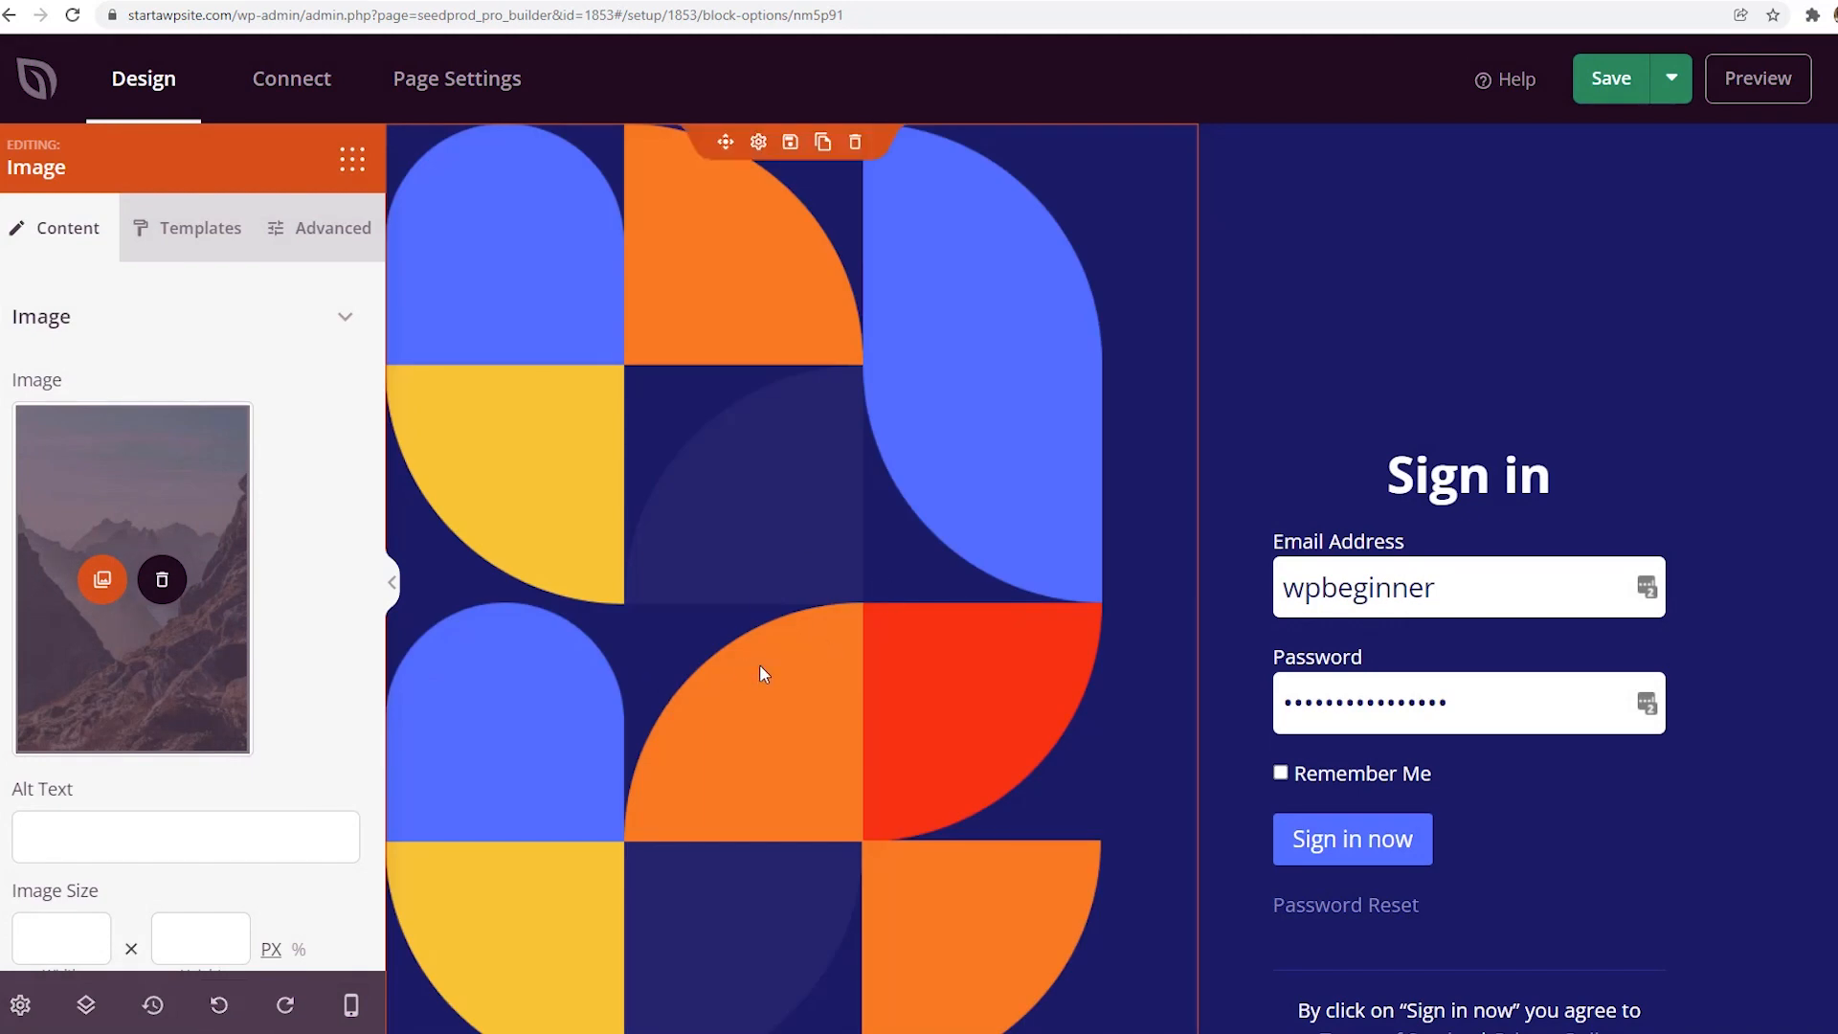
mouse_move(709, 665)
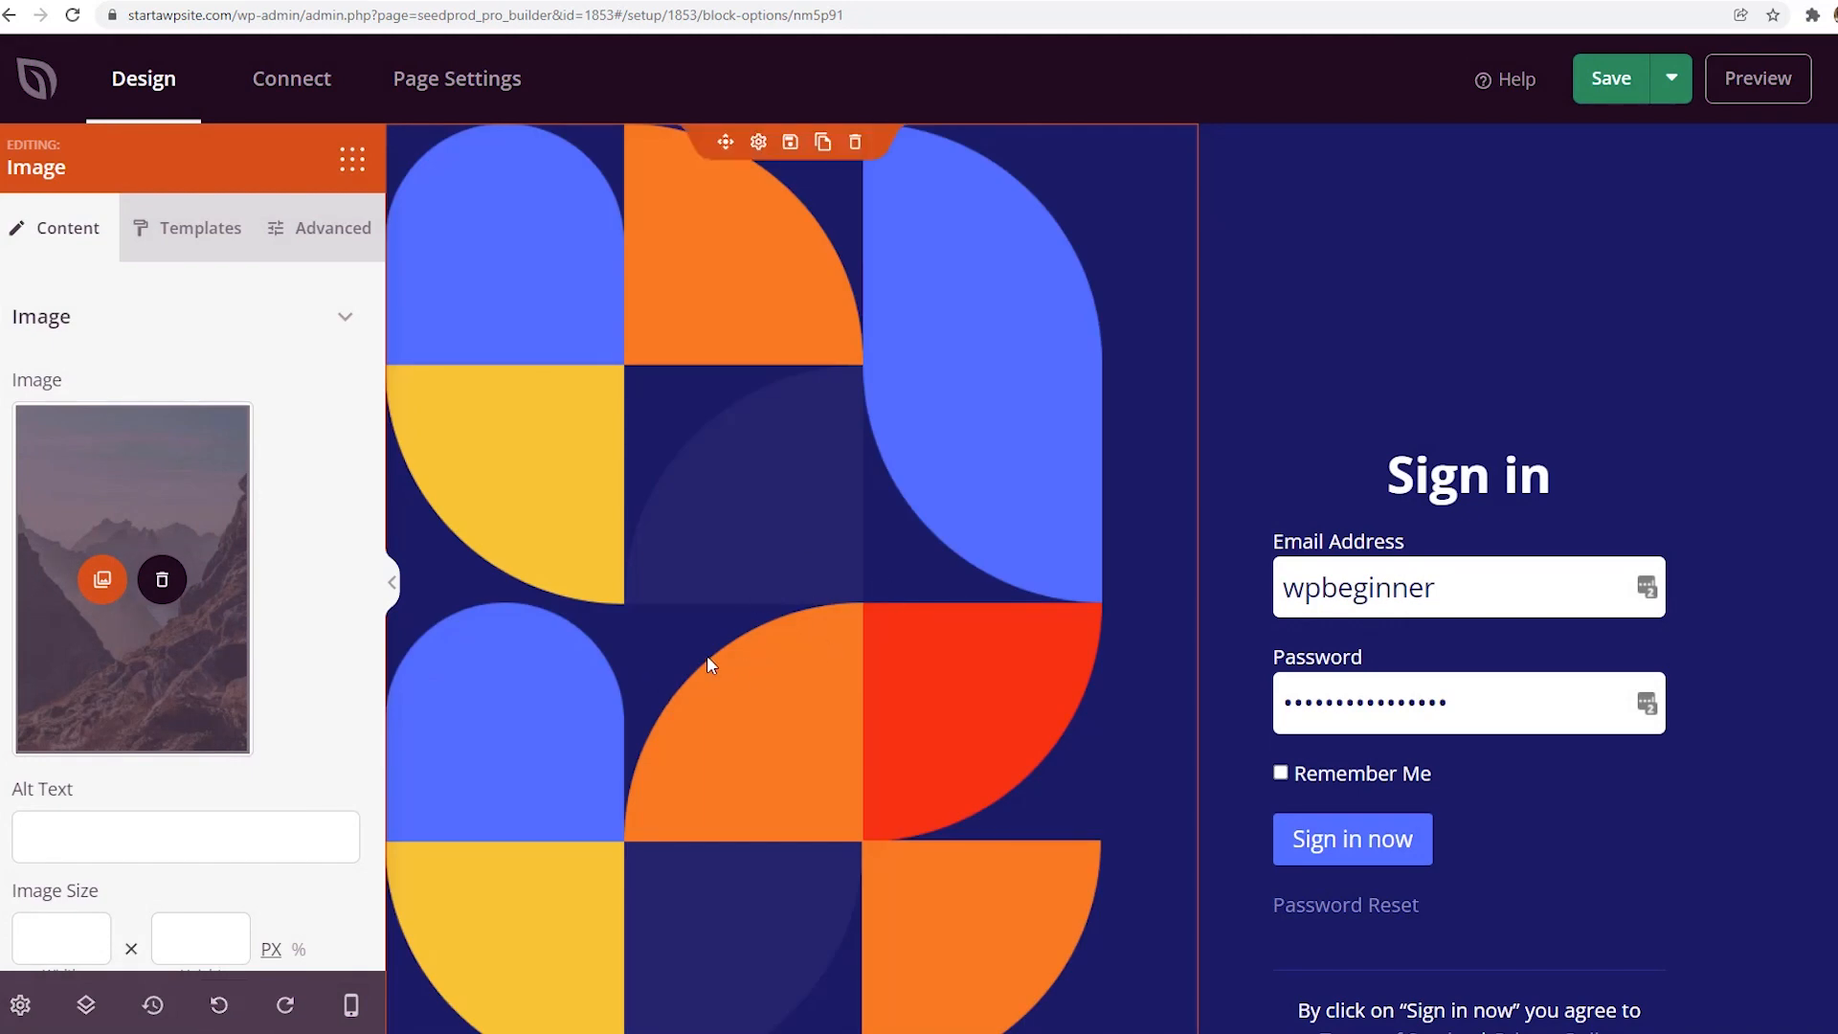
scroll("down", 3)
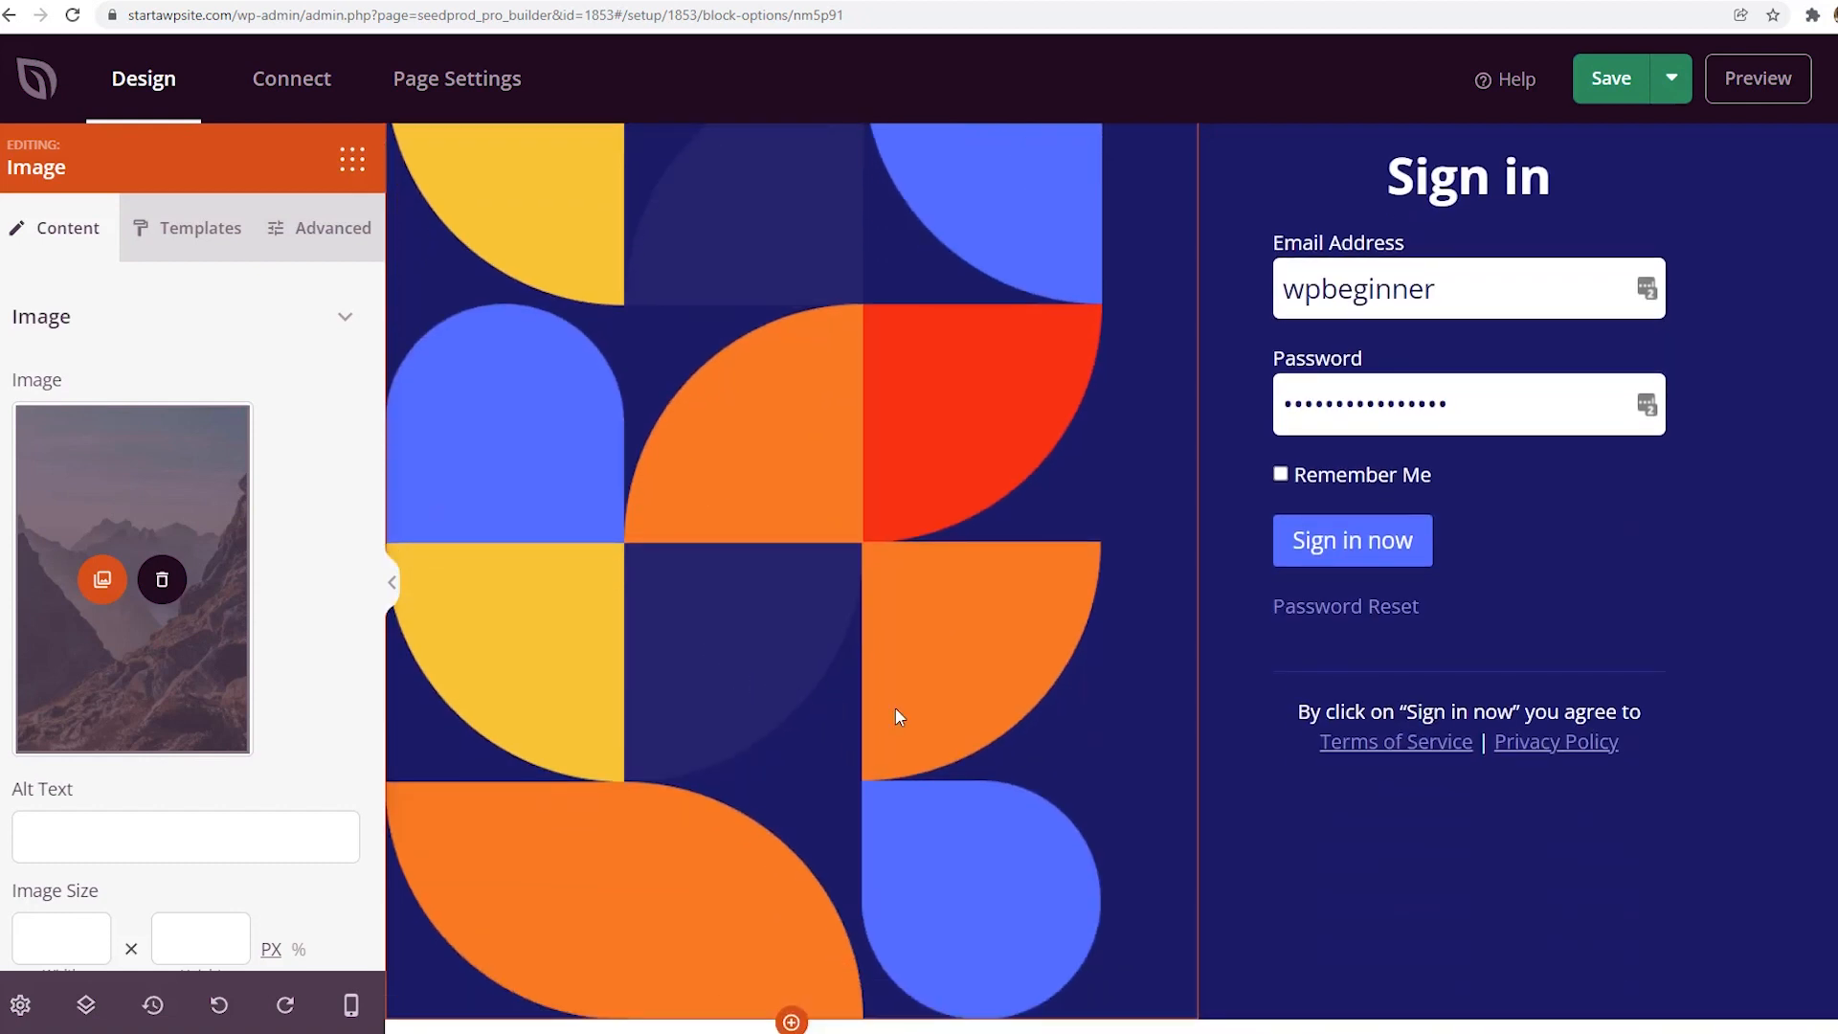
left_click(1466, 178)
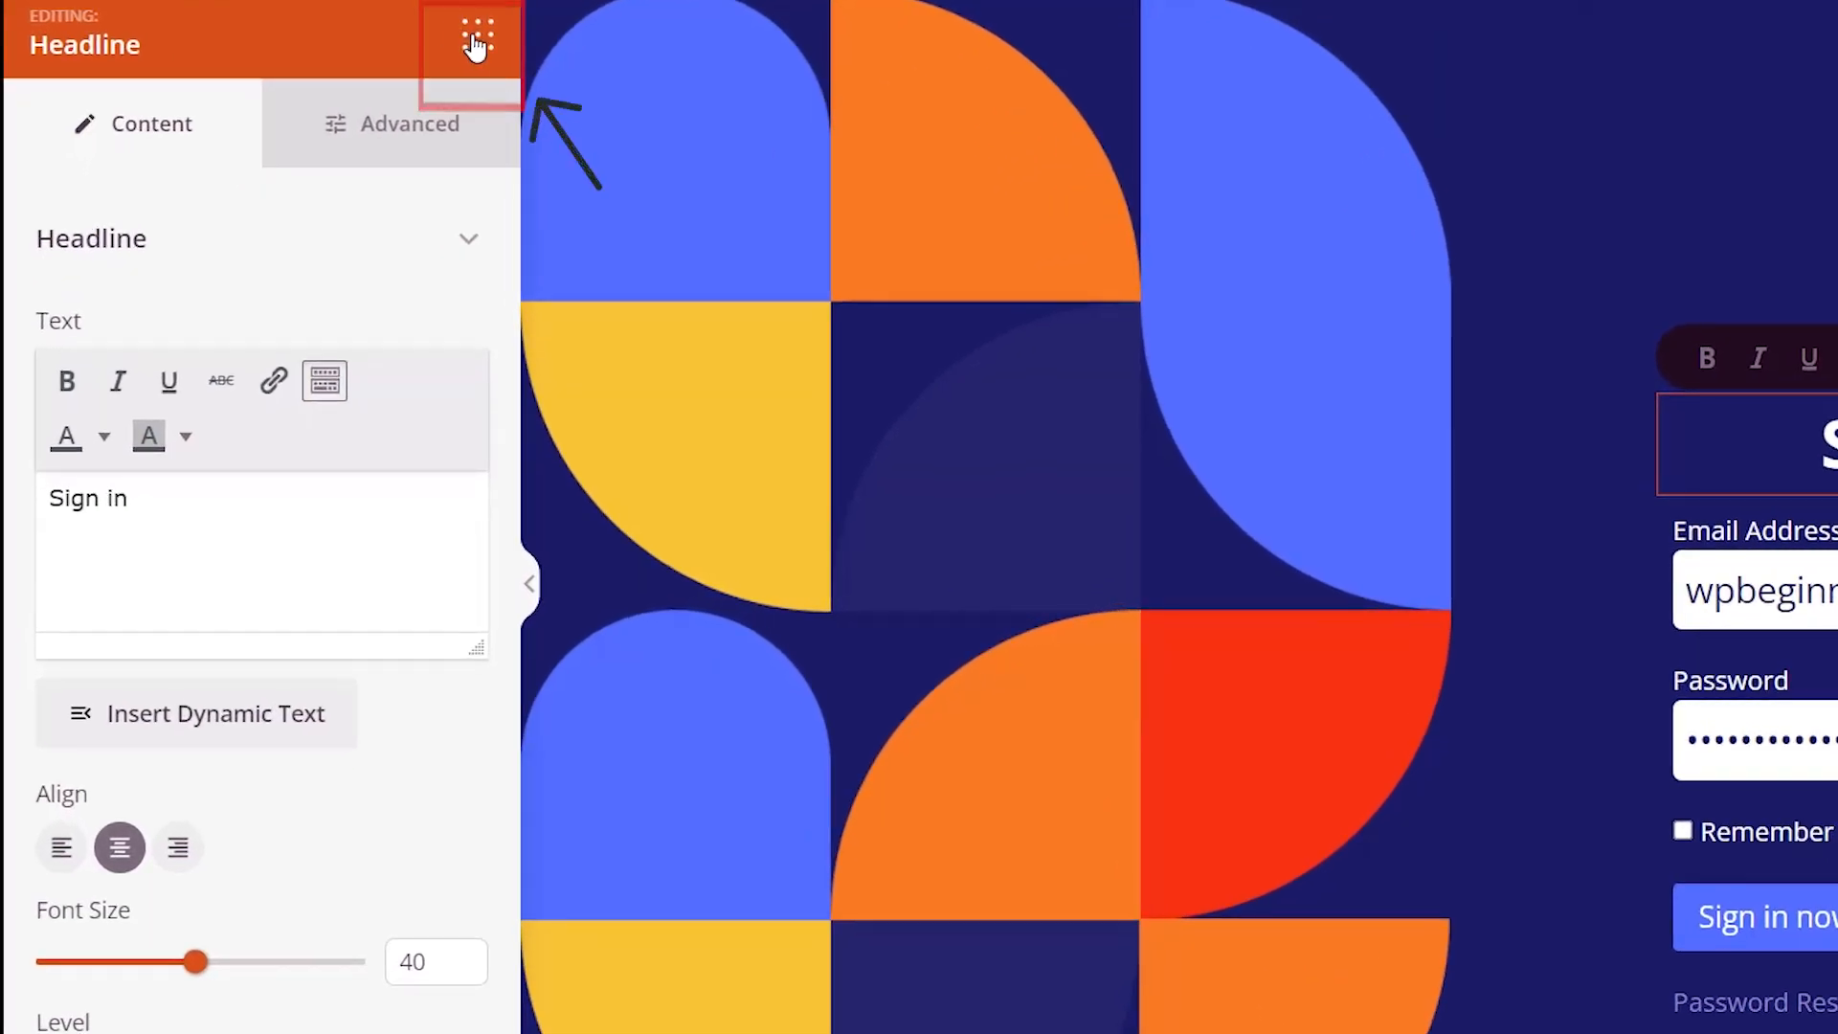
left_click(474, 32)
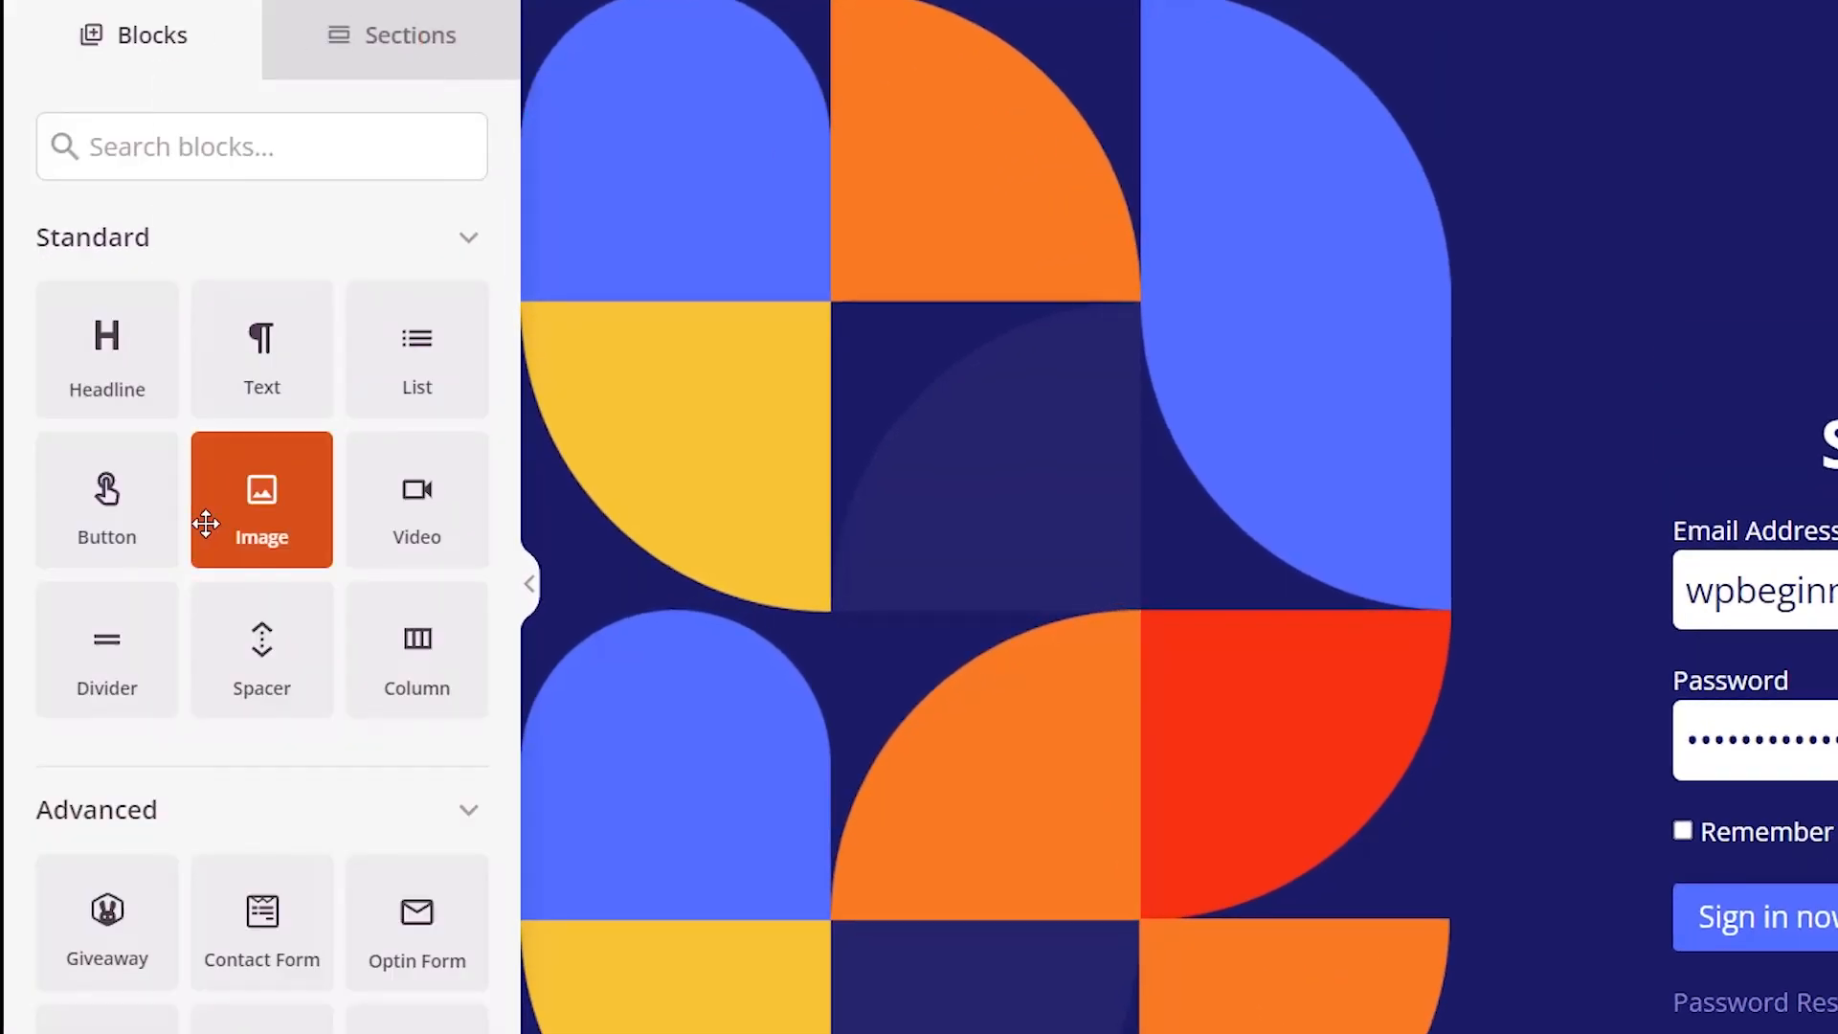
scroll("down", 3)
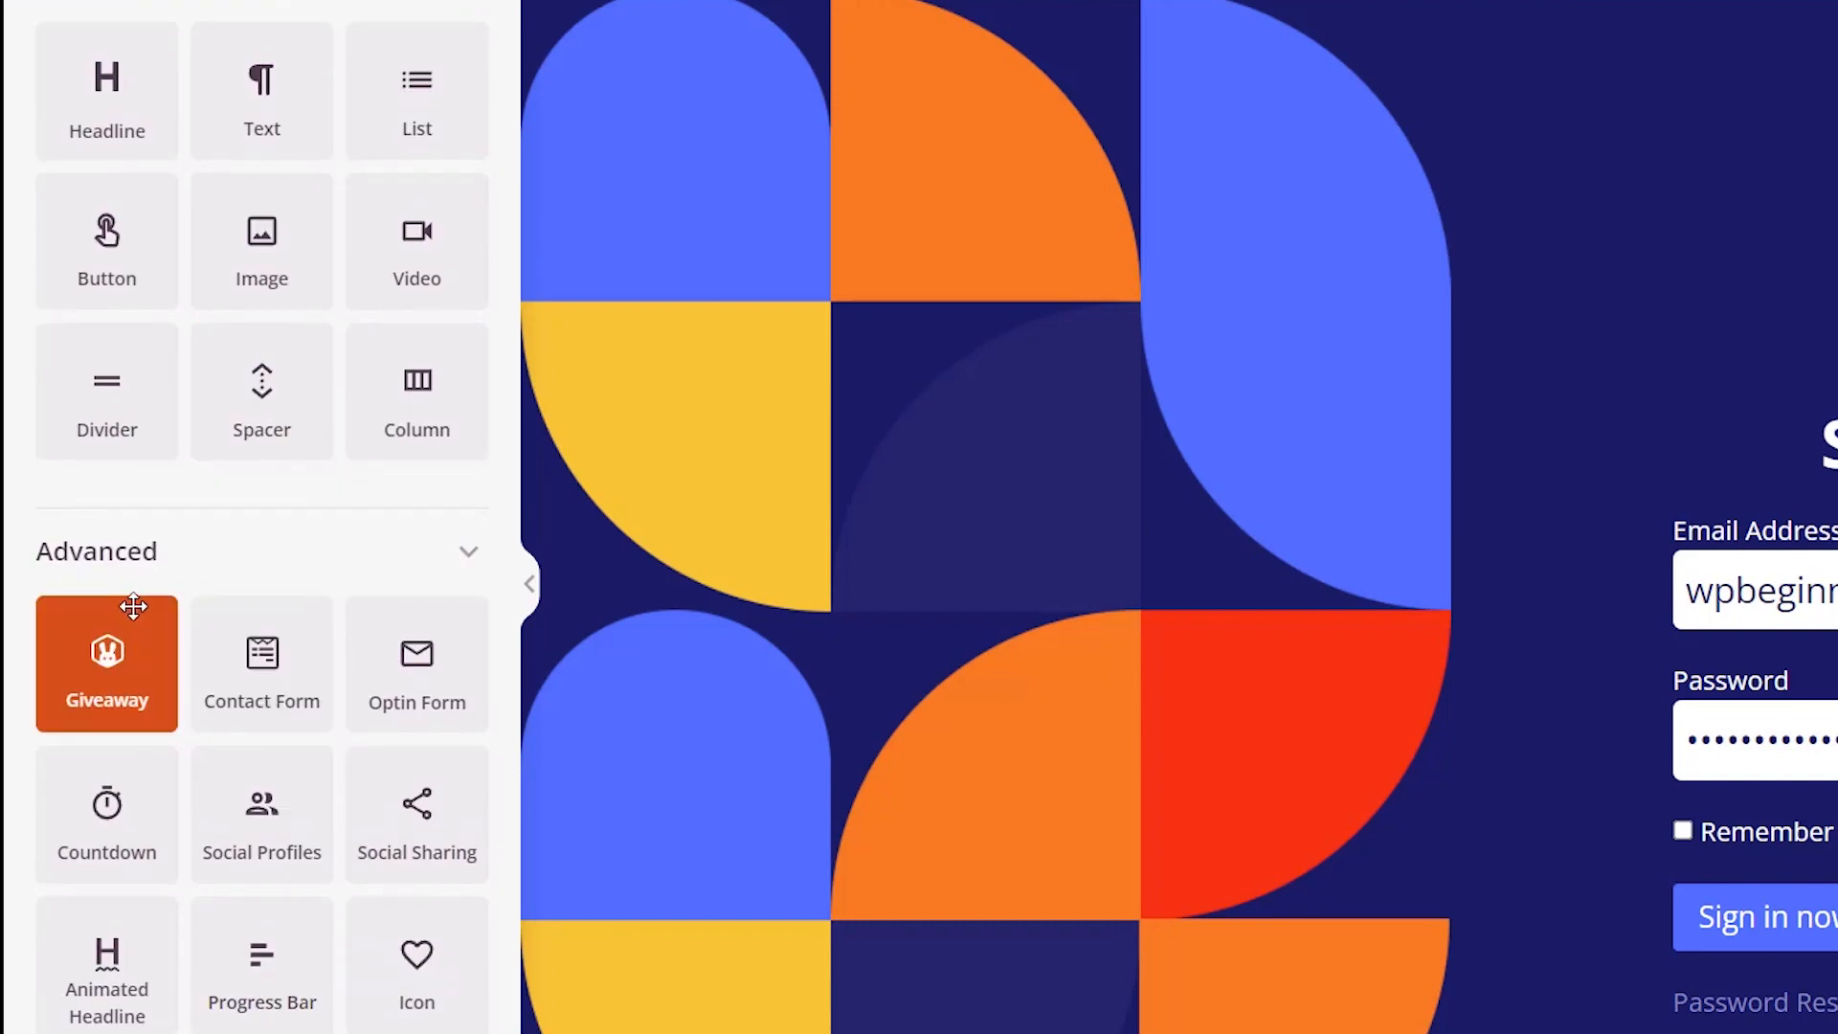
scroll("down", 3)
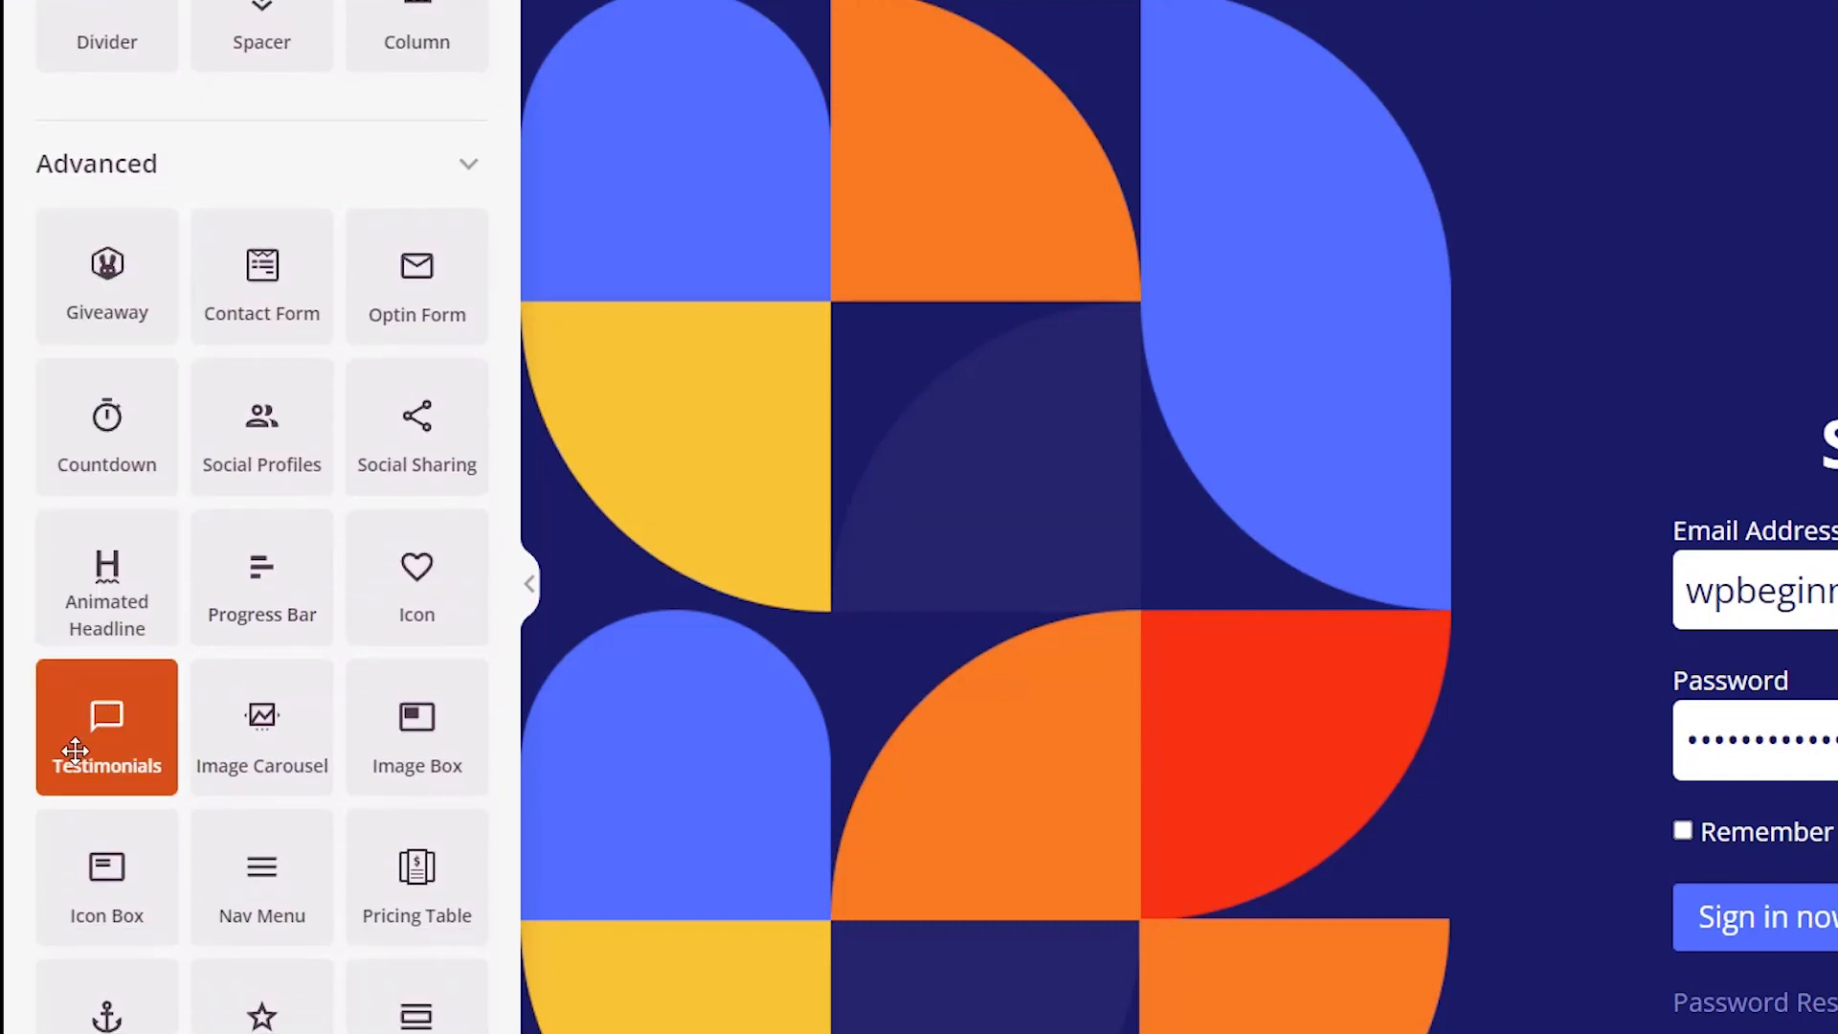
mouse_move(371, 670)
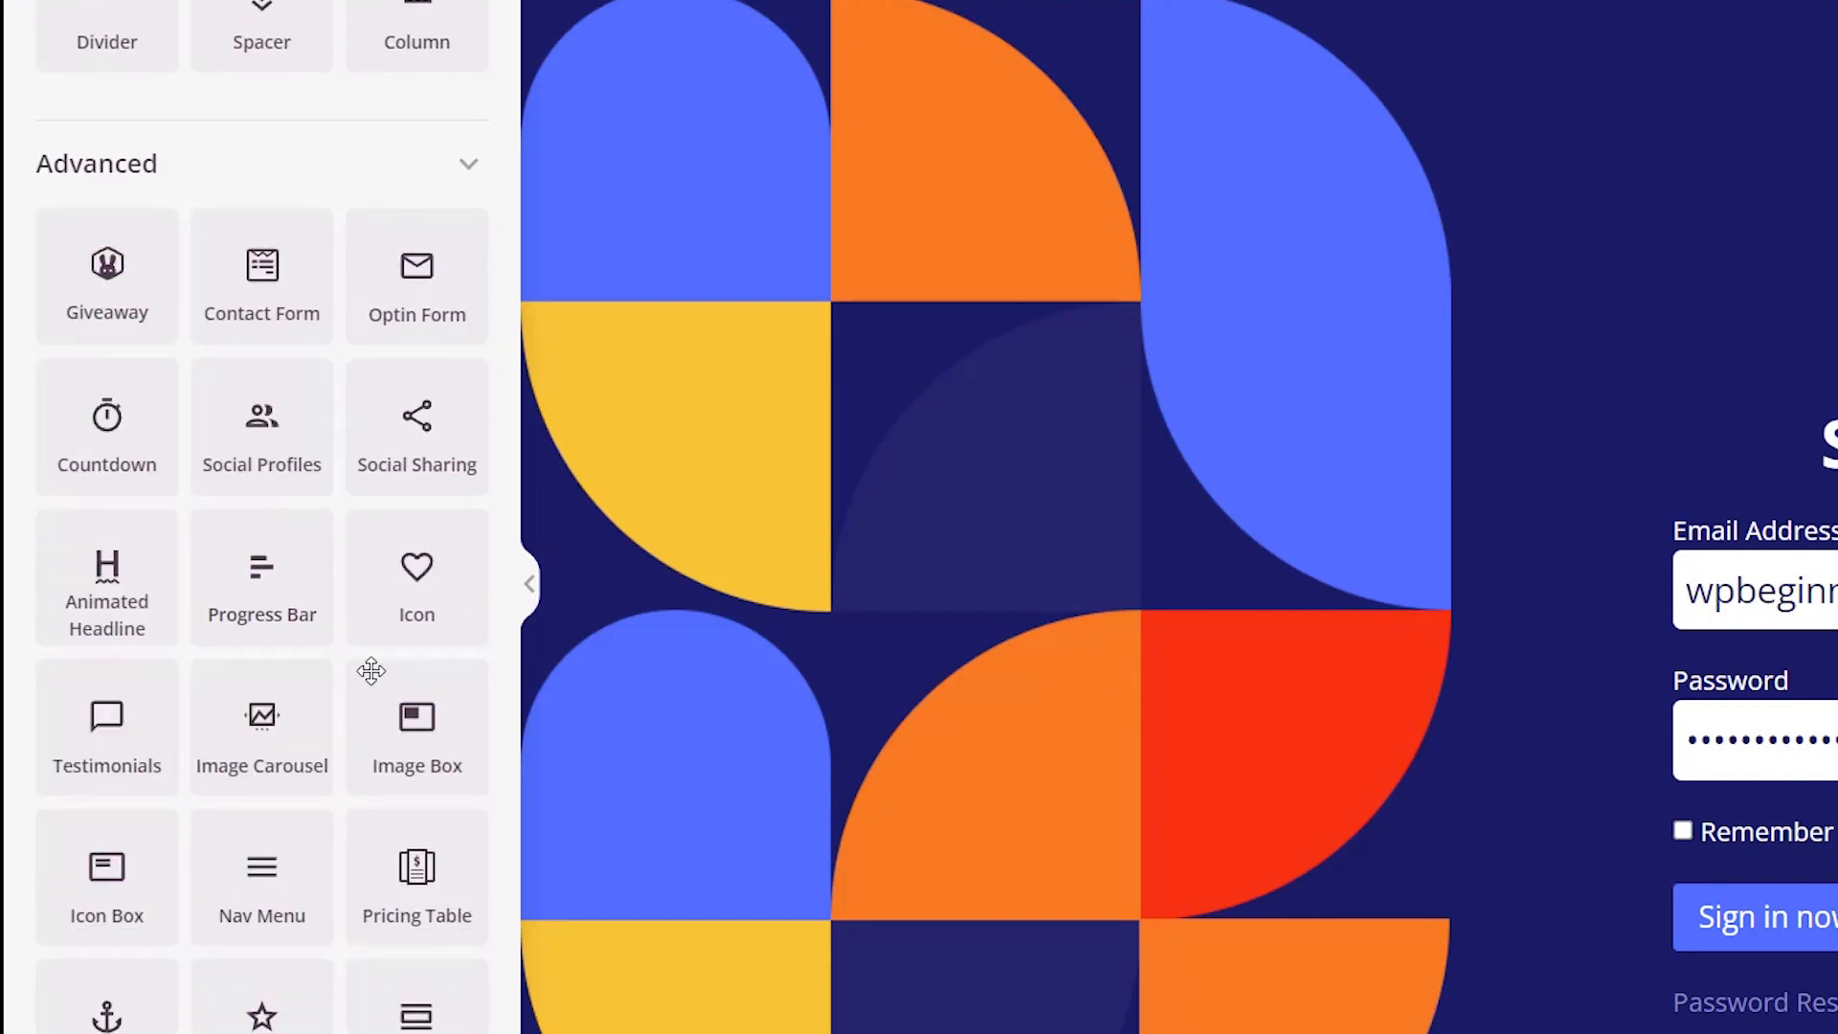
scroll("up", 3)
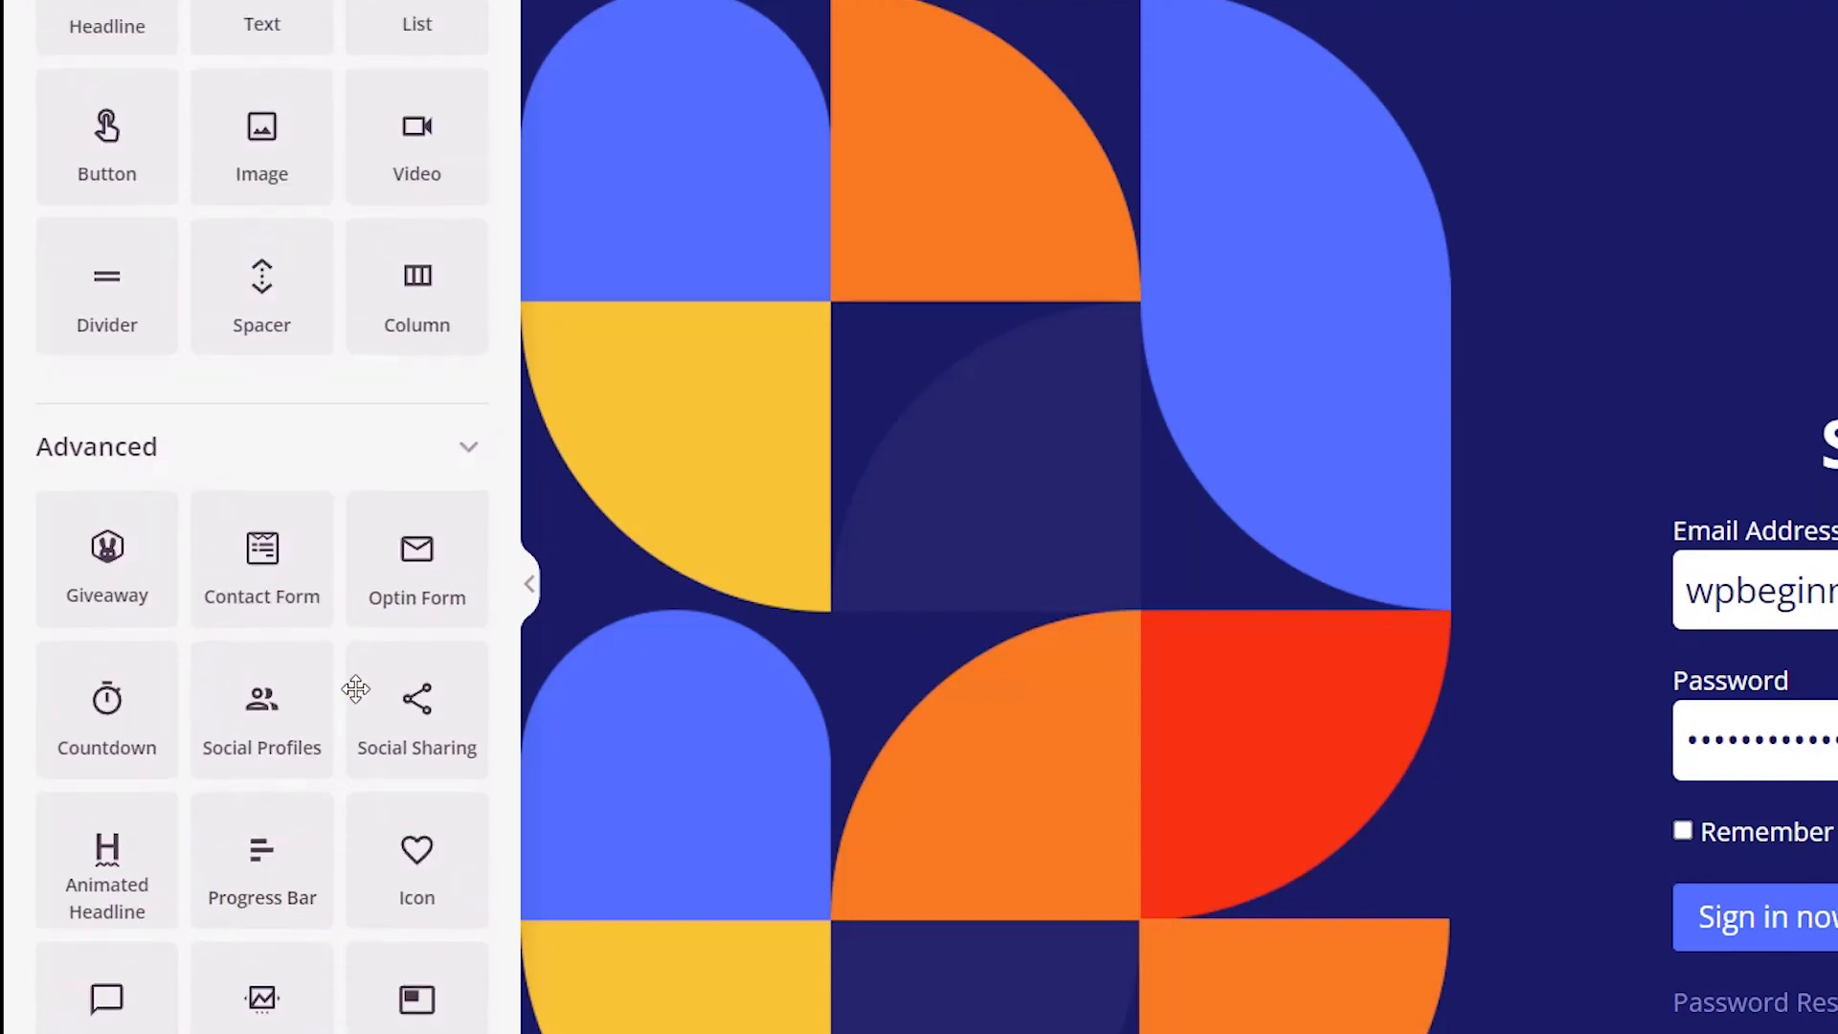
scroll("up", 3)
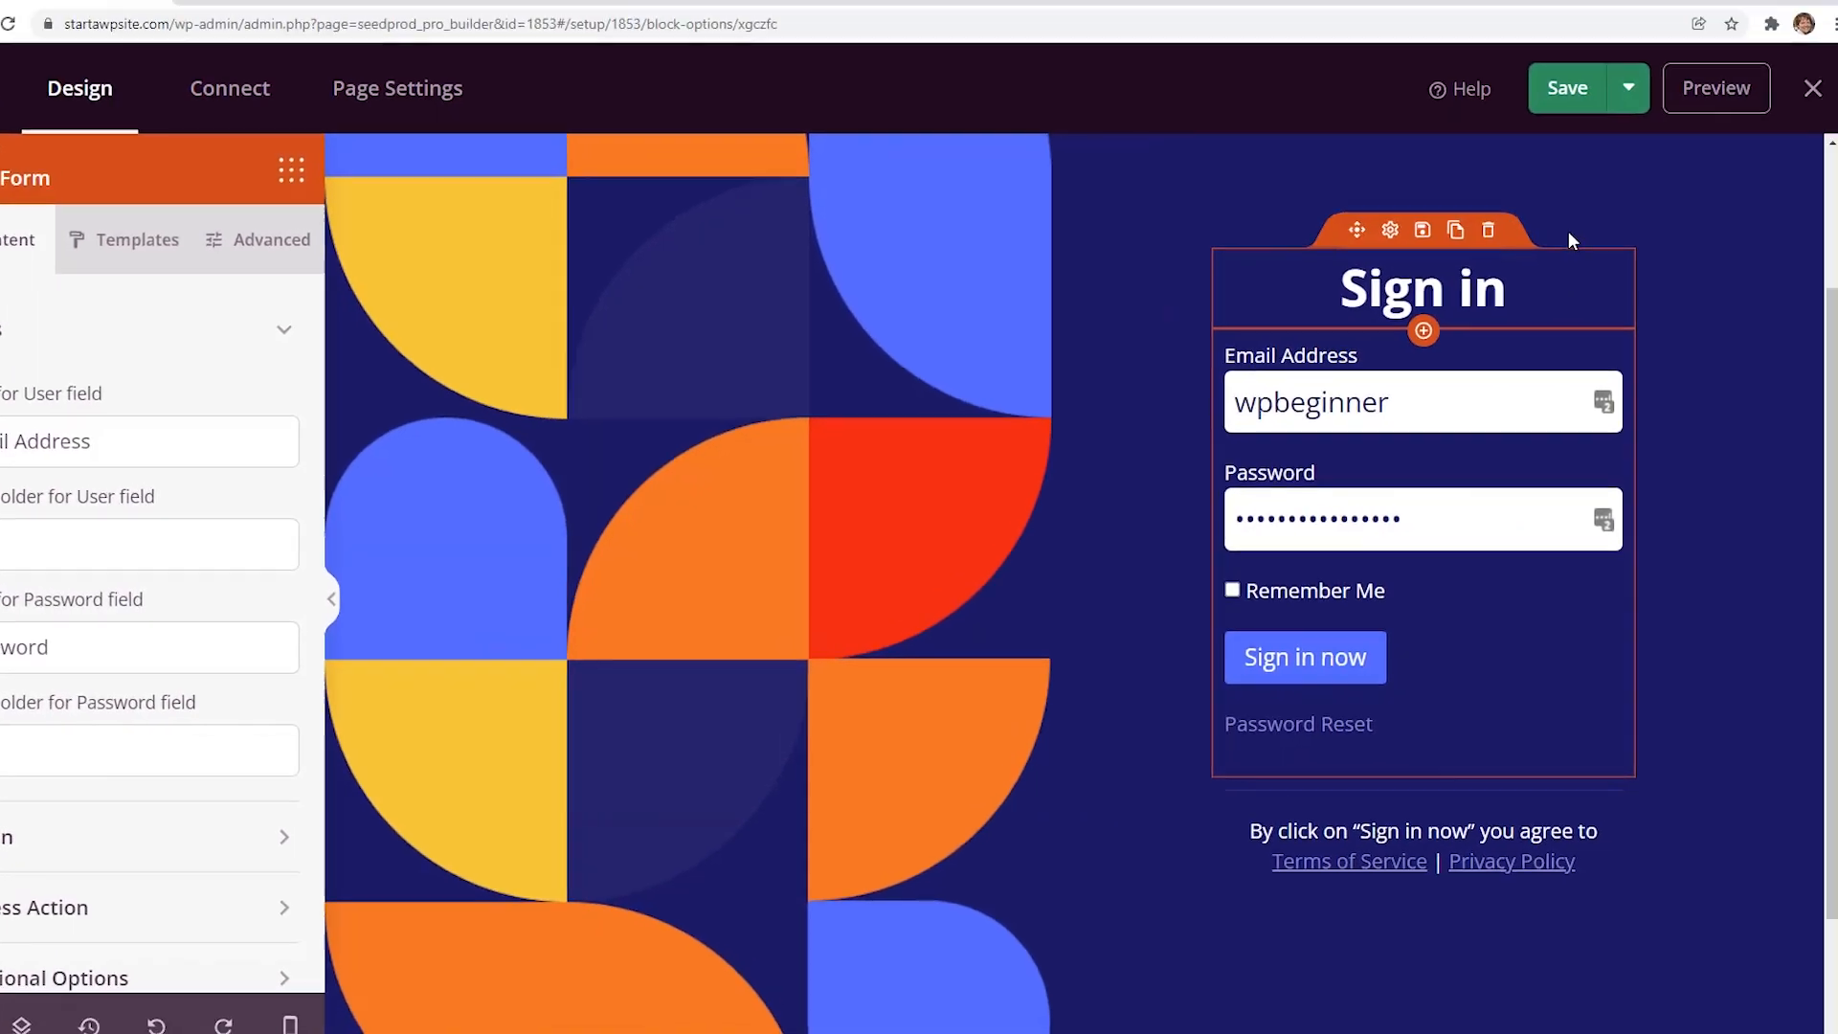
Save and publish the login page, then view its General page settings.
left_click(1566, 89)
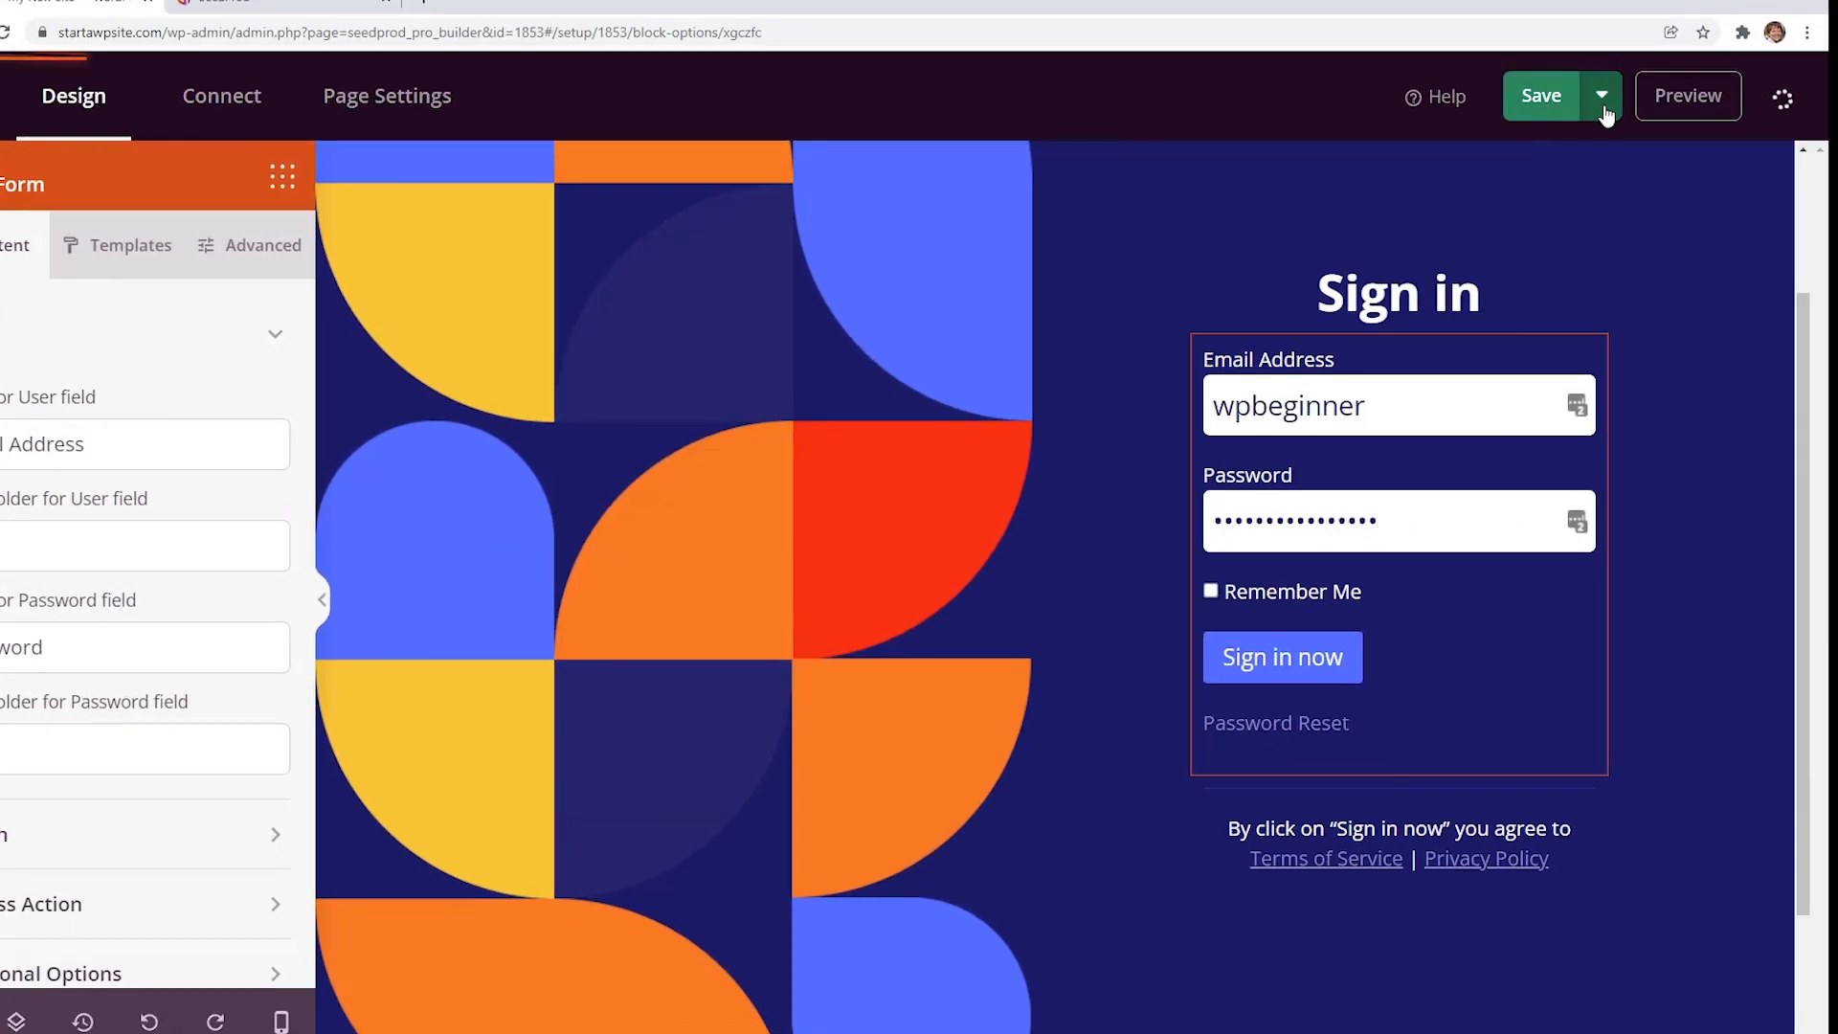
left_click(1602, 95)
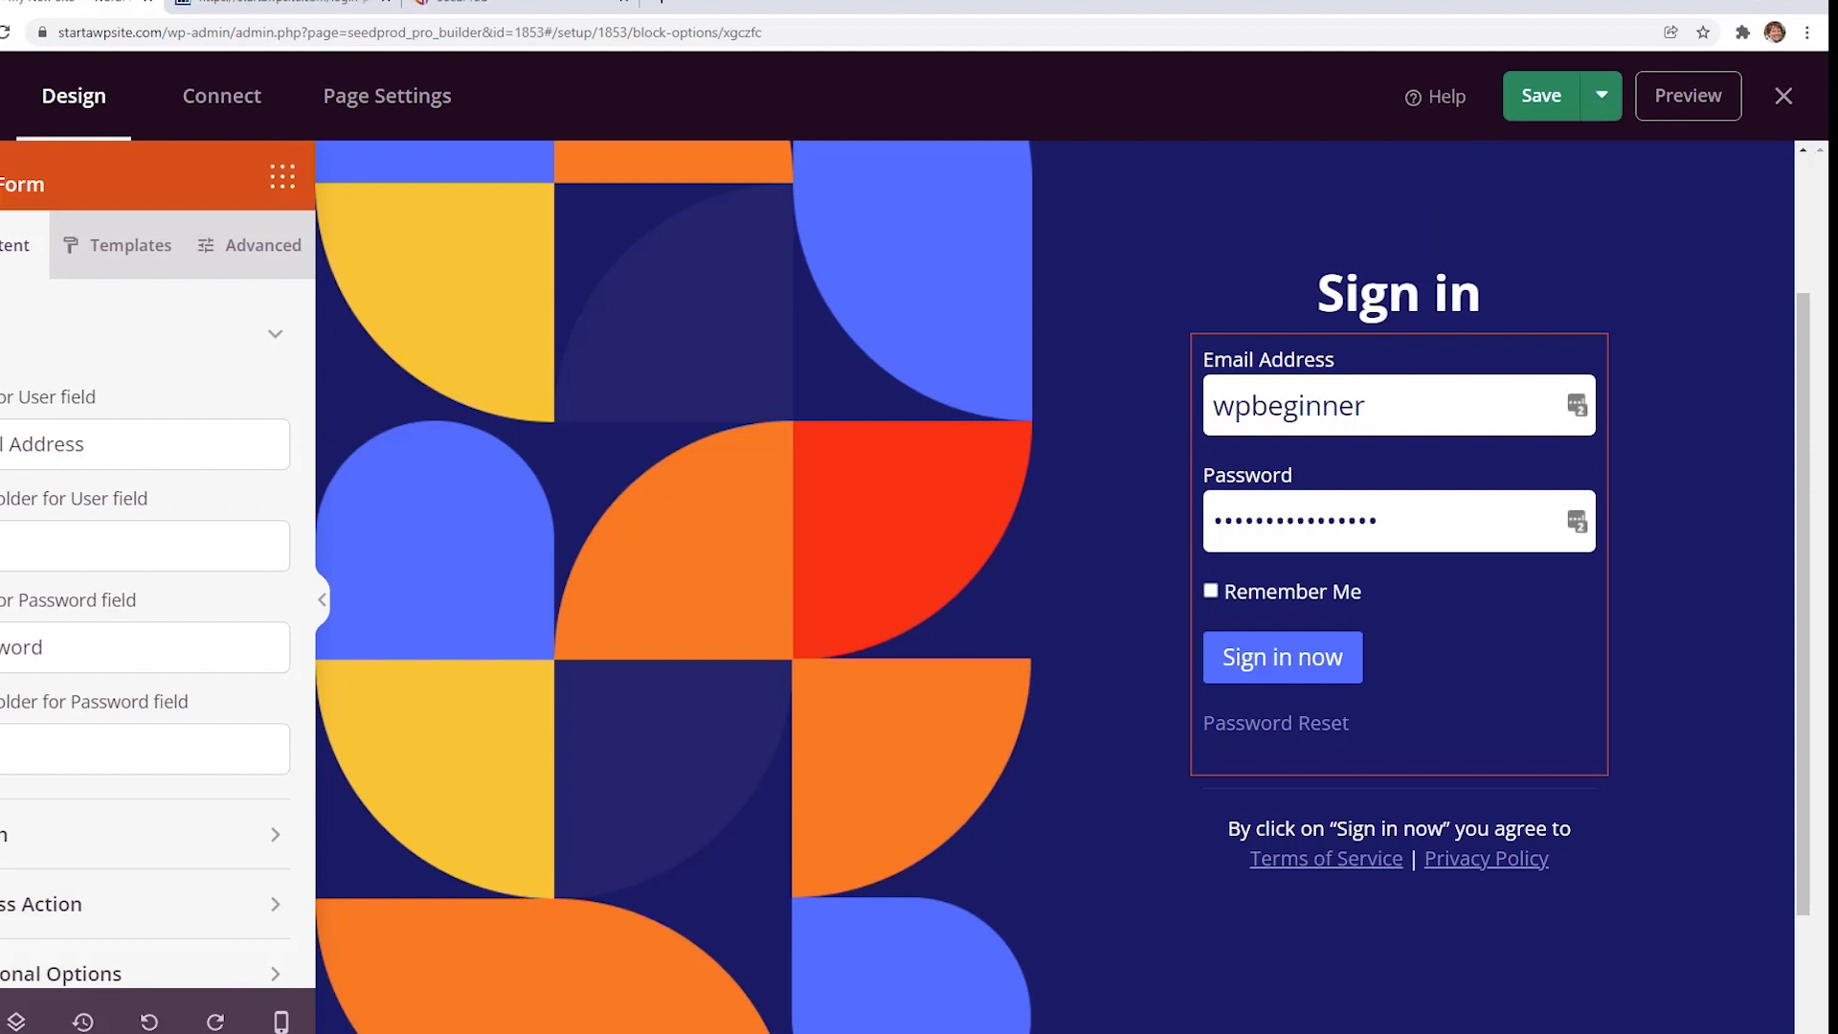
mouse_move(1733, 664)
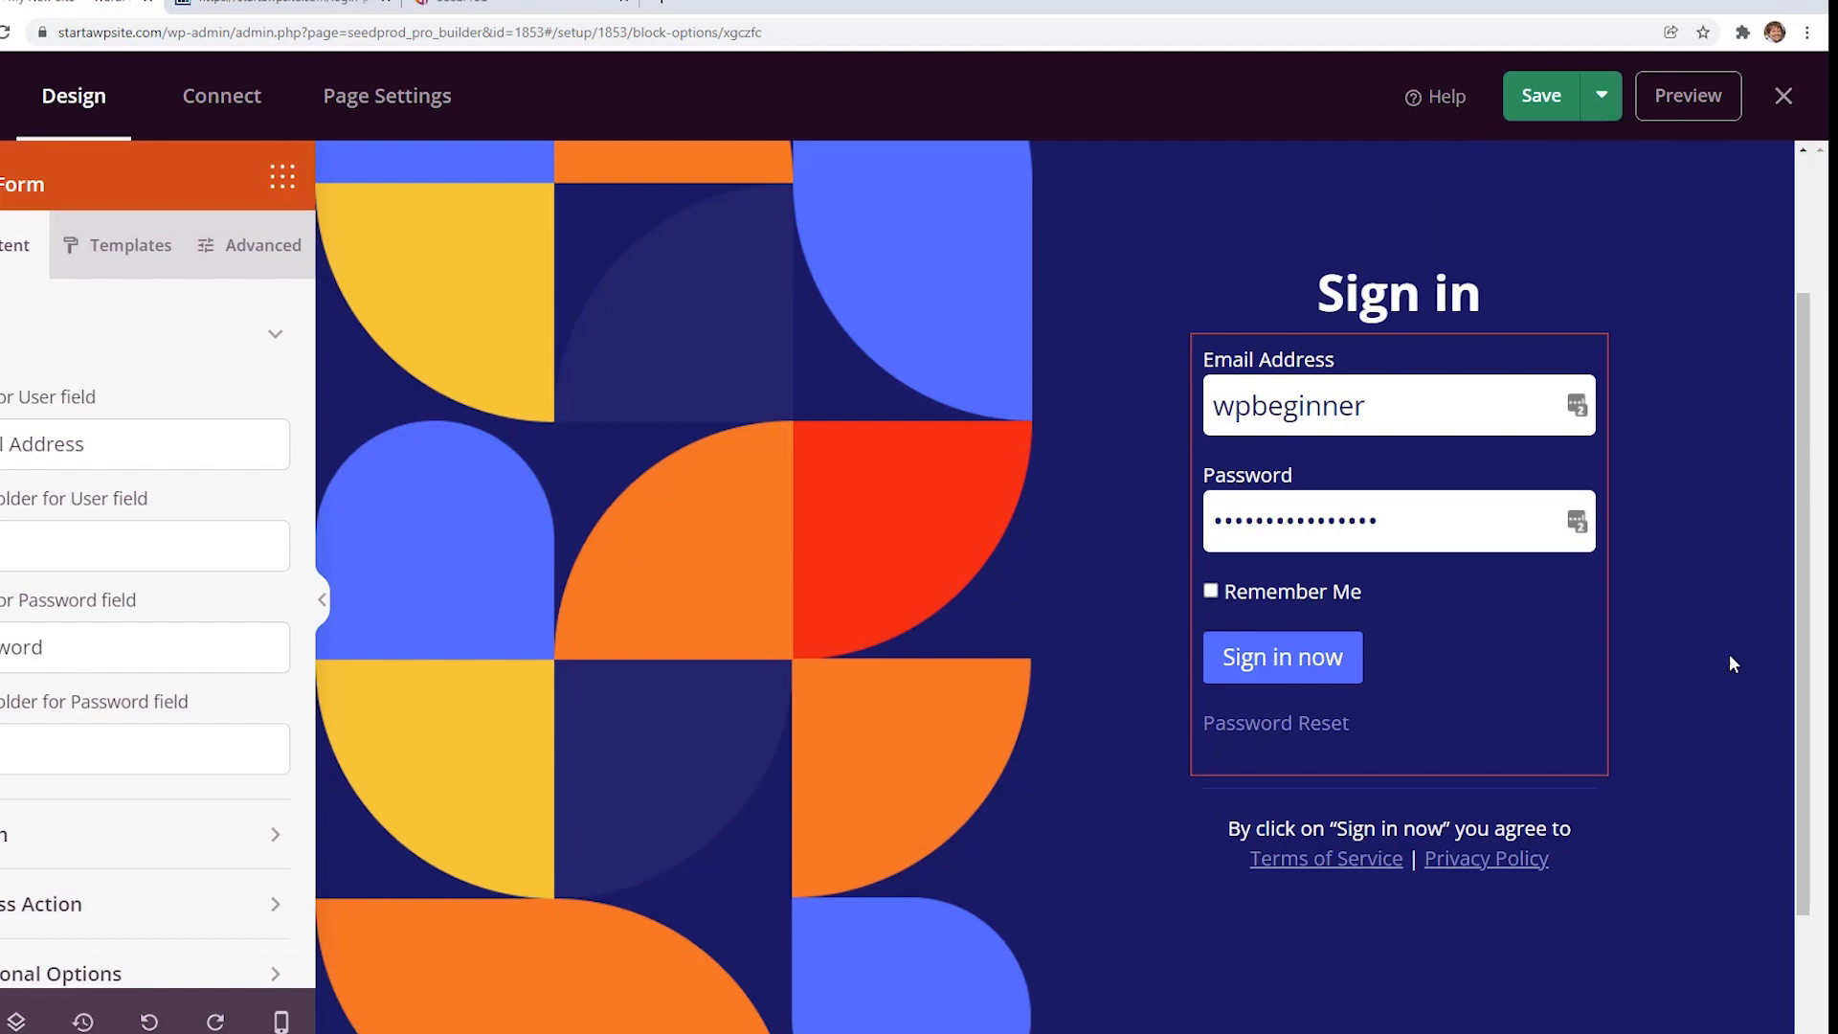
left_click(387, 95)
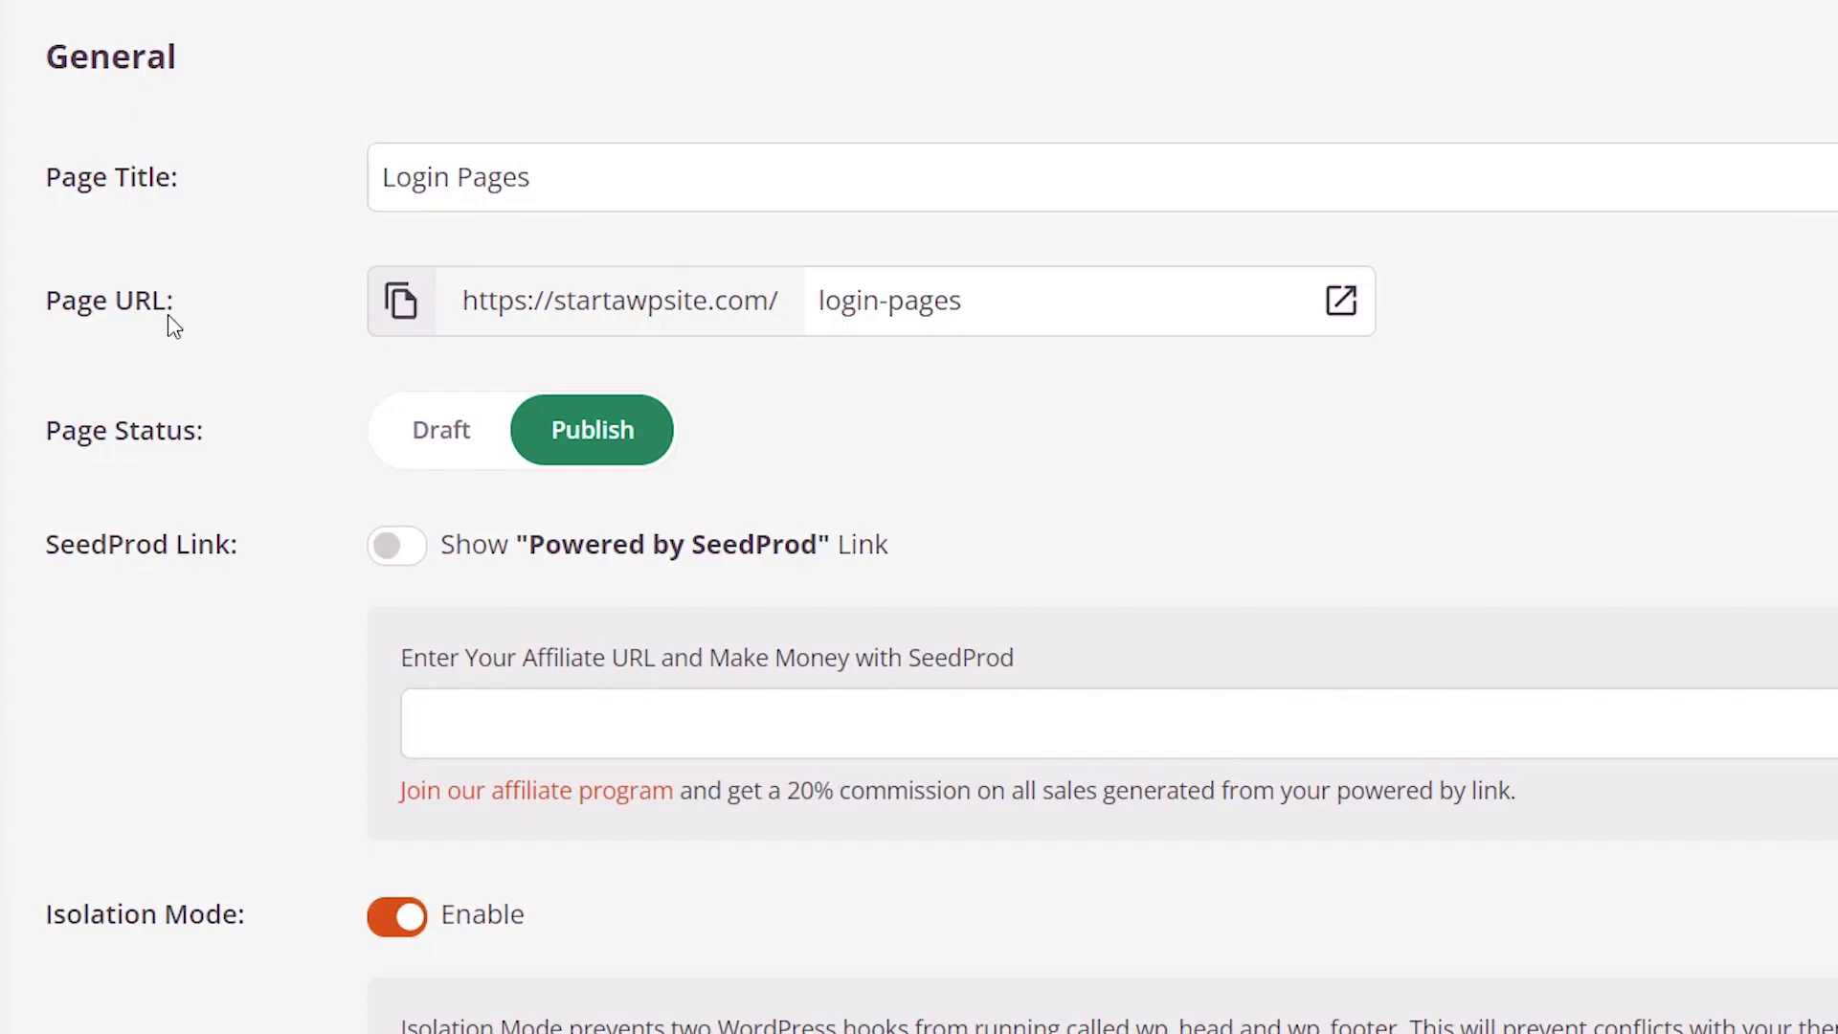
Enable Redirect the Default Login Page in the login page's General settings.
scroll("down", 3)
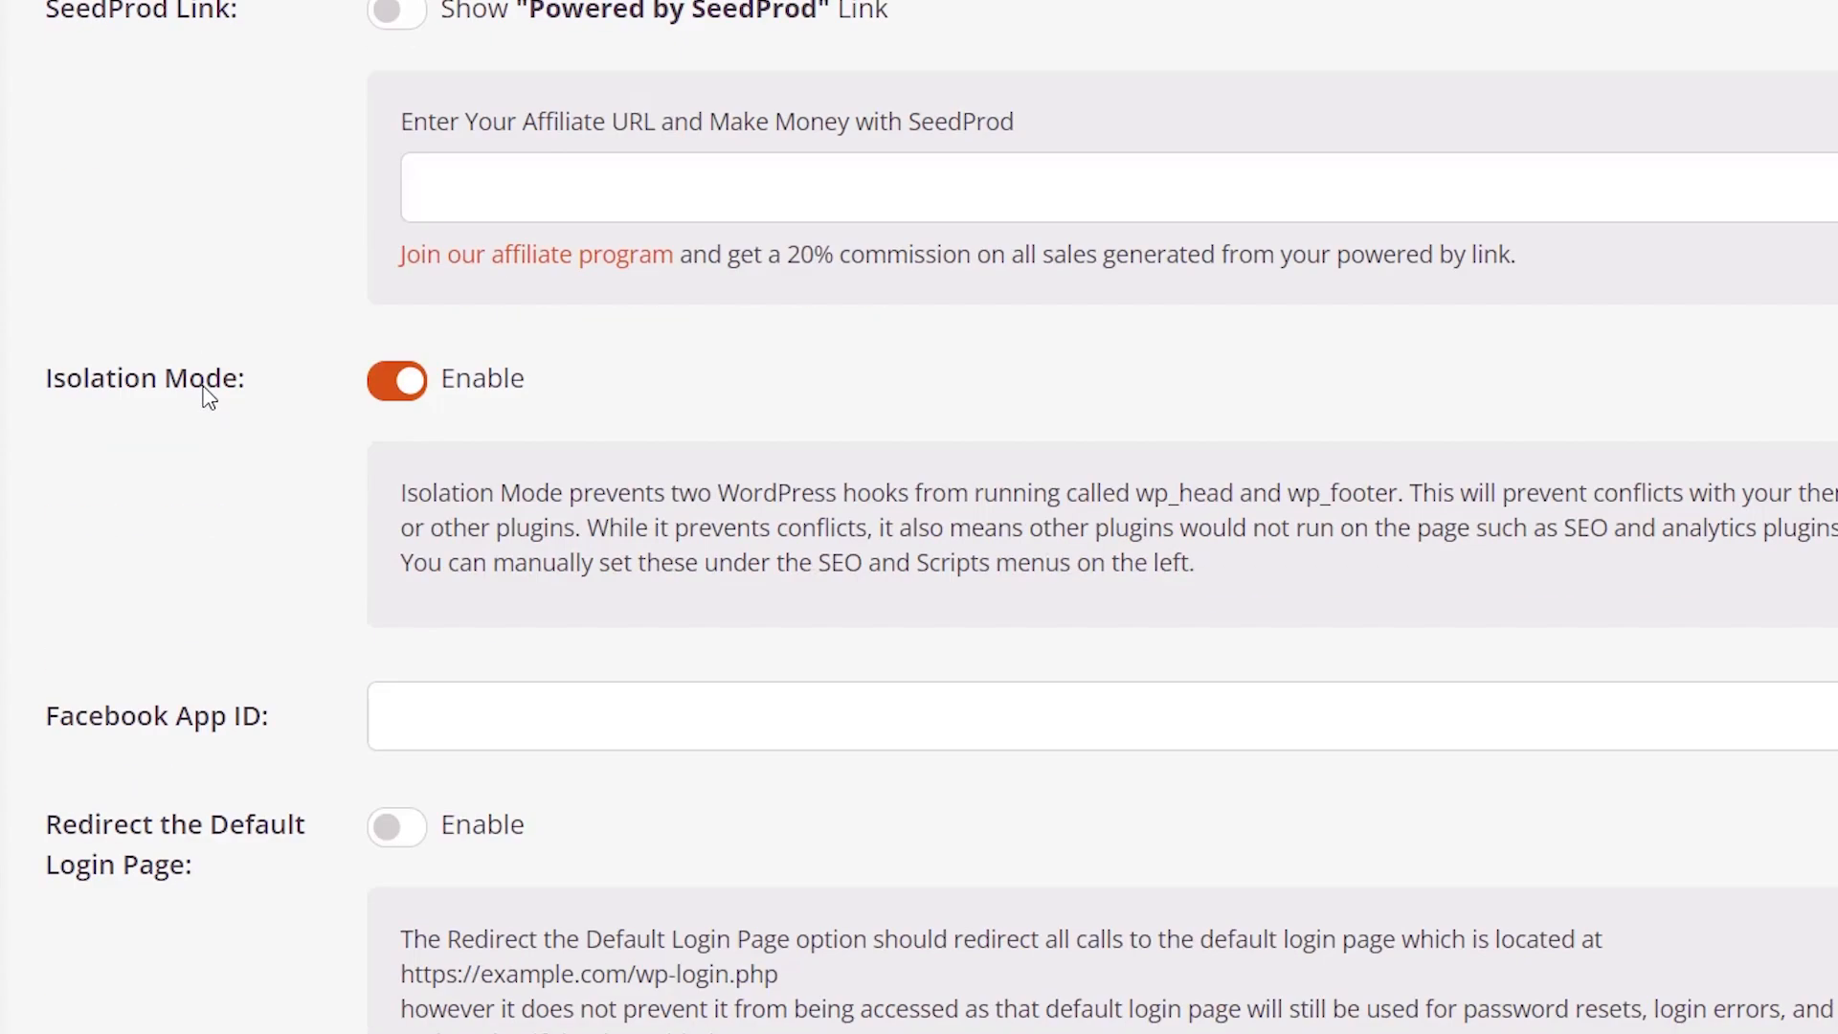
scroll("down", 3)
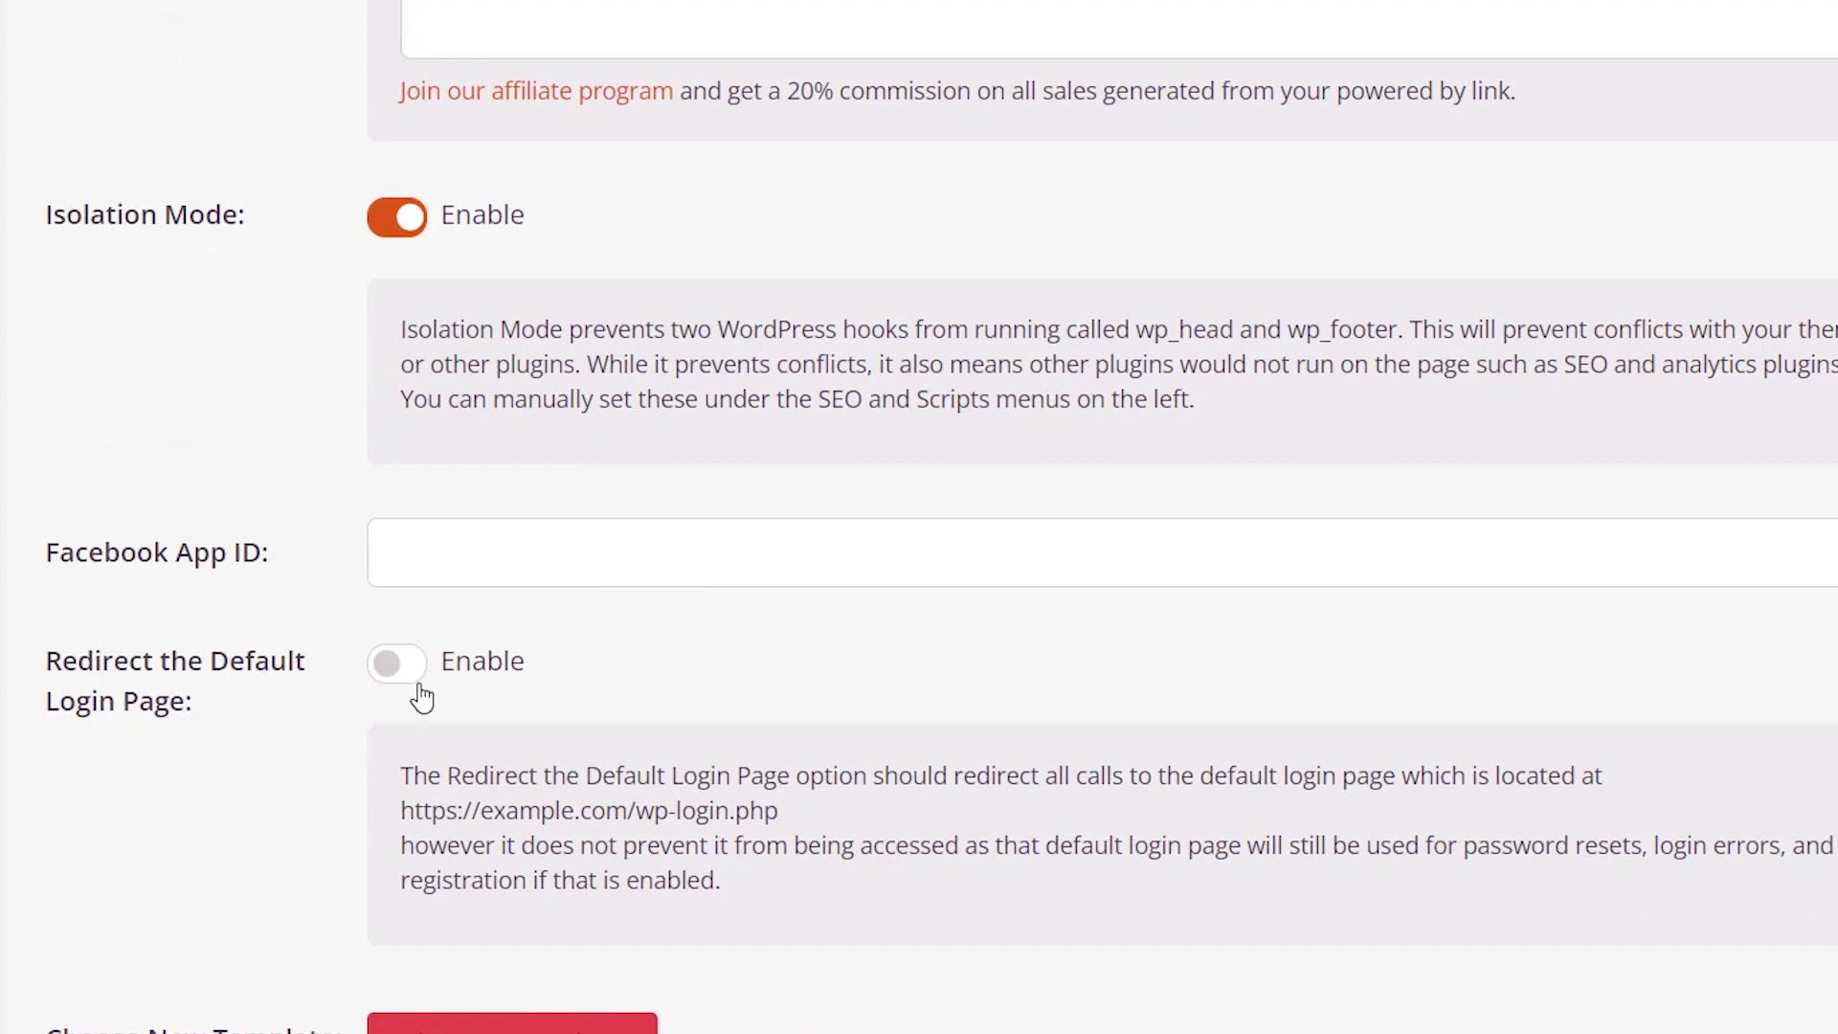
left_click(396, 662)
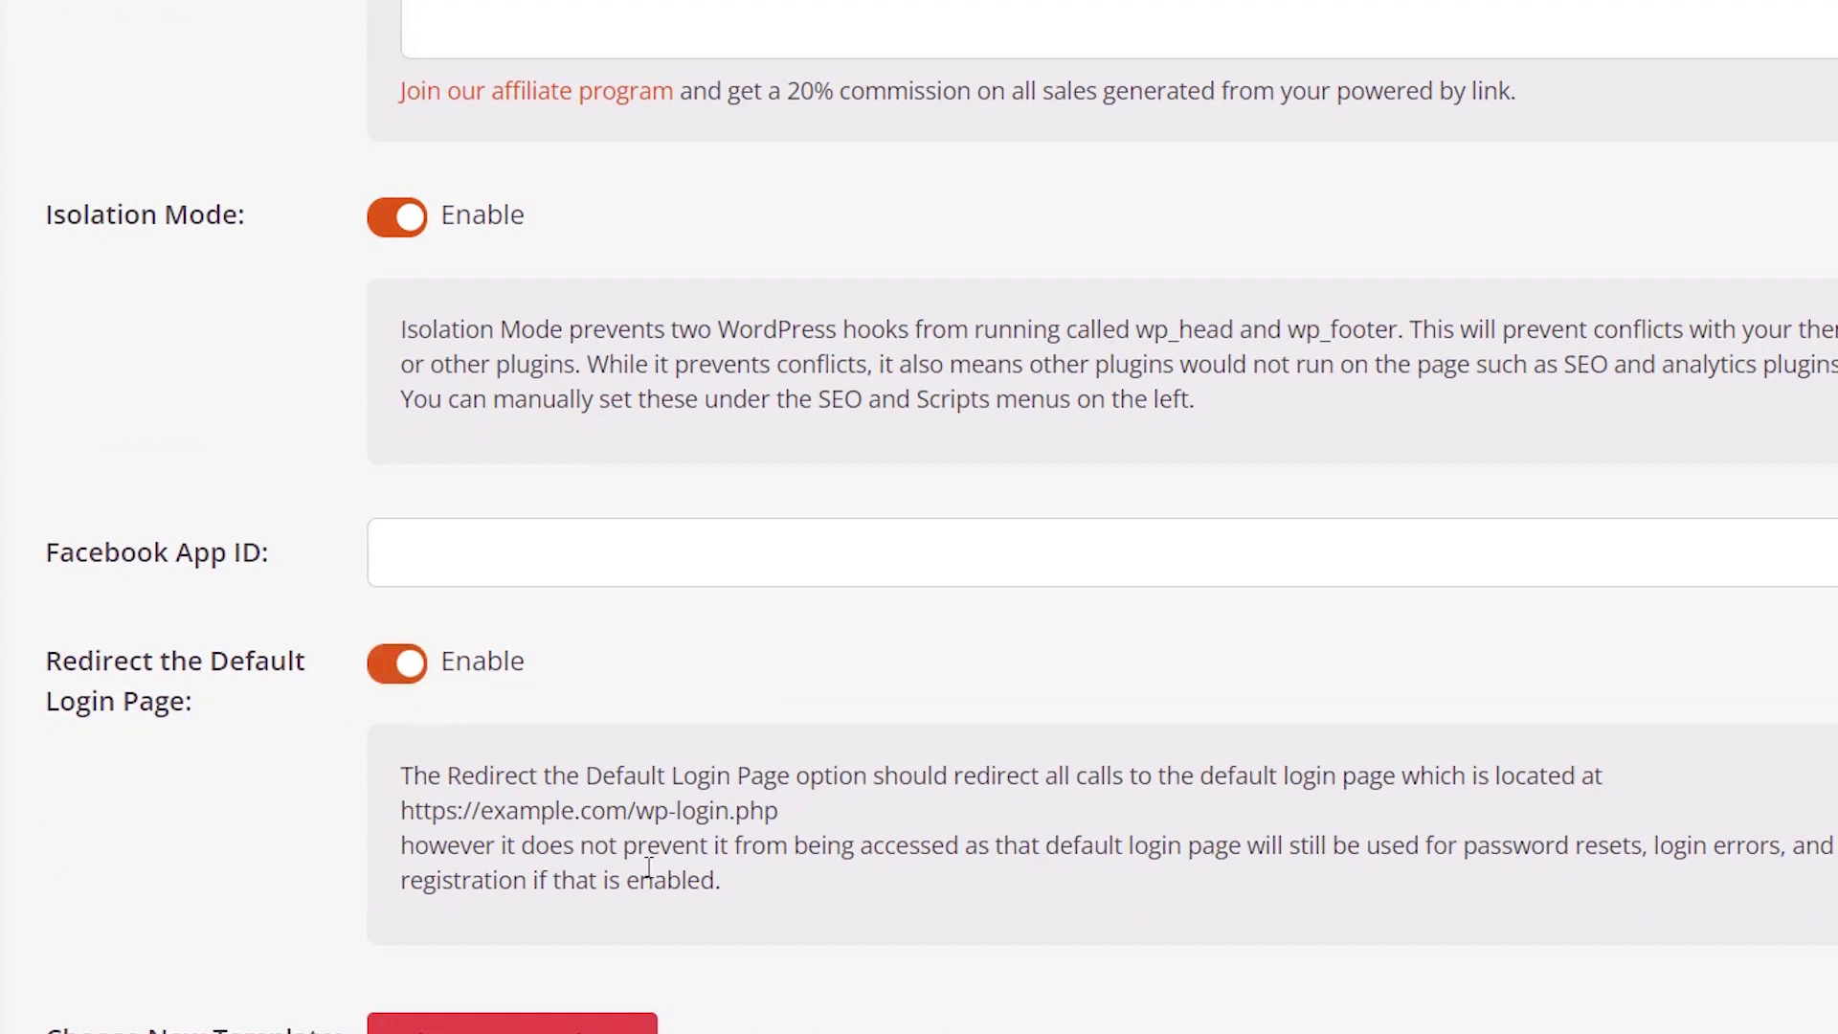
mouse_move(340, 810)
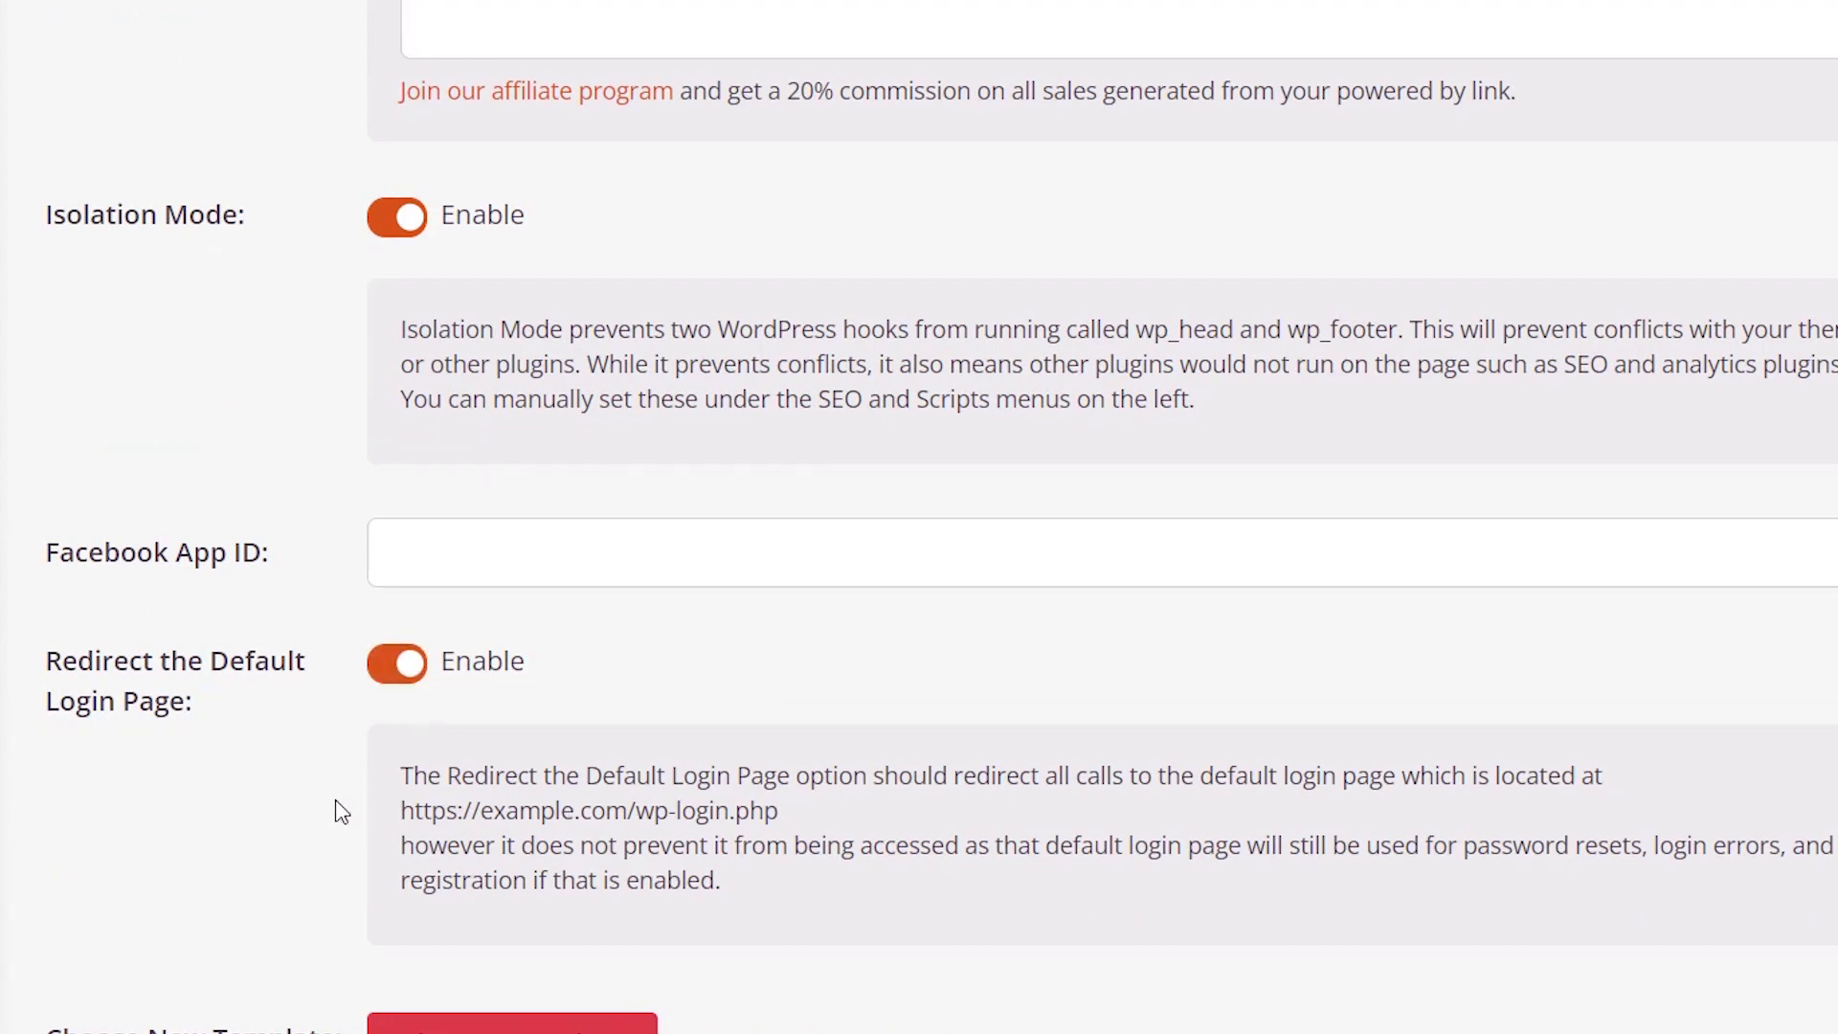
mouse_move(688, 809)
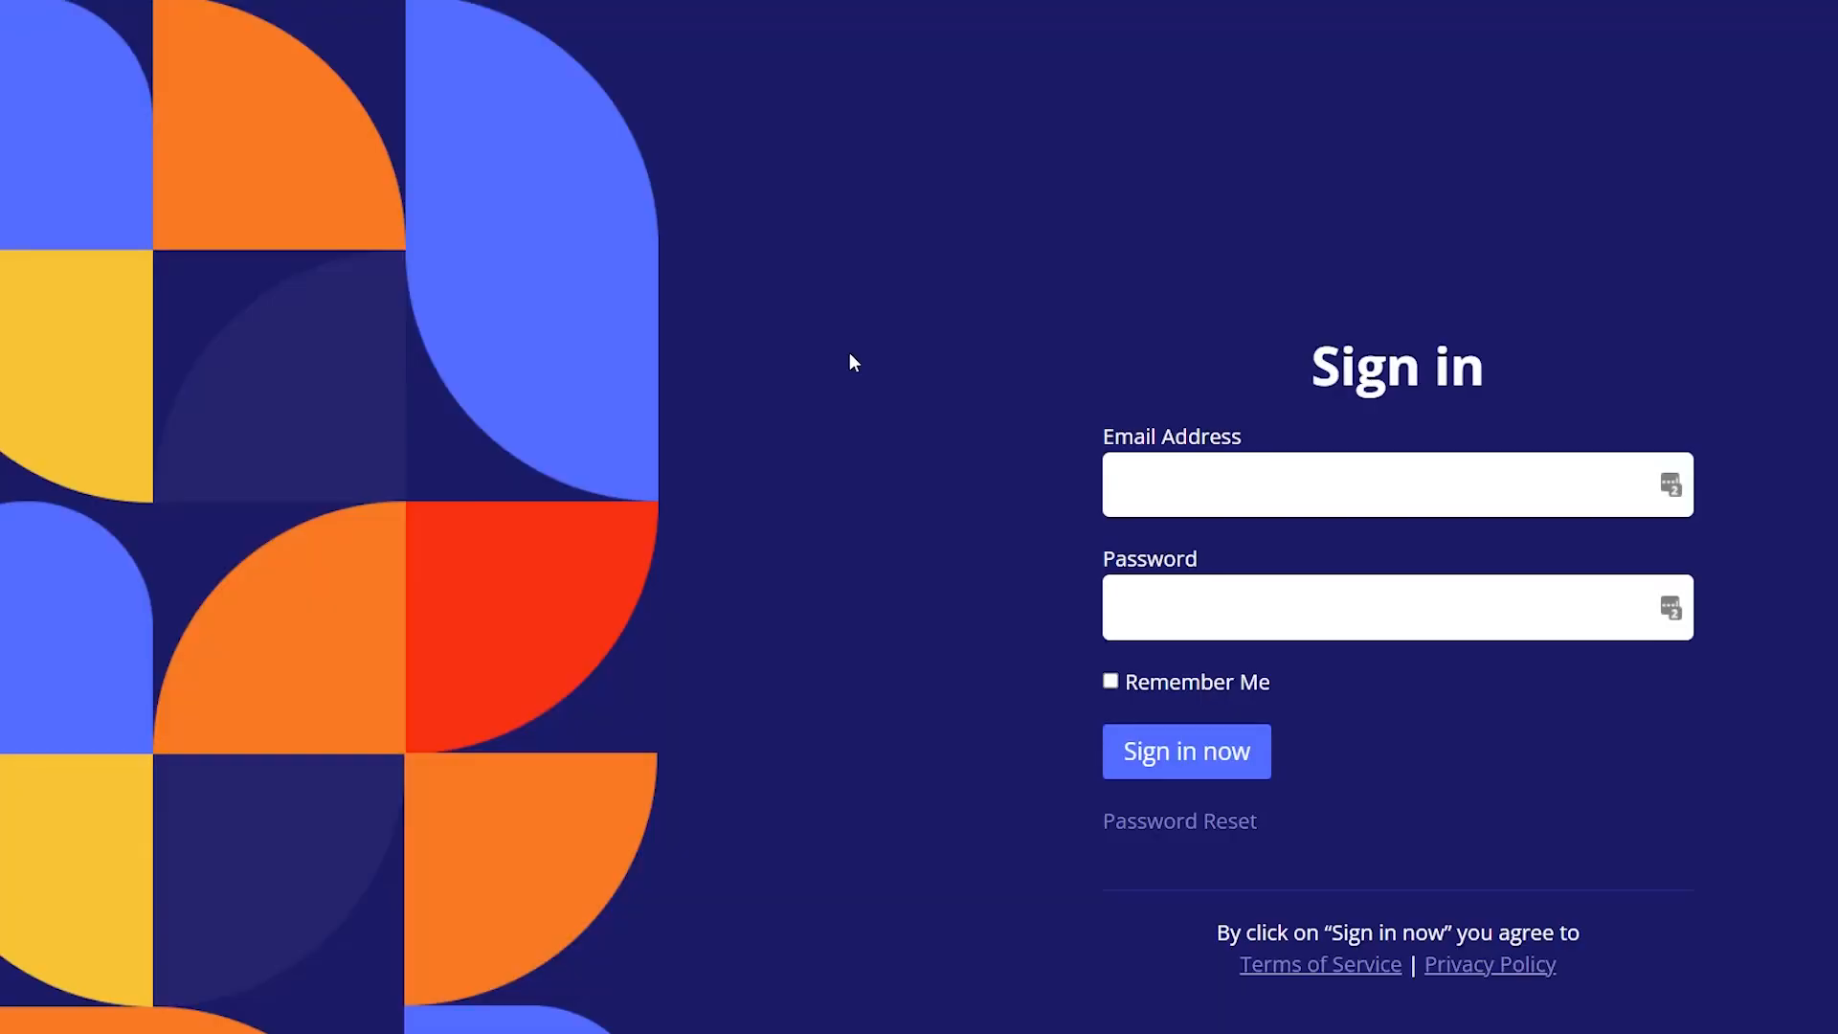
Scroll through the published login page on the live site.
scroll("down", 3)
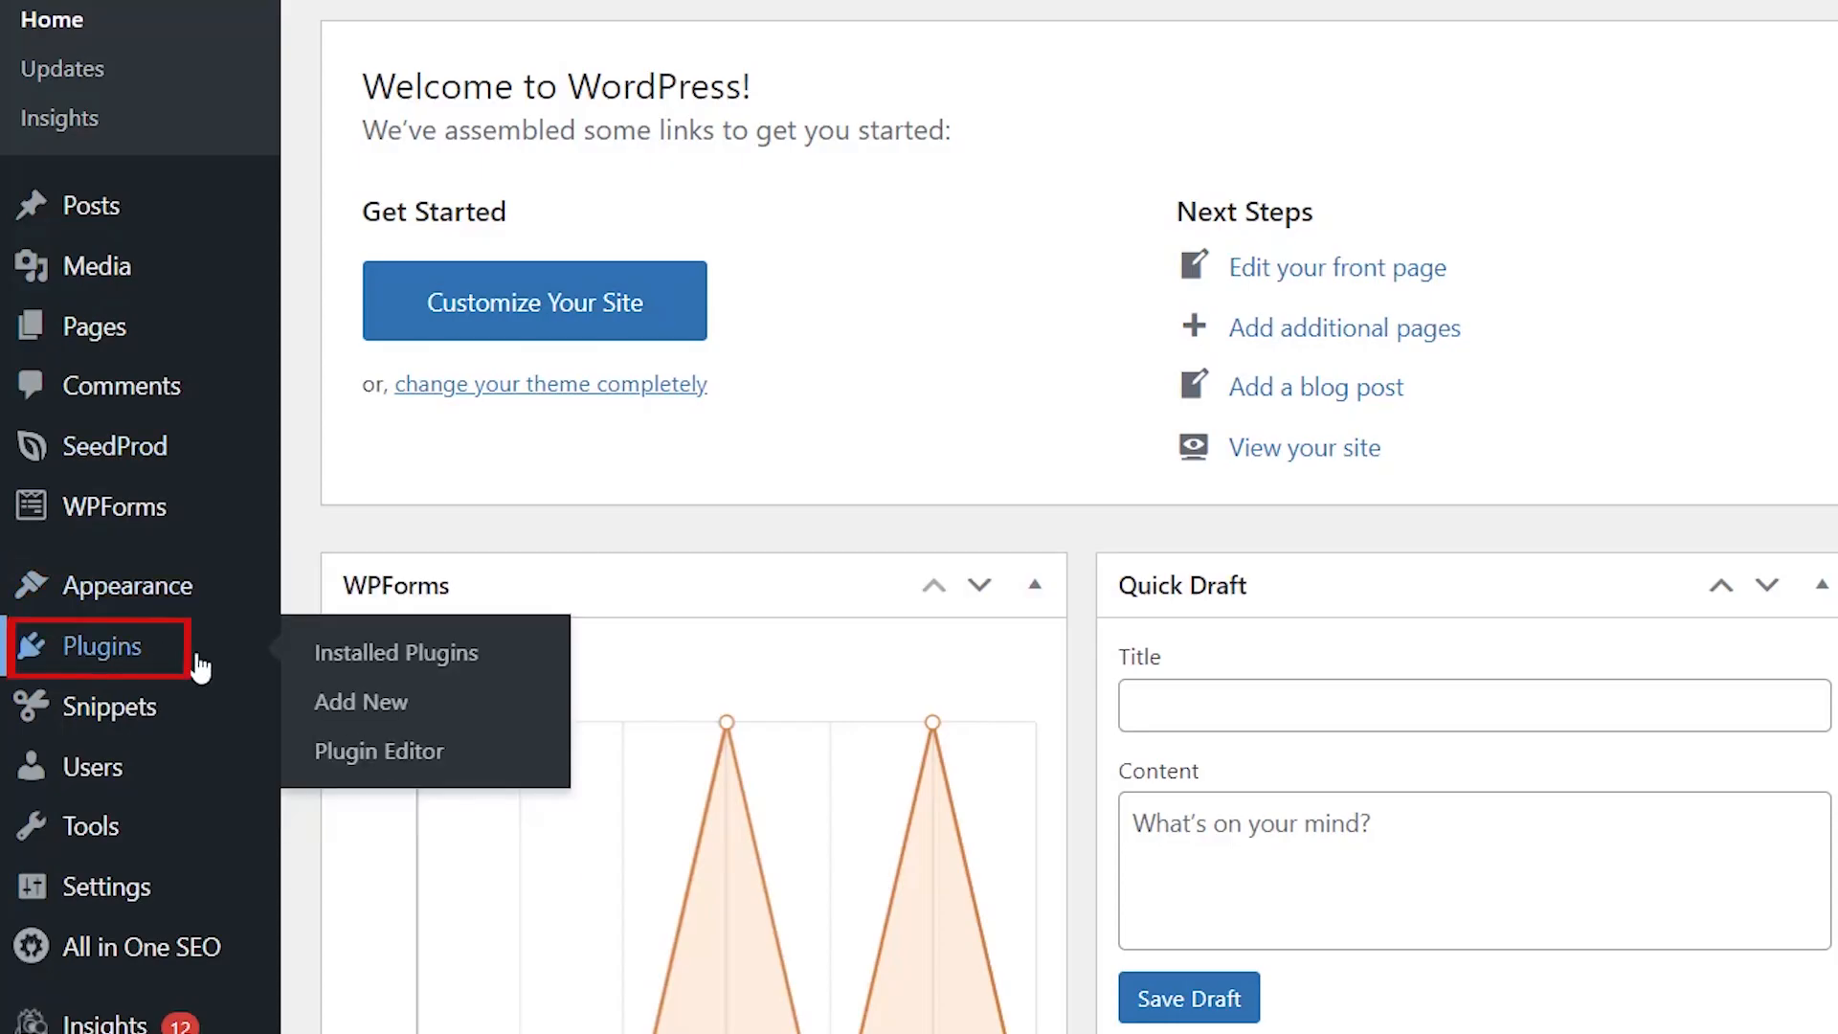
Search plugins for 'wps hide', then install and activate WPS Hide Login.
left_click(395, 652)
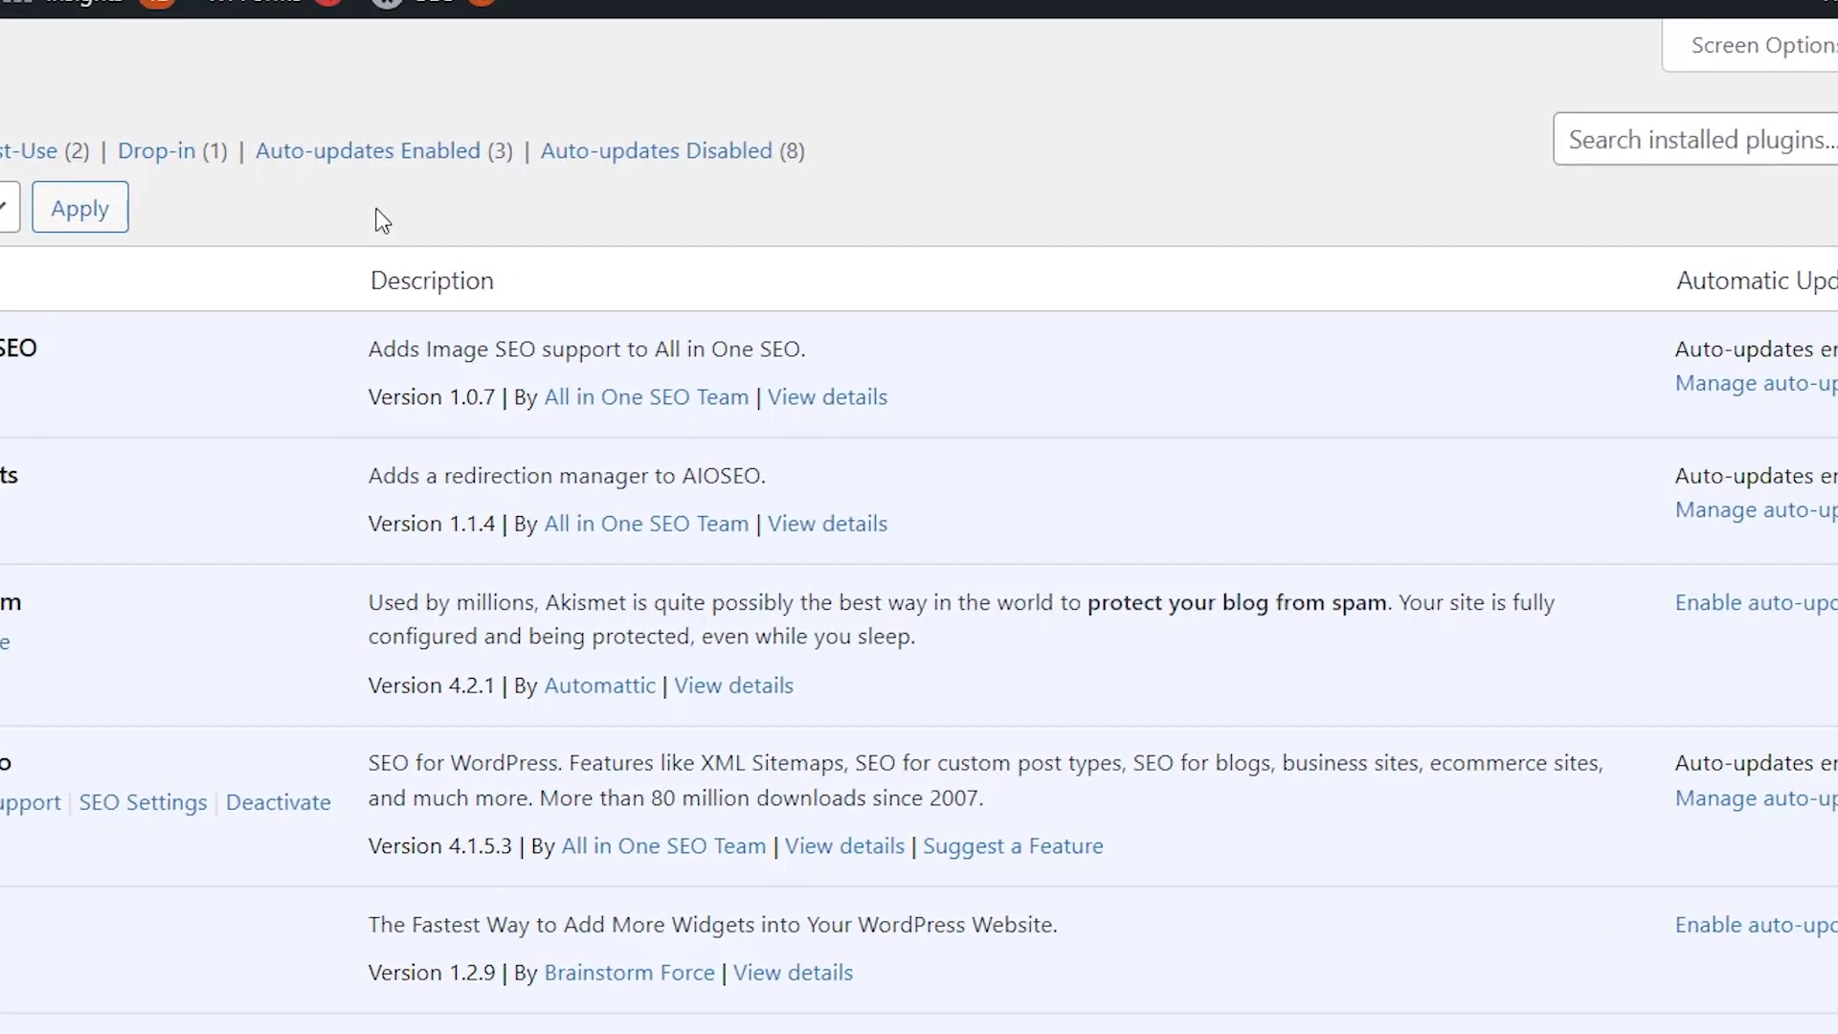
type("wps hide")
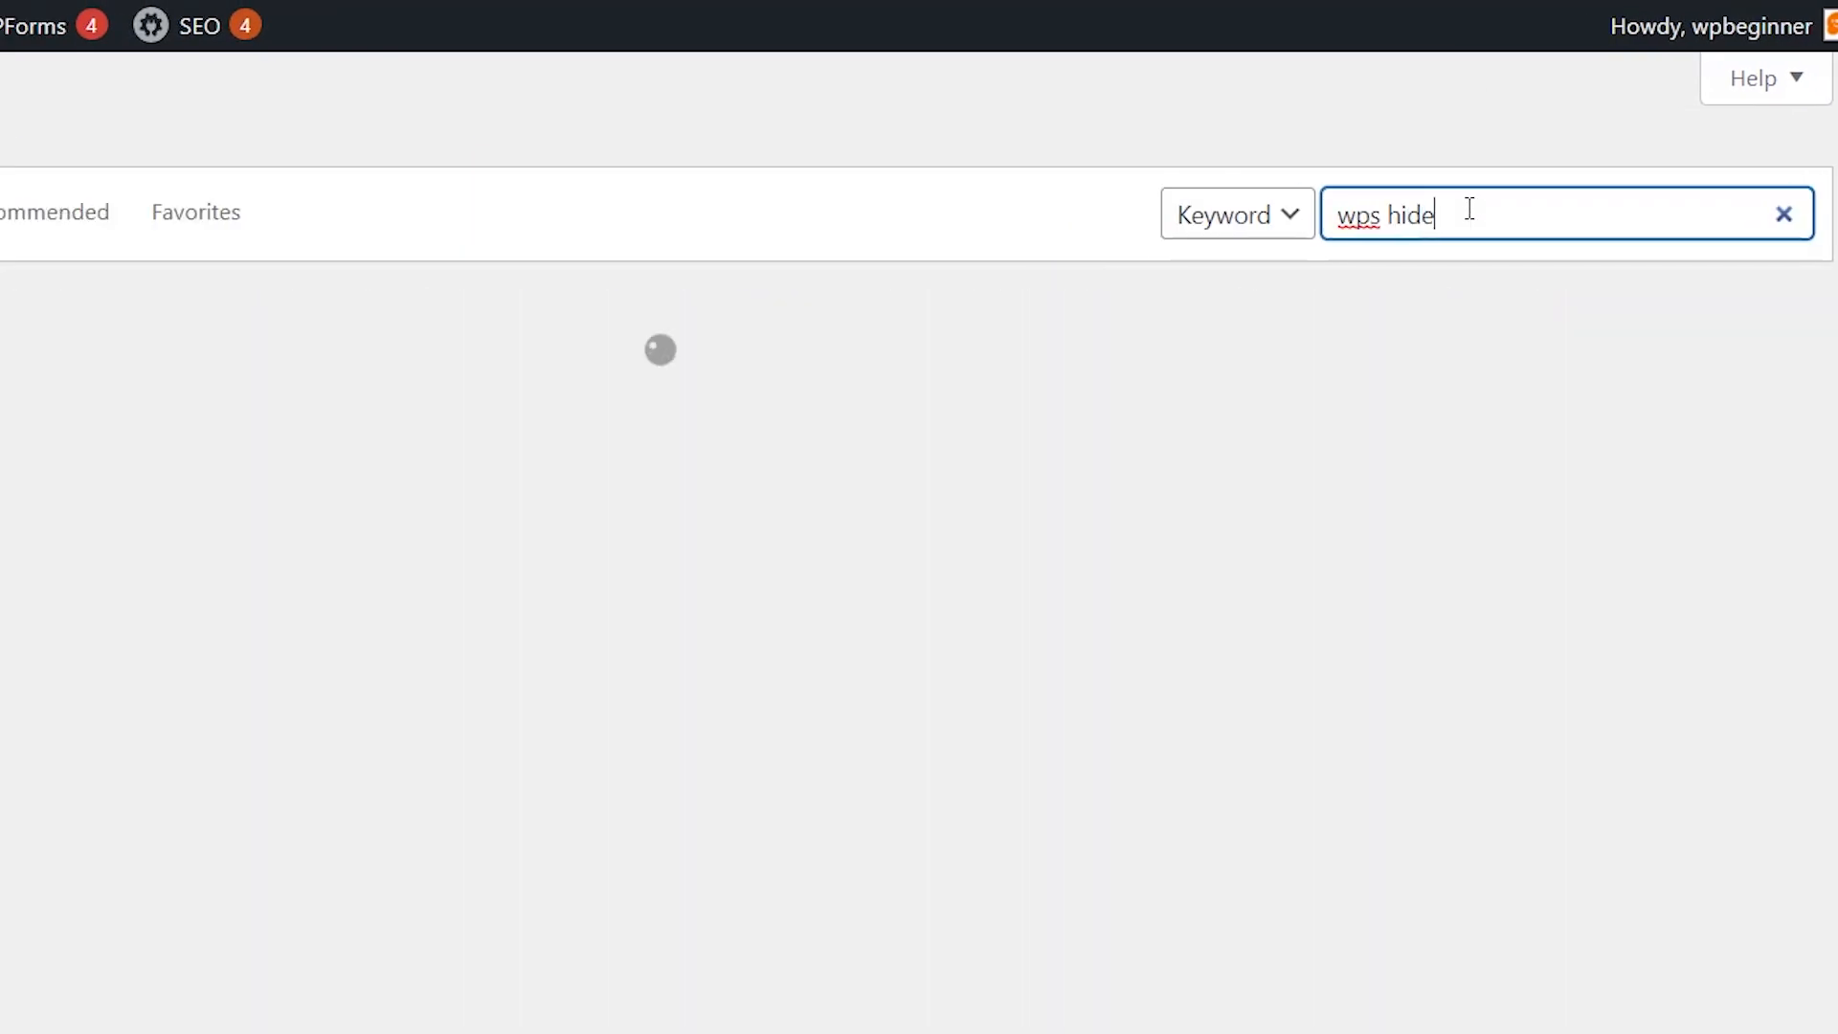
left_click(1039, 413)
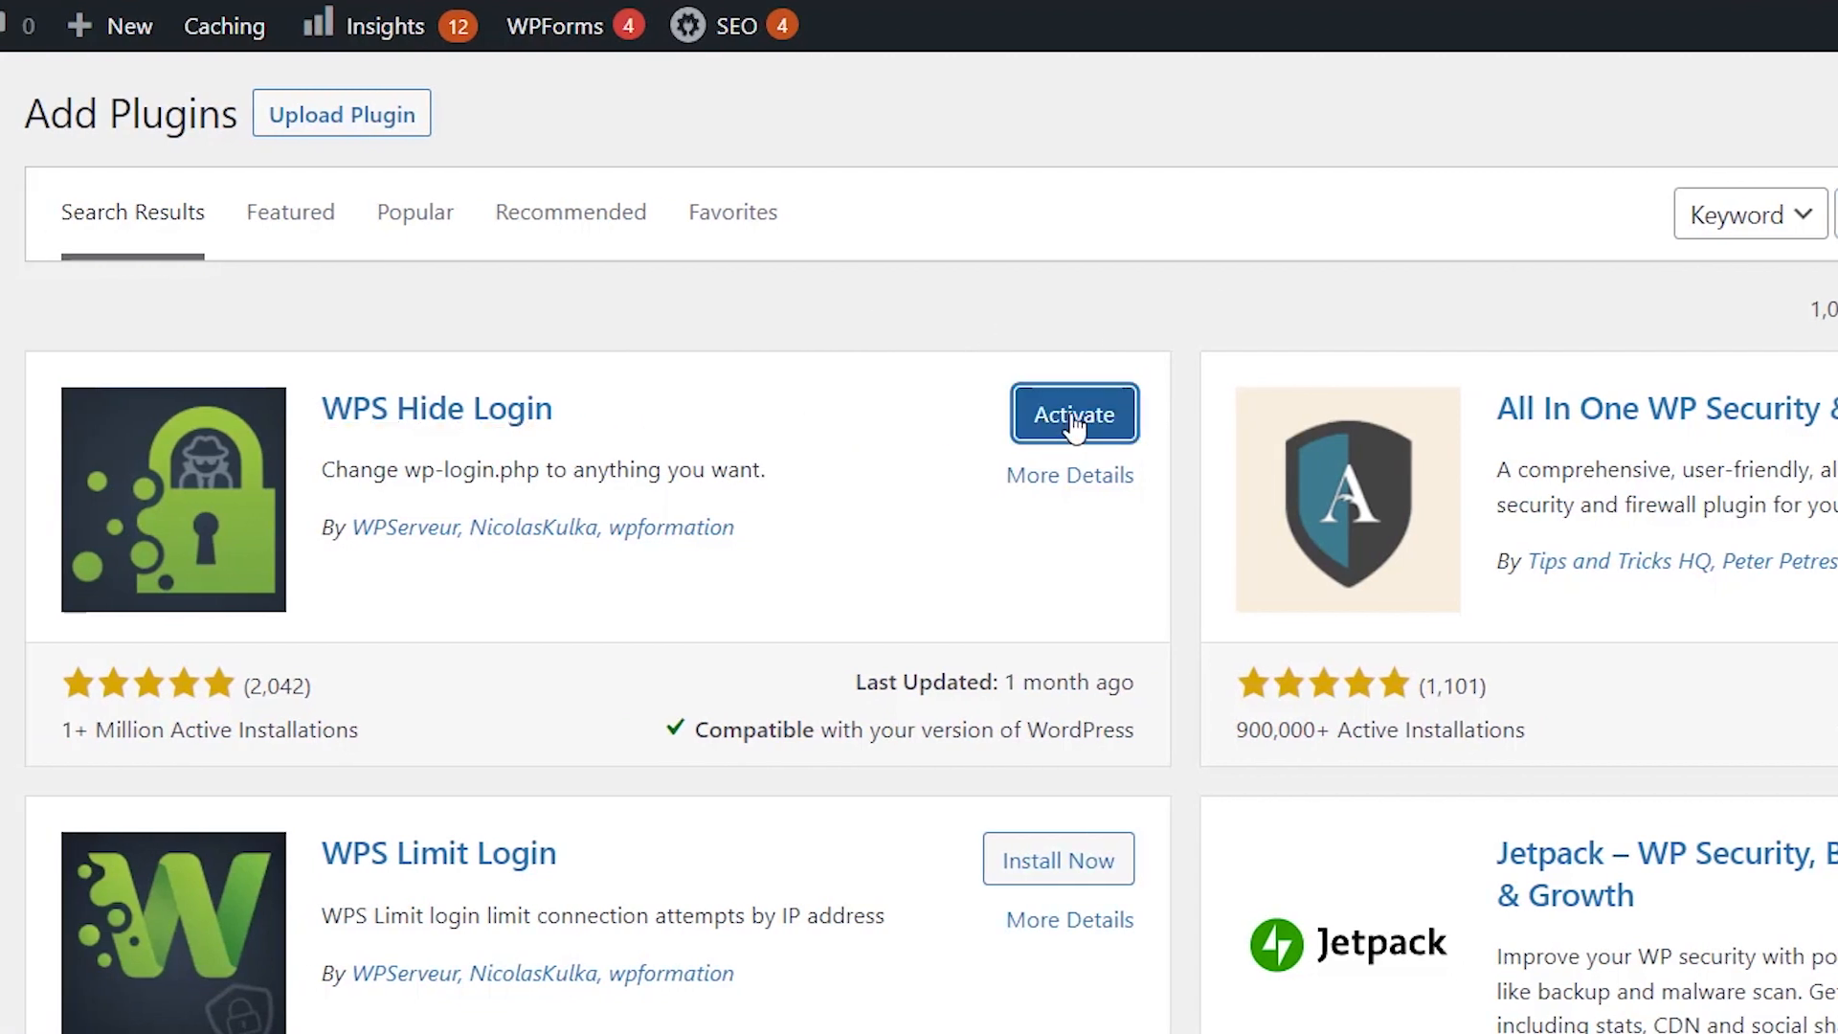
left_click(1072, 413)
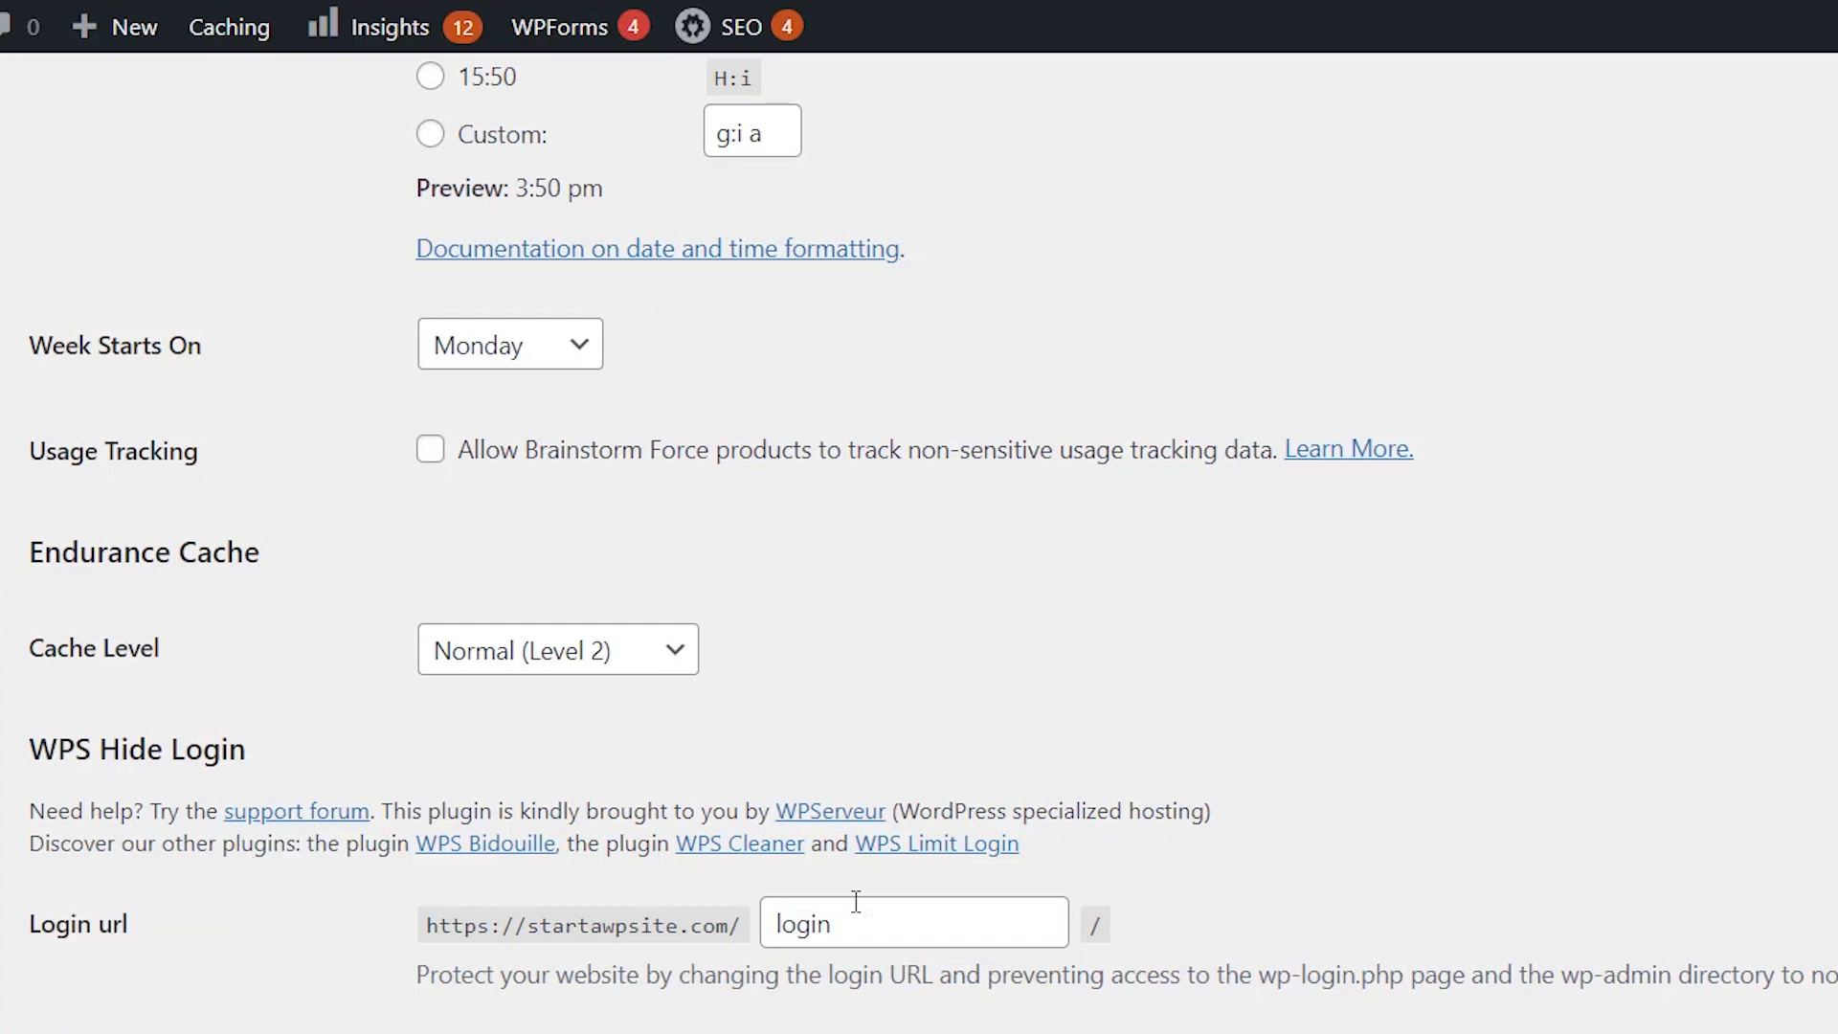
Scroll General Settings down to the WPS Hide Login fields: login URL 'login', redirection '404'.
scroll("down", 3)
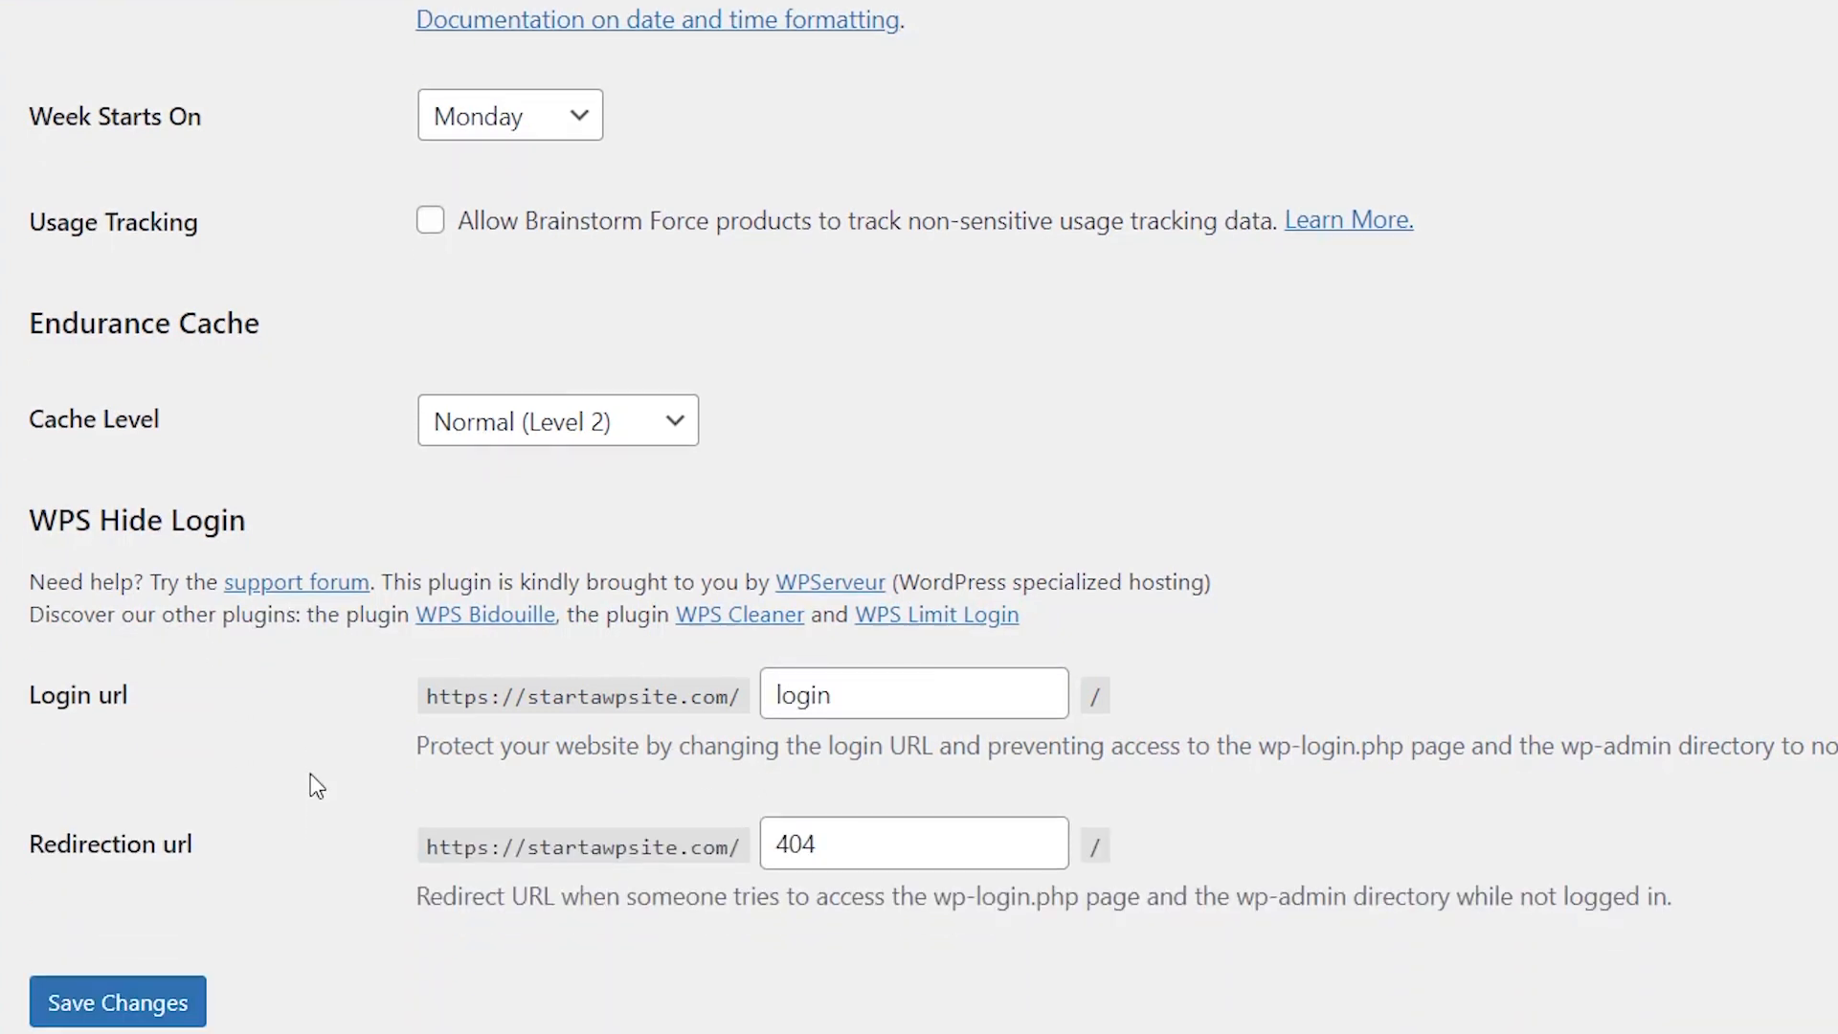